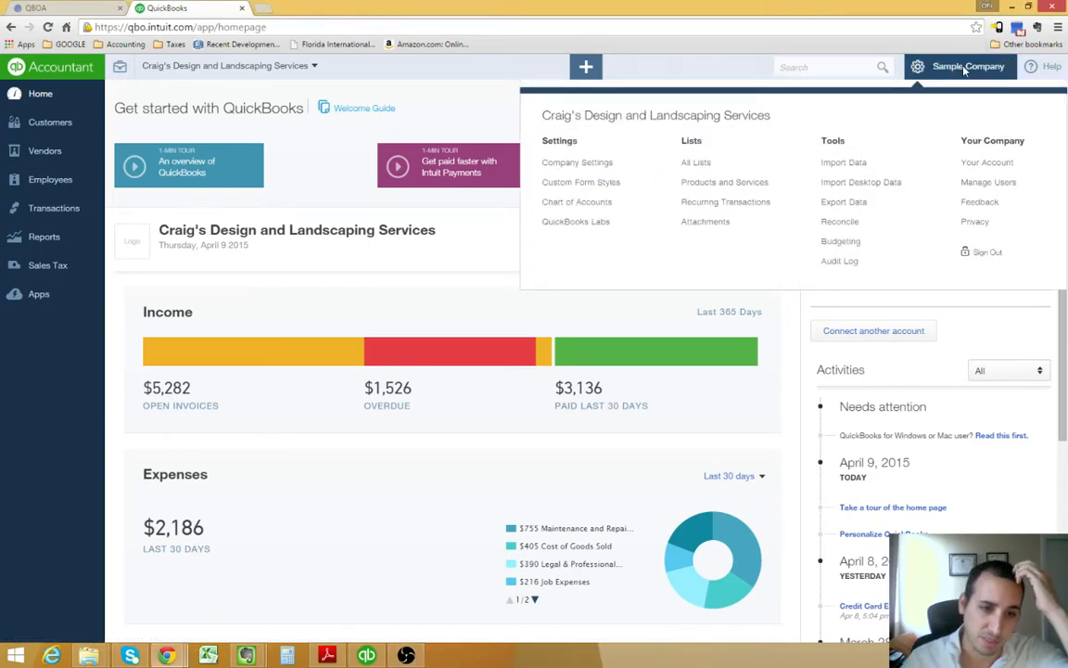
mouse_move(935, 119)
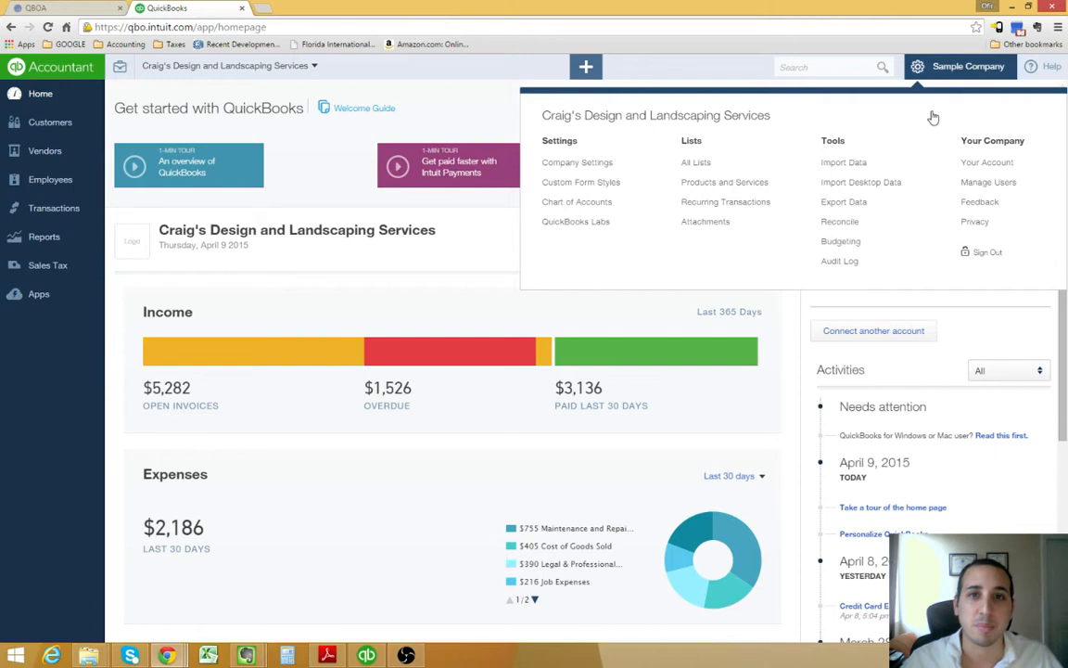
mouse_move(577, 200)
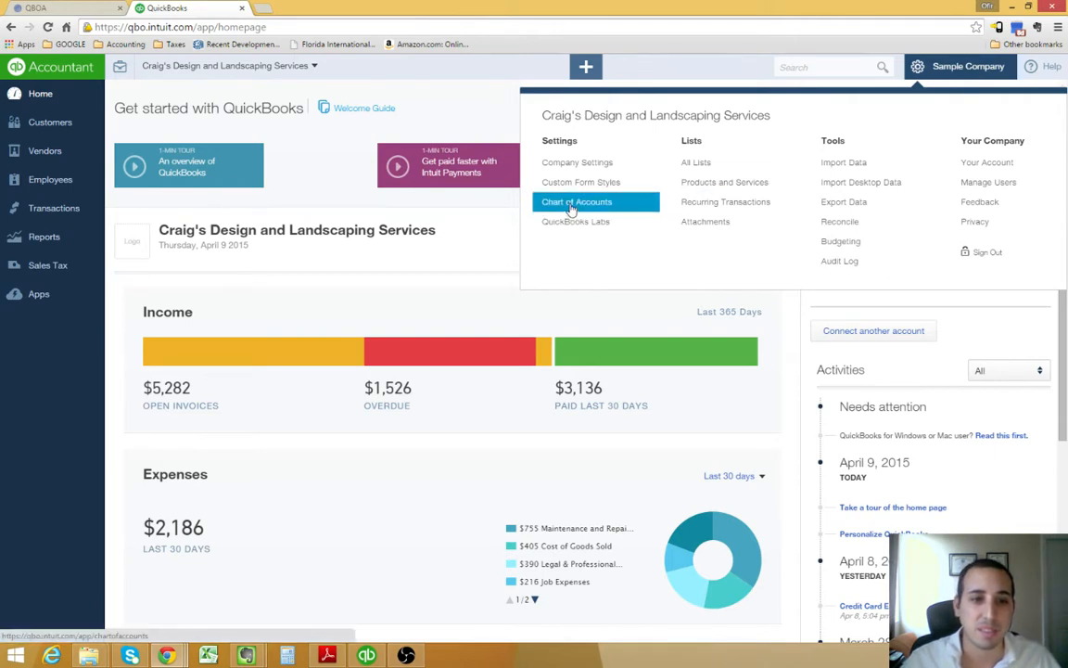
Step: Bring up the Chart of Accounts for Craig's Design and Landscaping Services from the gear menu
click(576, 201)
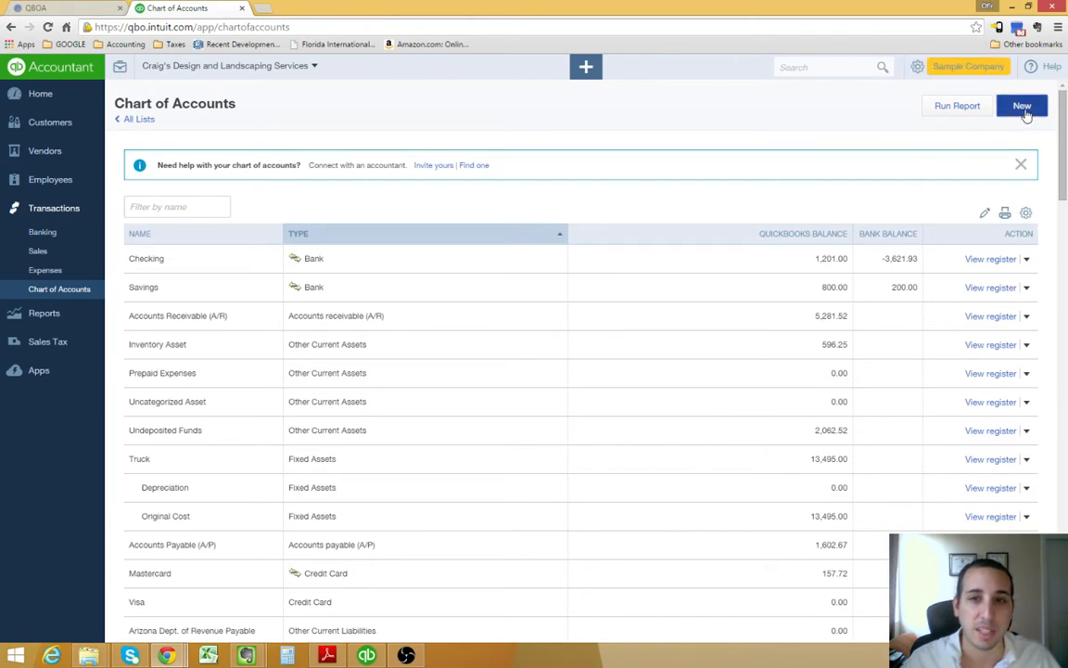
click(1020, 106)
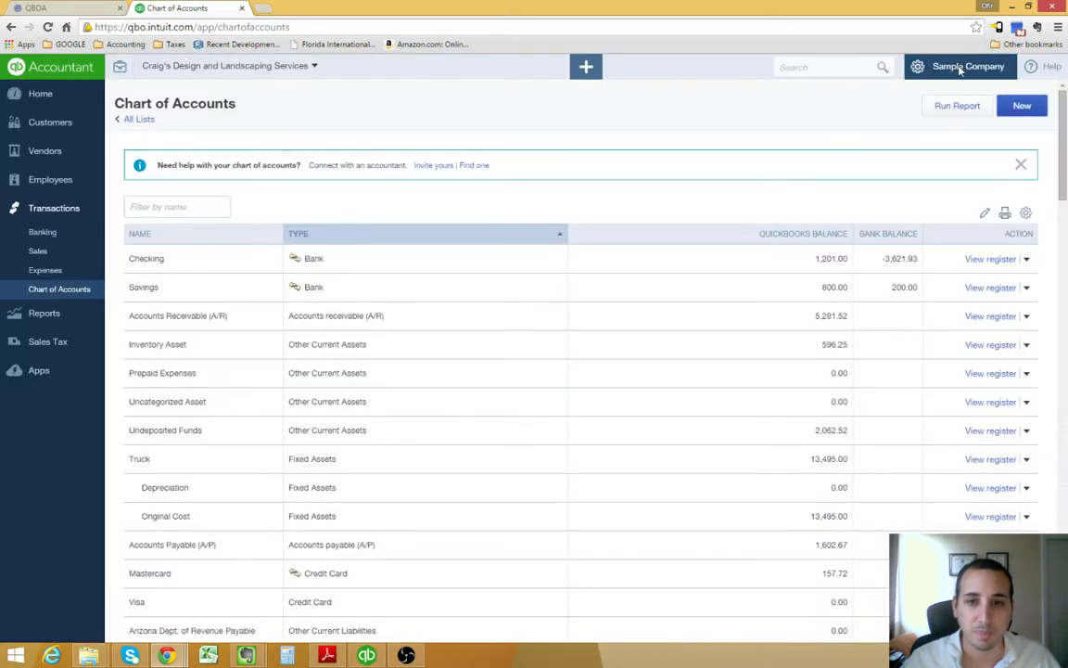
click(918, 67)
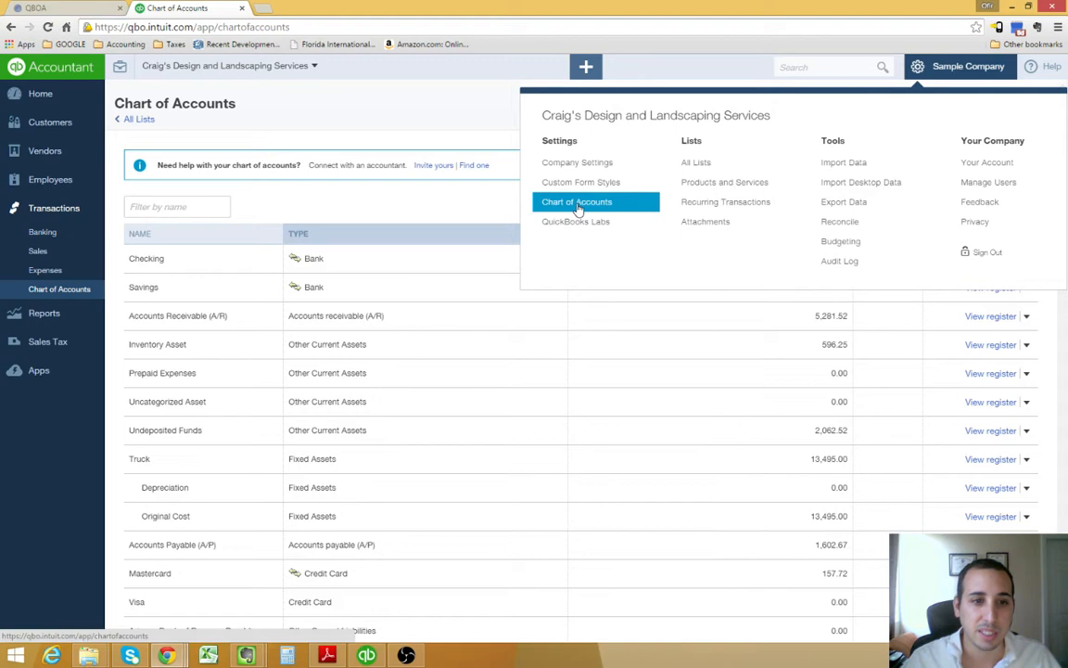
mouse_move(611, 208)
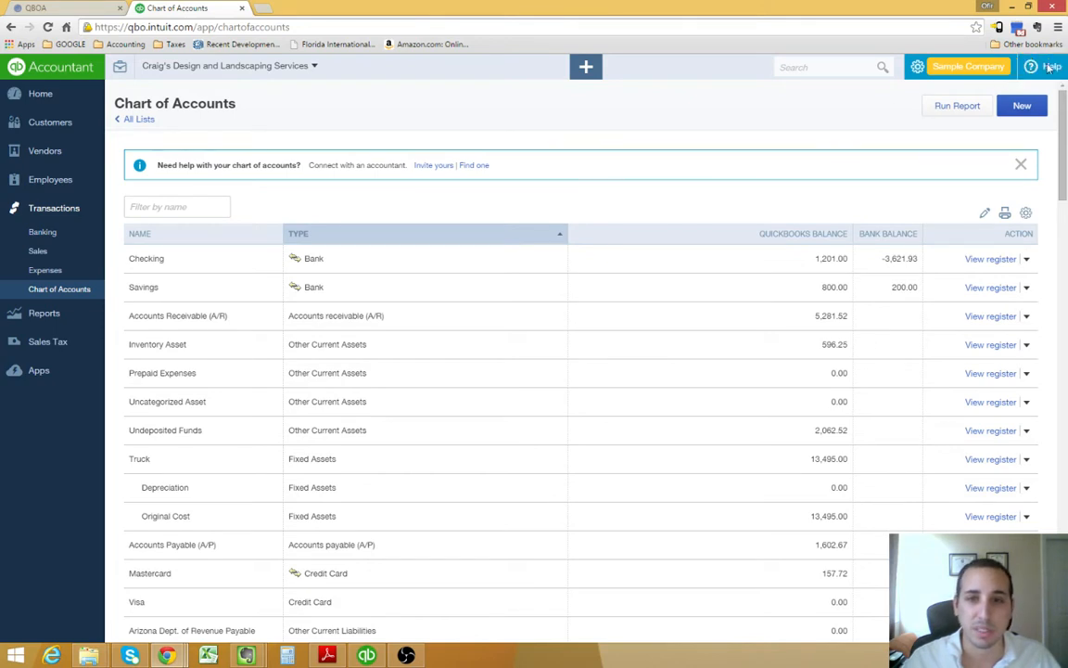
Step: Create a new account with category Expenses and detail type Bad Debts, and save it
click(1022, 104)
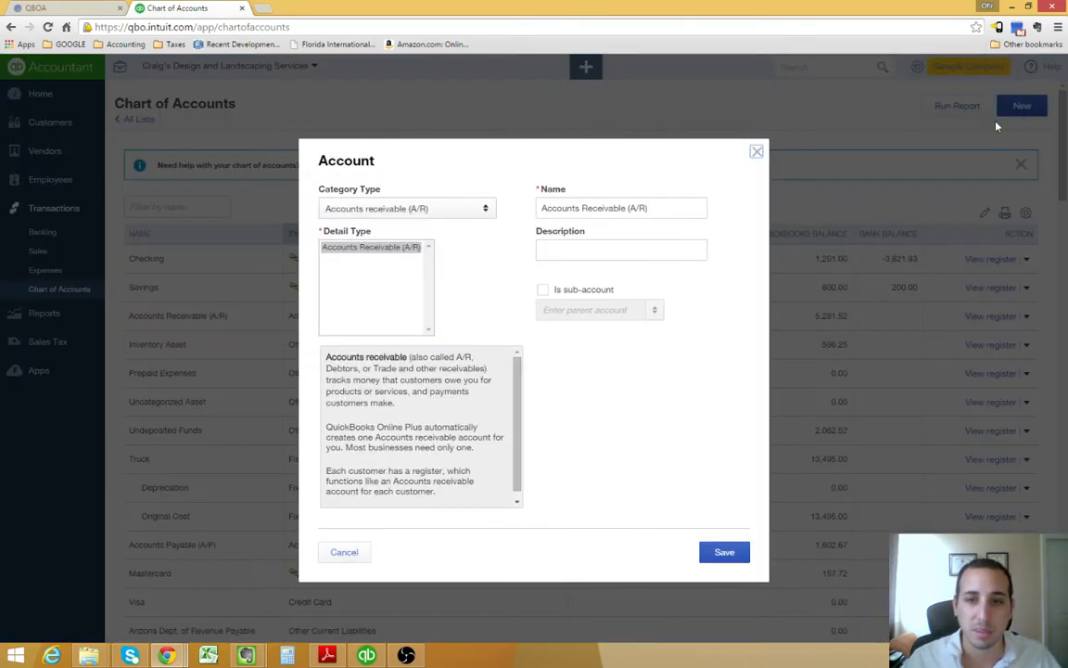
click(406, 208)
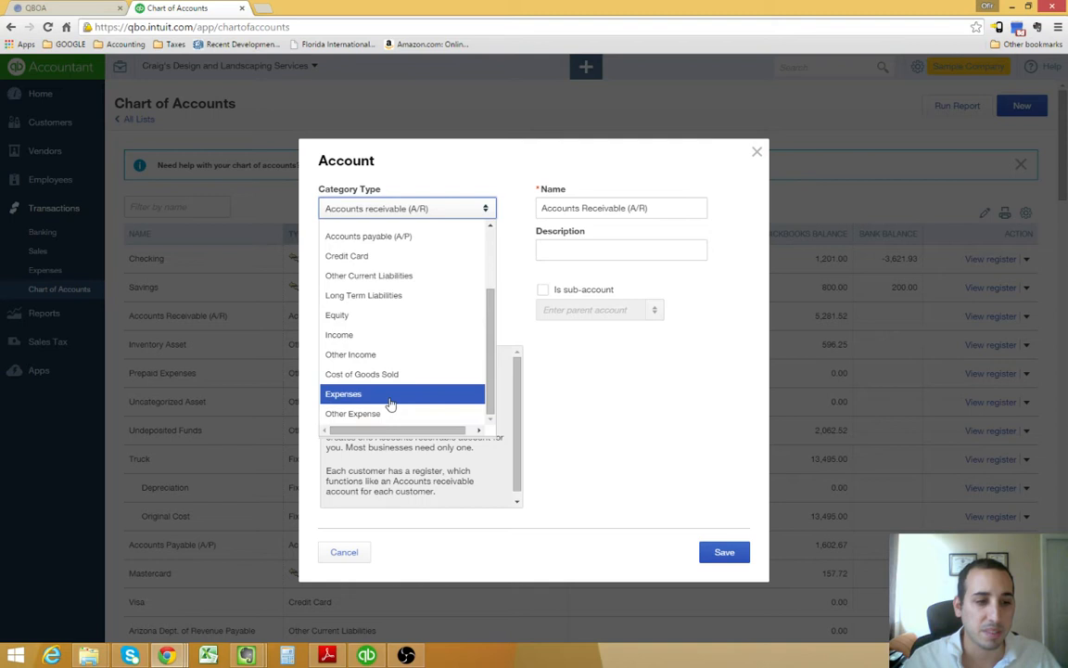
click(343, 394)
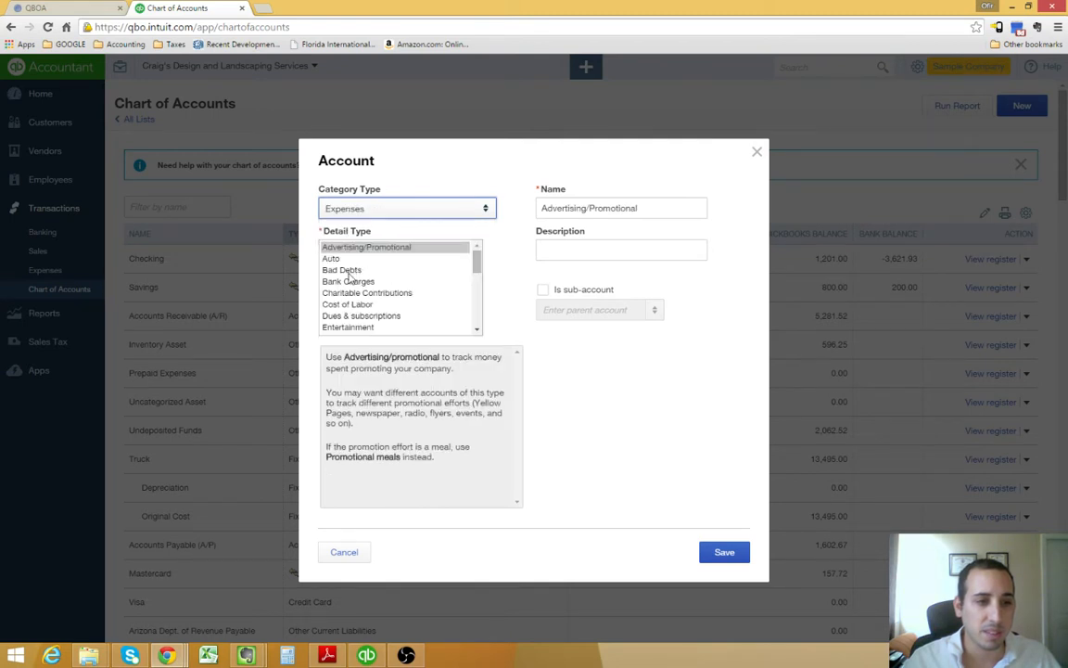
click(341, 269)
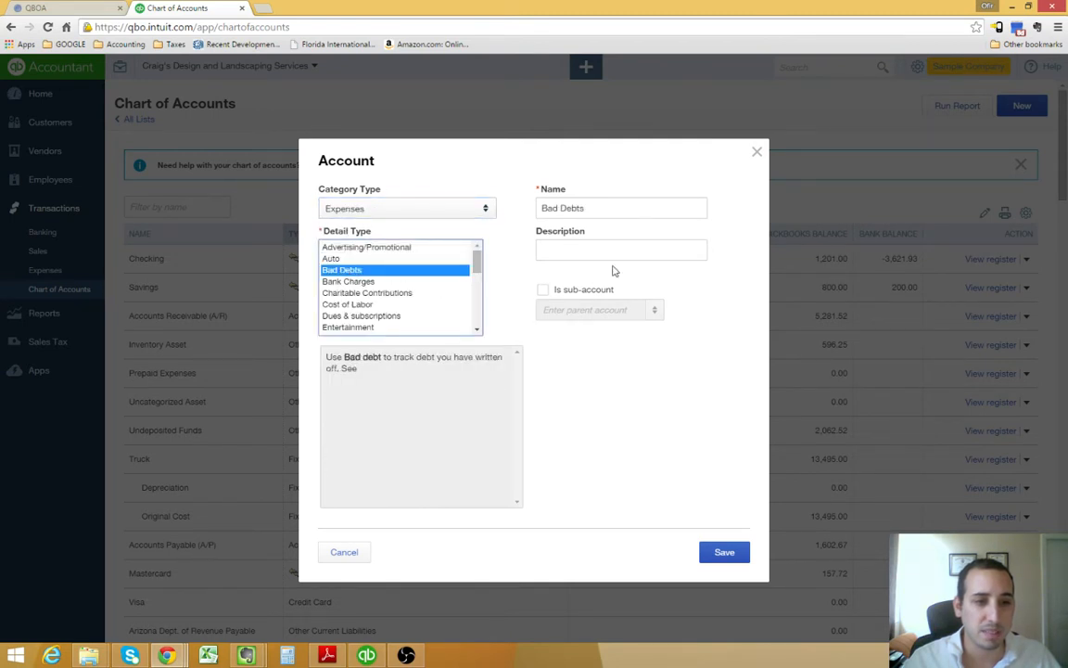
mouse_move(727, 458)
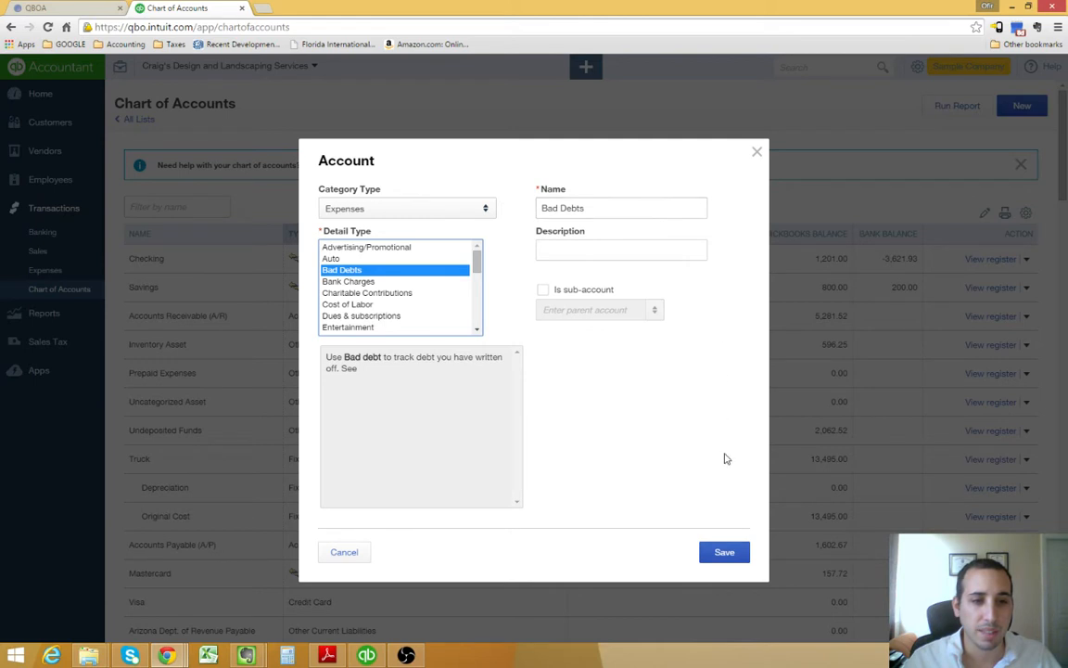
click(723, 553)
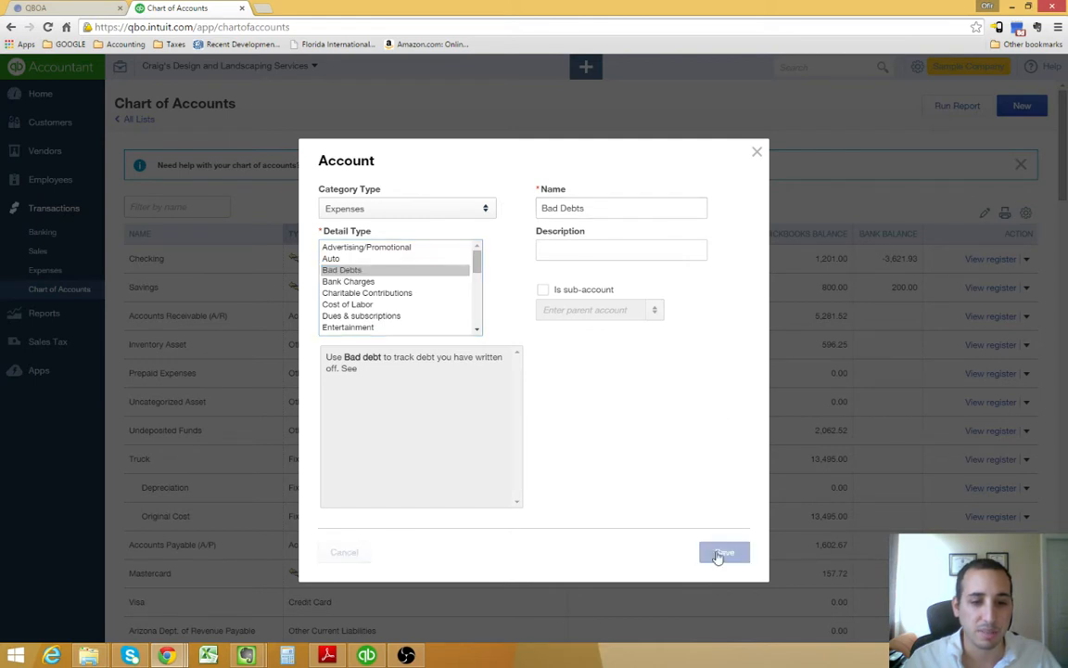
click(723, 552)
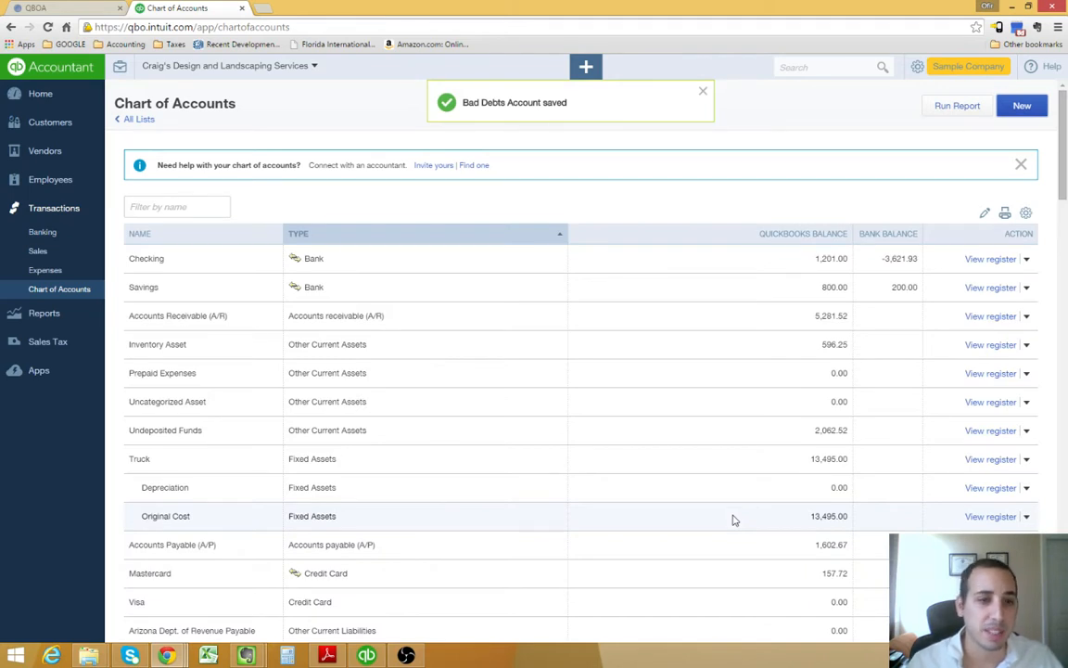
Step: Open the Products and Services list from the gear menu's Lists section
click(701, 91)
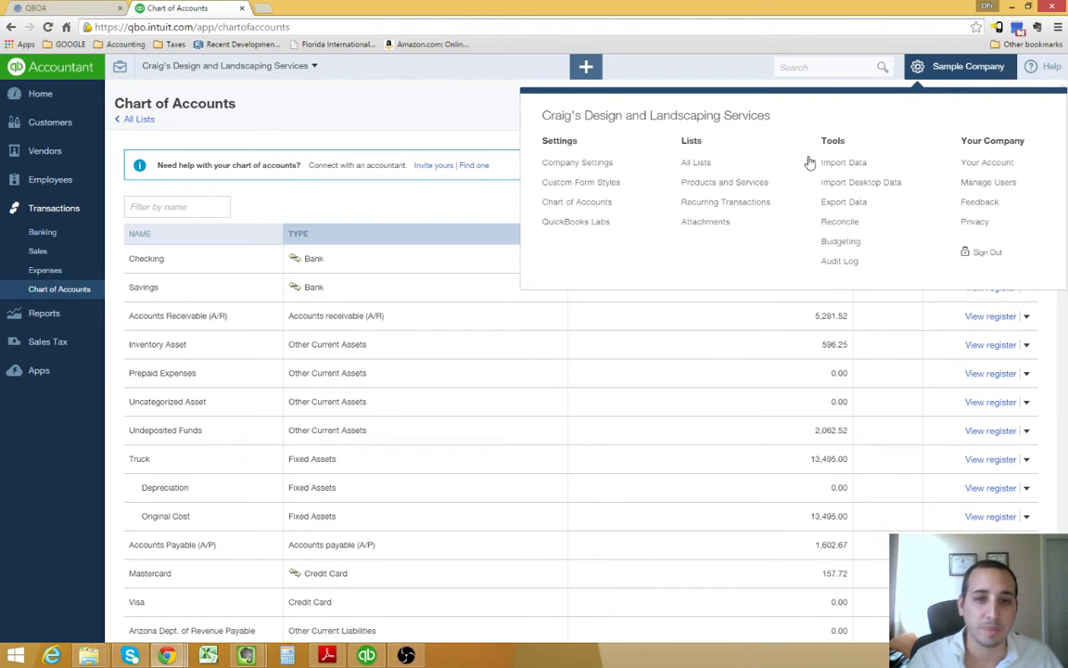
mouse_move(723, 182)
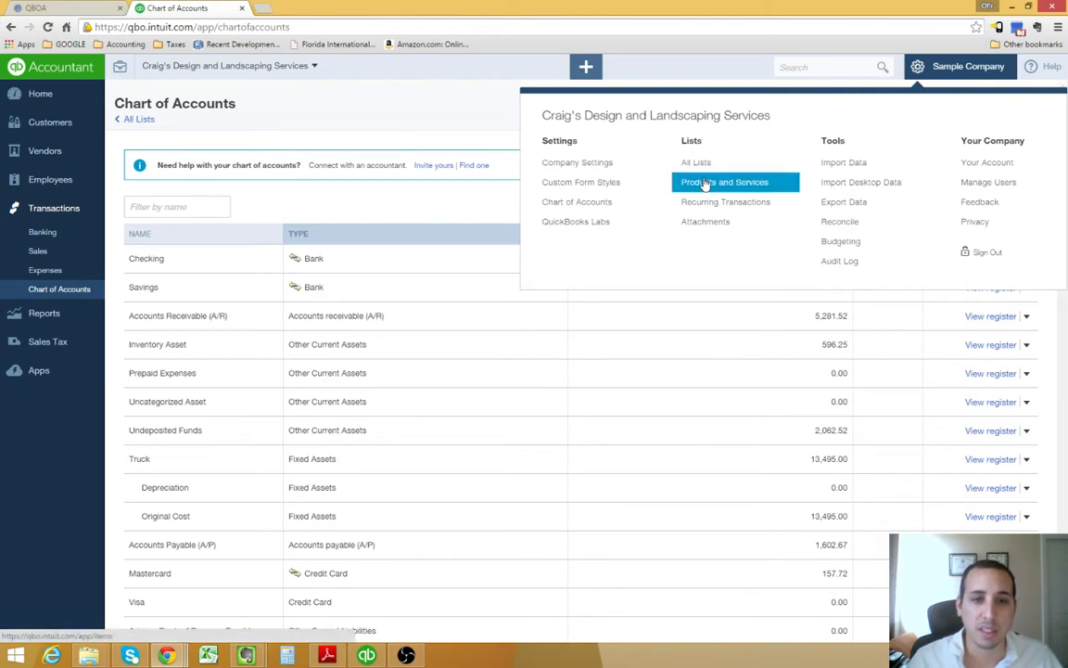
mouse_move(723, 186)
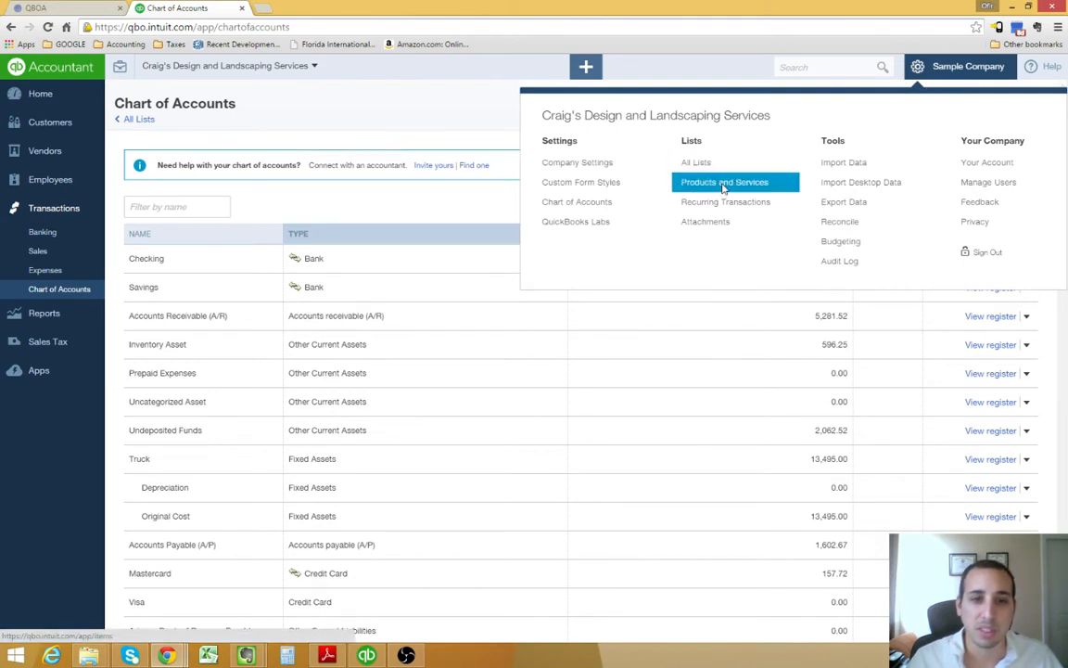
click(724, 182)
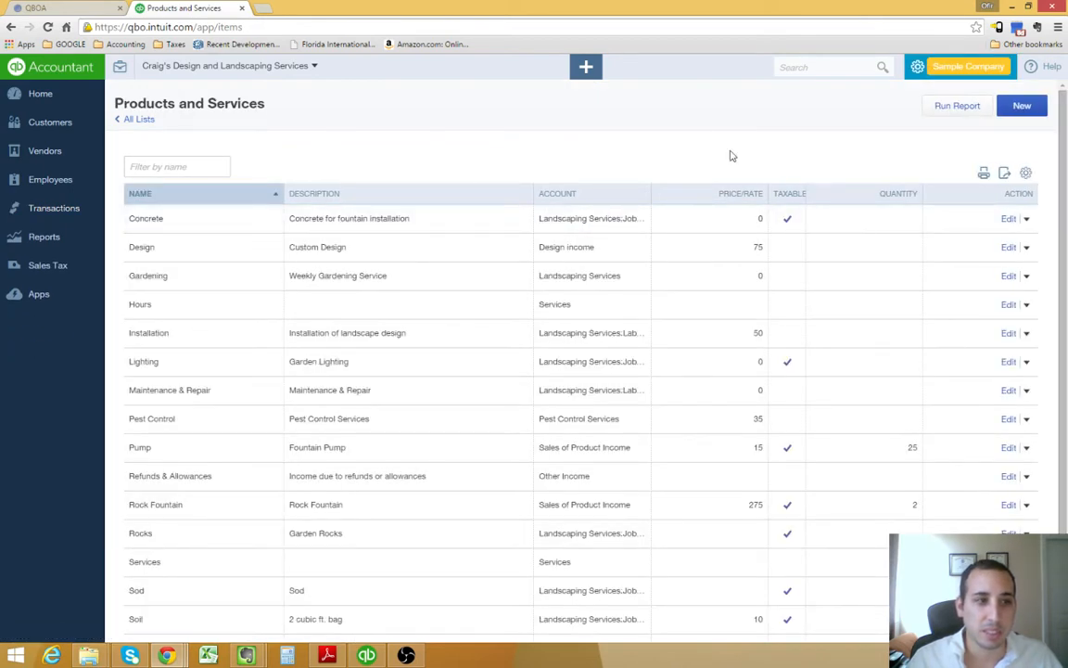
Step: Start a new item named Bad Debt, marked as purchased, with 'Bad Debt' sales and purchase descriptions
click(1022, 104)
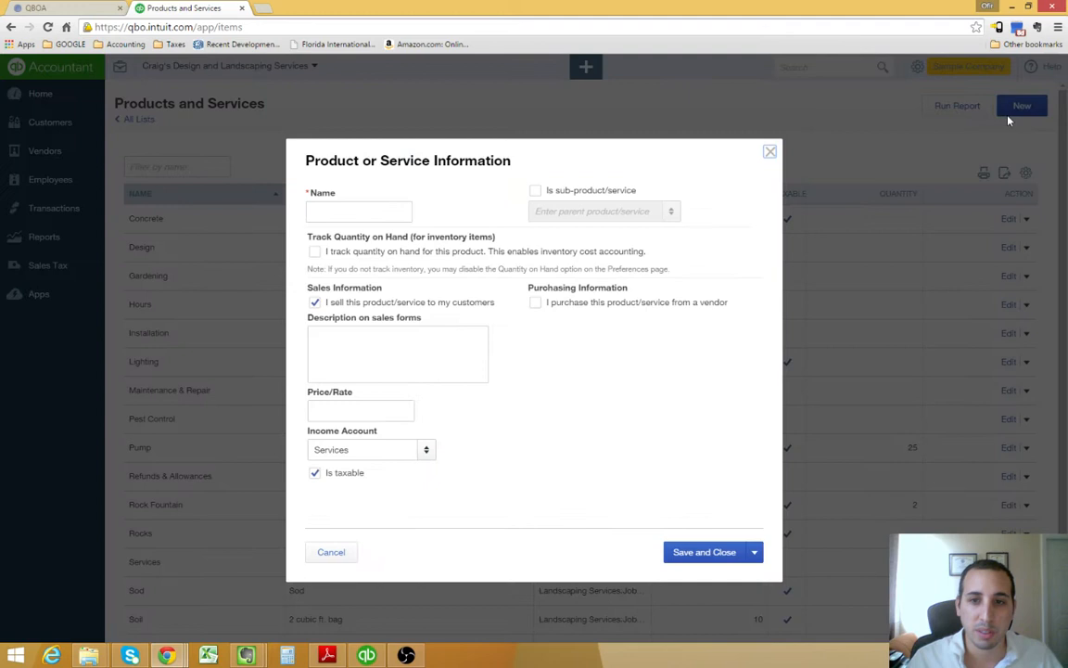
click(360, 211)
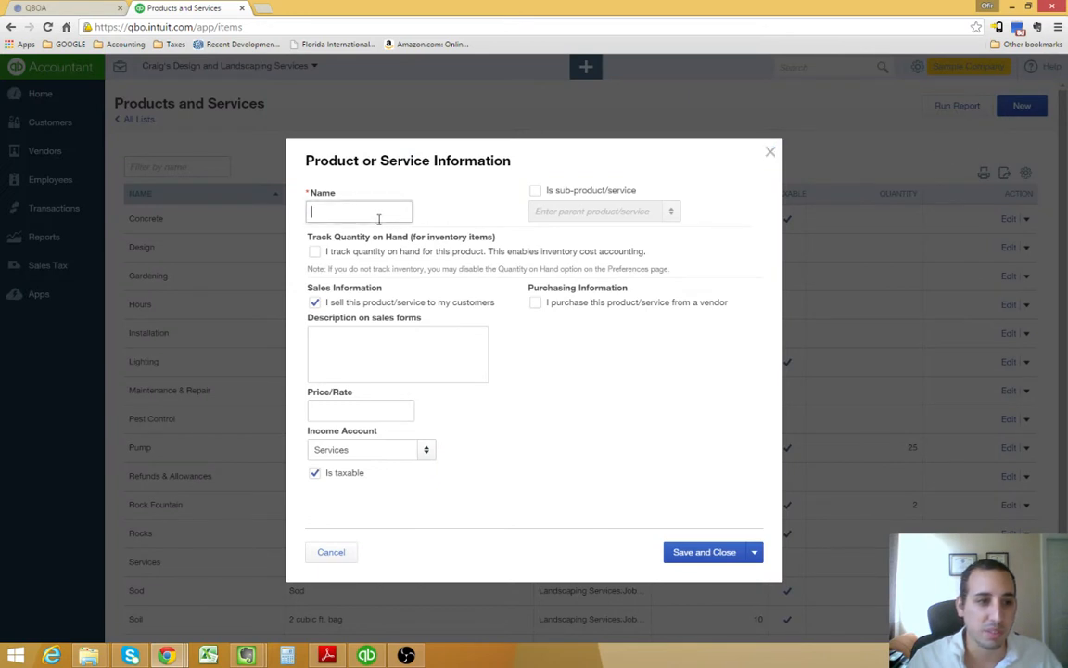
text(Bar)
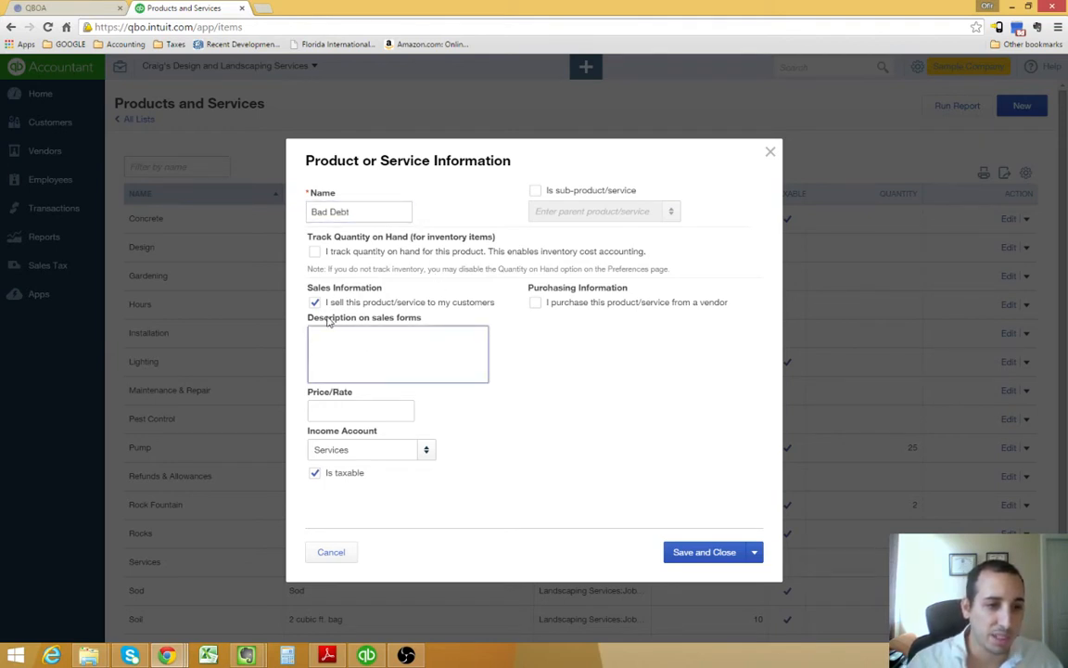
click(534, 302)
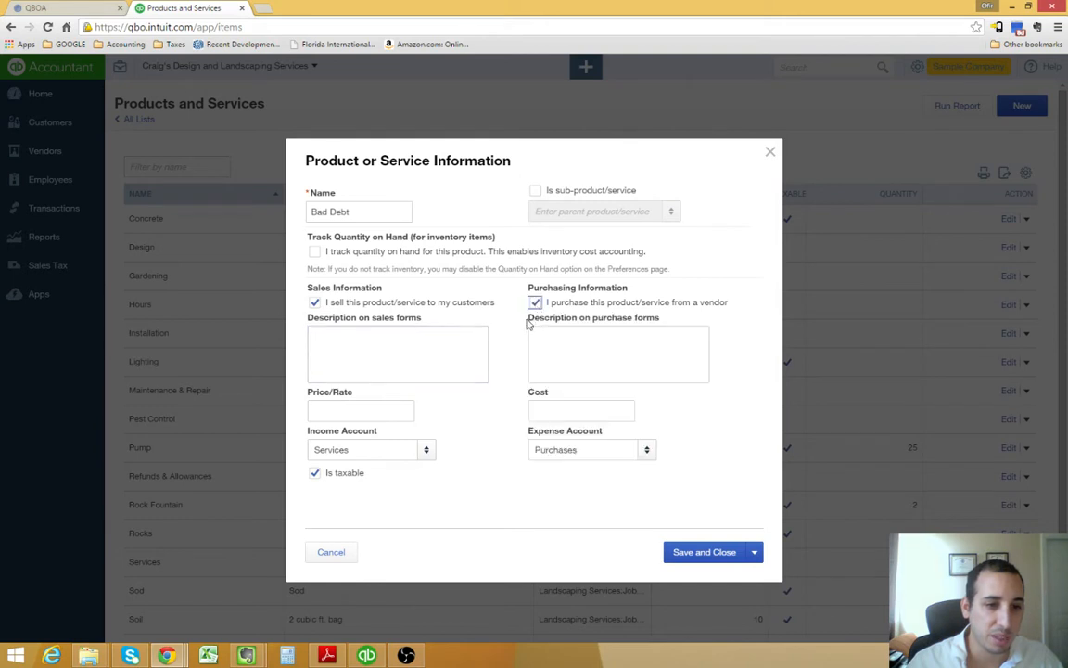
click(617, 352)
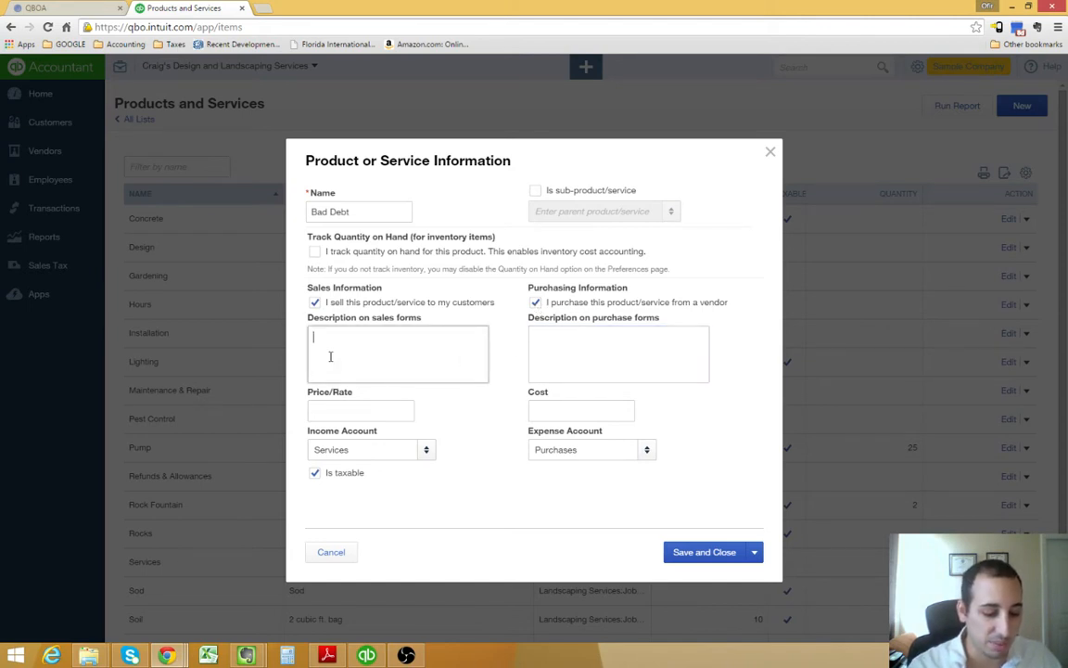
text(Bad Debt)
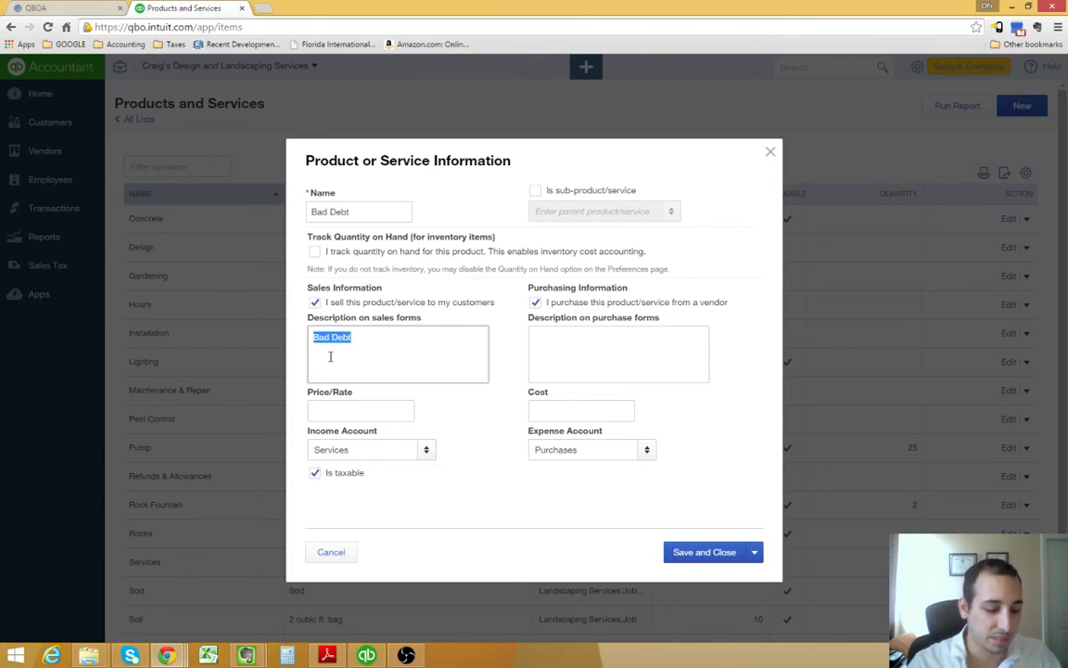
text(Bad Debt)
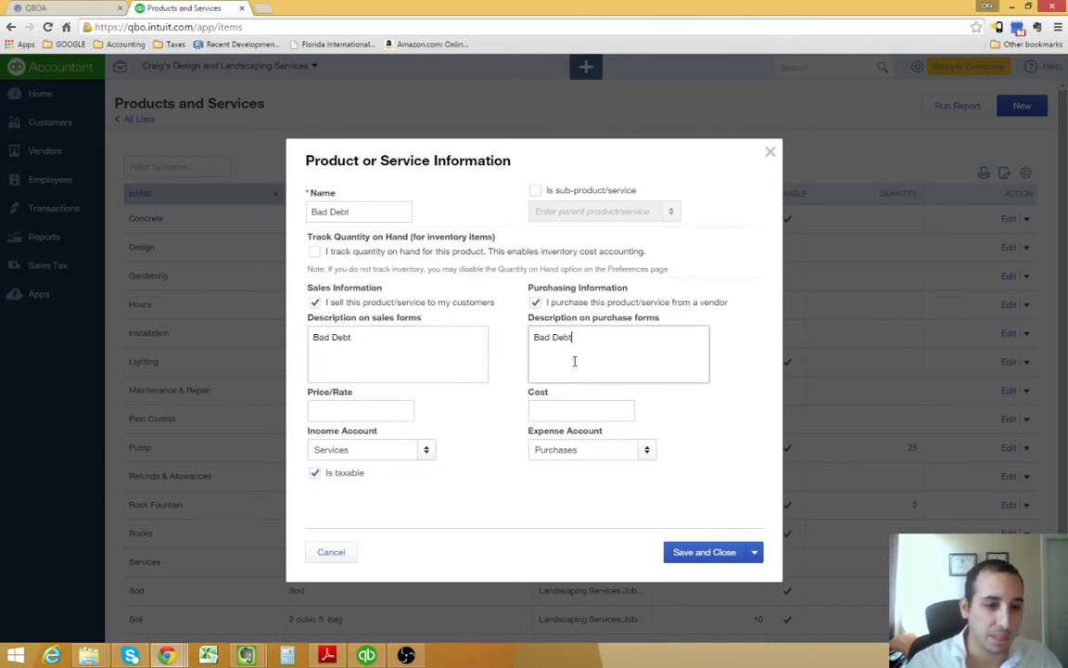
Step: Assign Bad Debts as the item's account, make it non-taxable, and save and close it
click(360, 410)
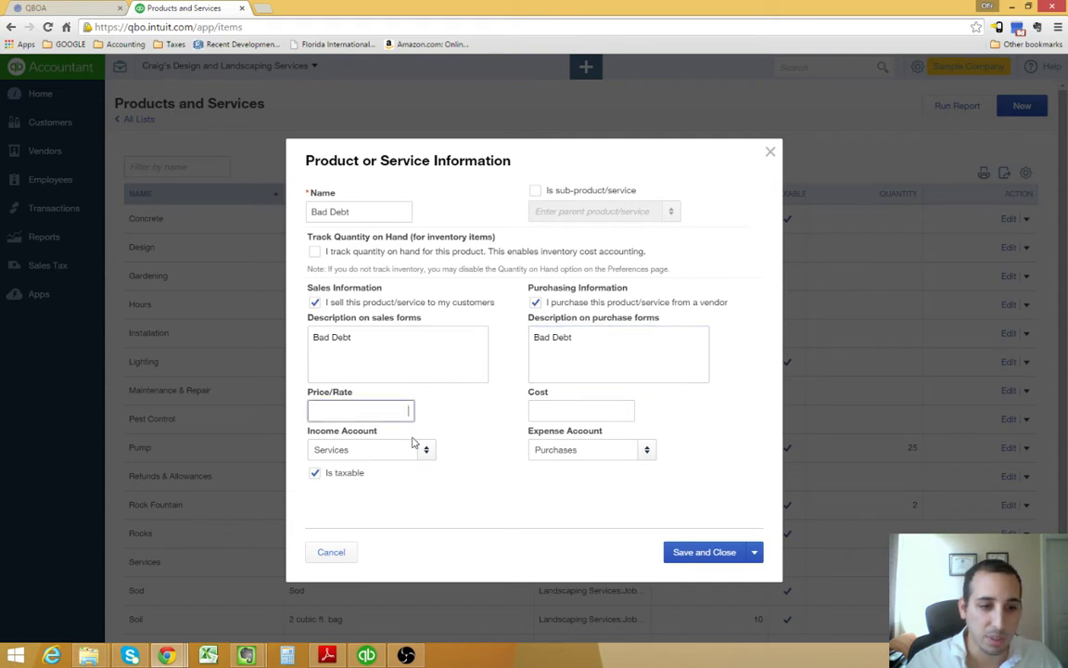
mouse_move(429, 456)
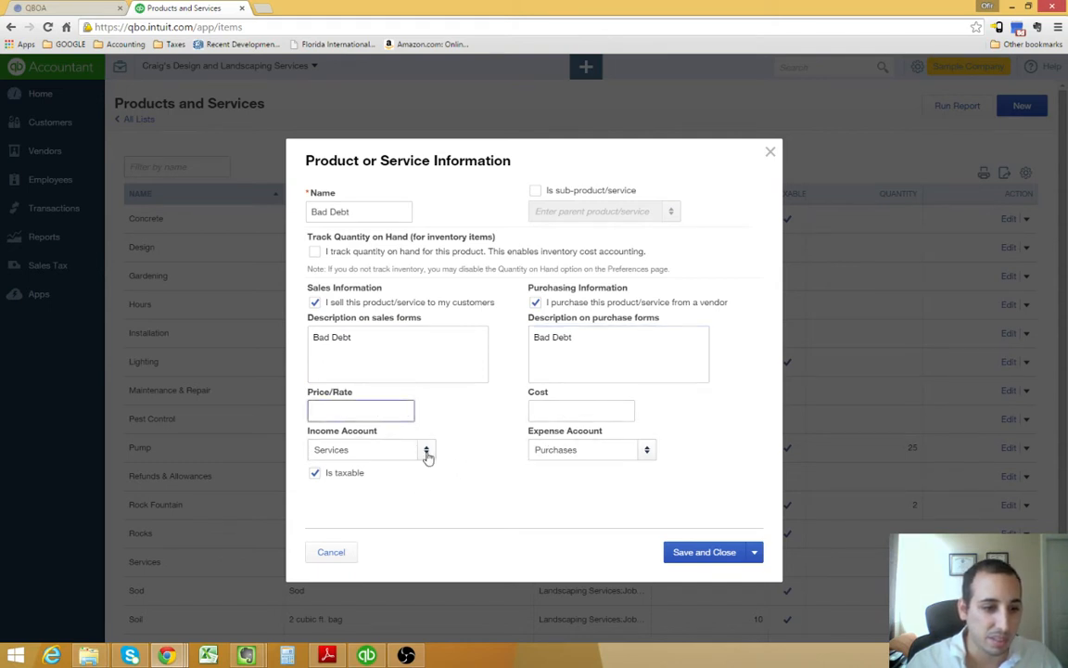
click(427, 451)
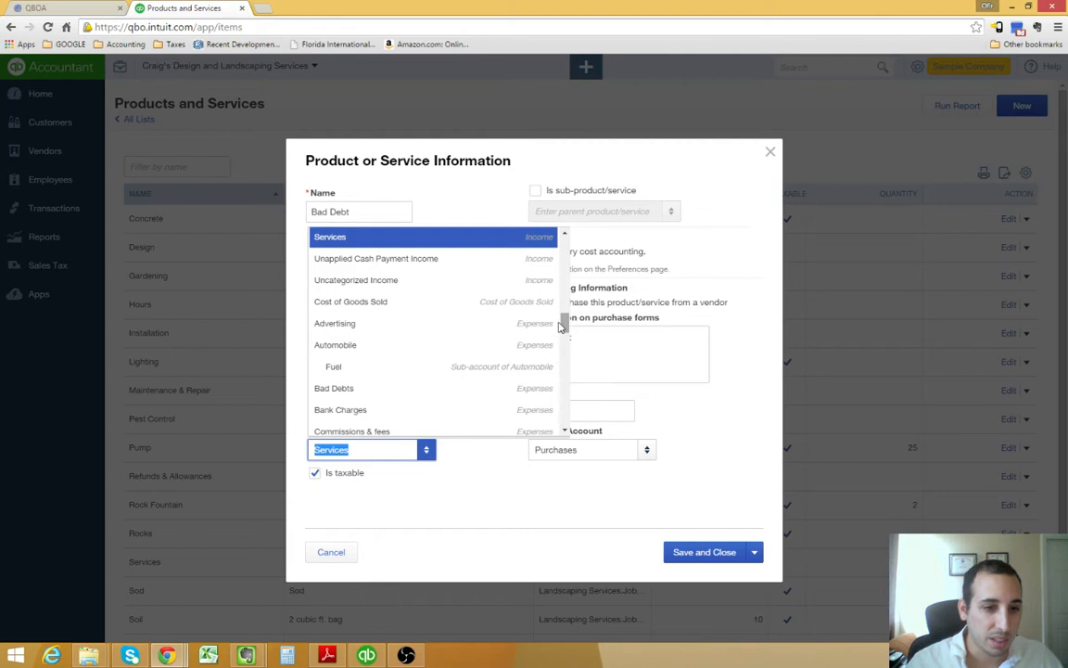
scroll(down, 3)
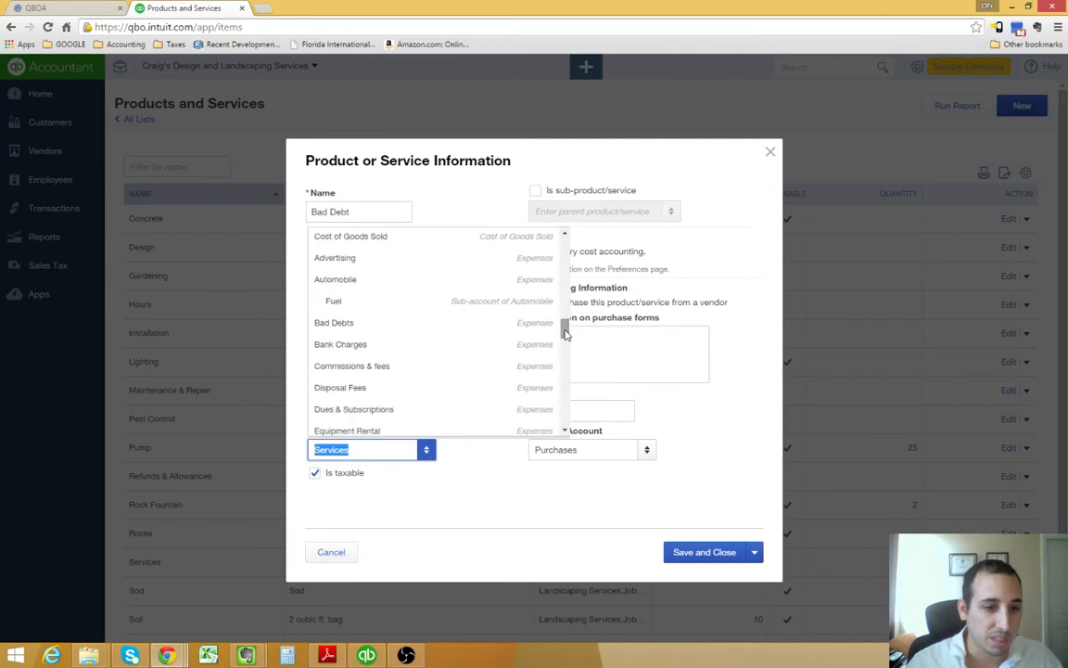
click(334, 323)
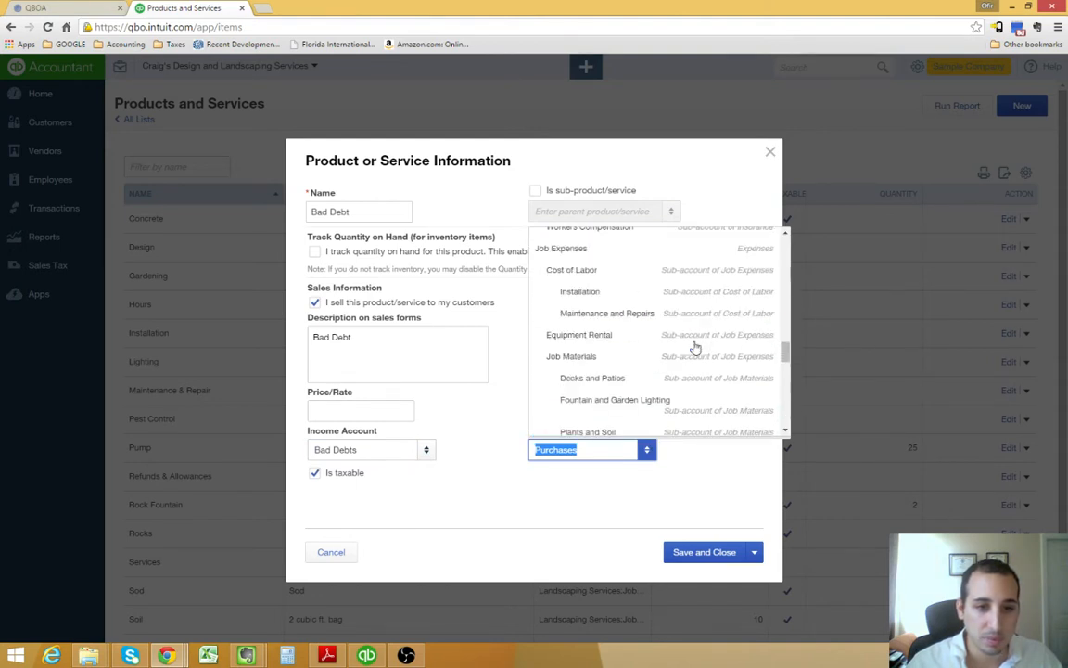
scroll(up, 3)
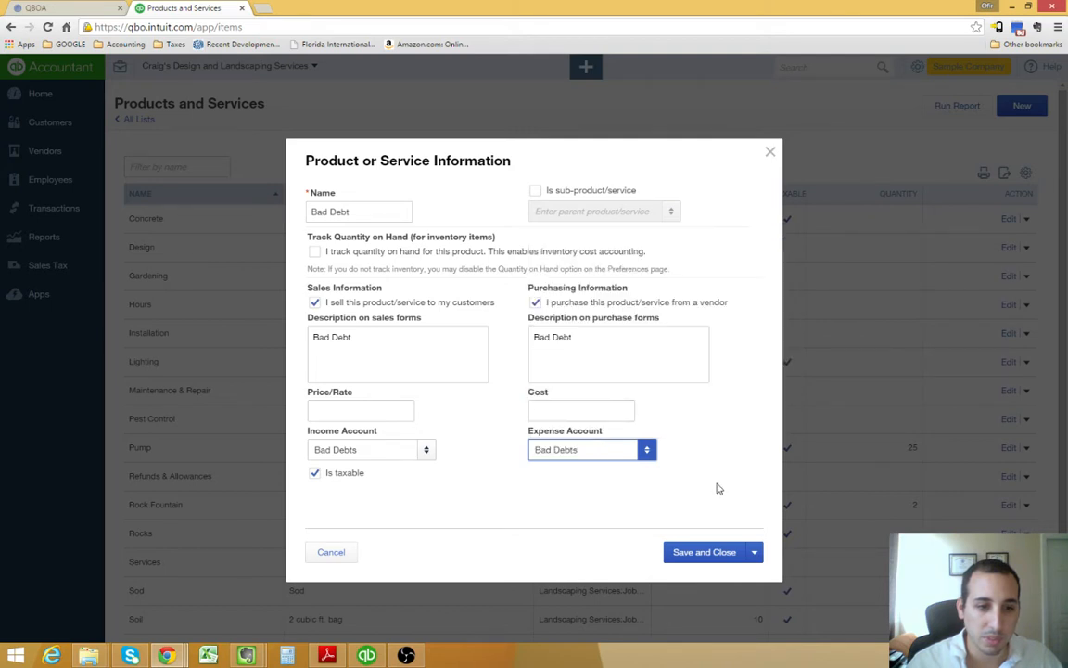
click(315, 473)
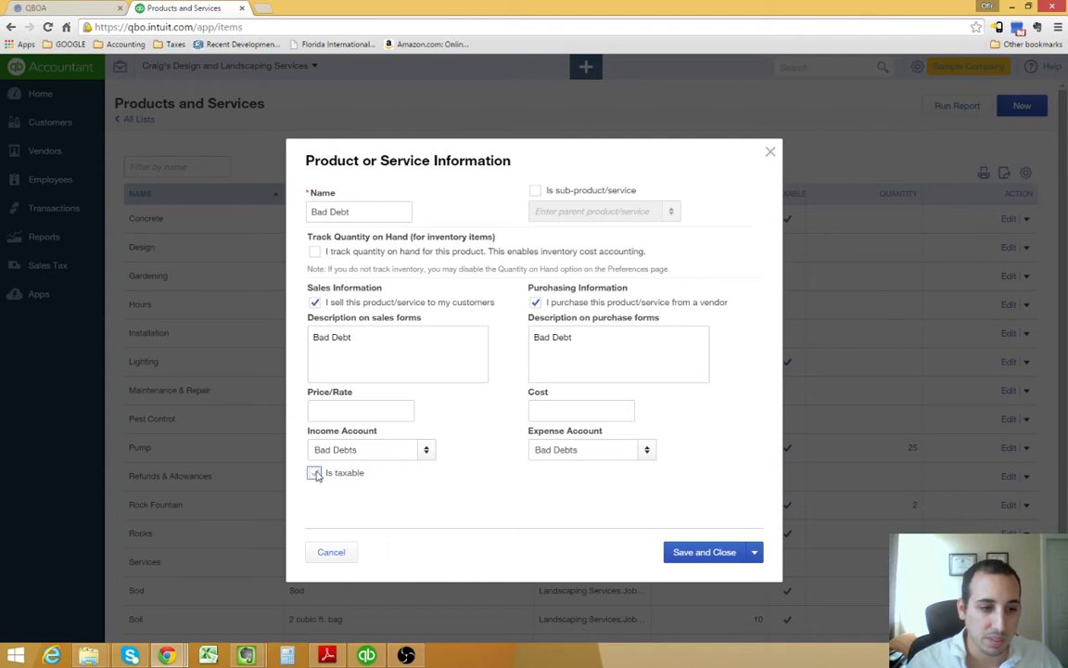
click(315, 473)
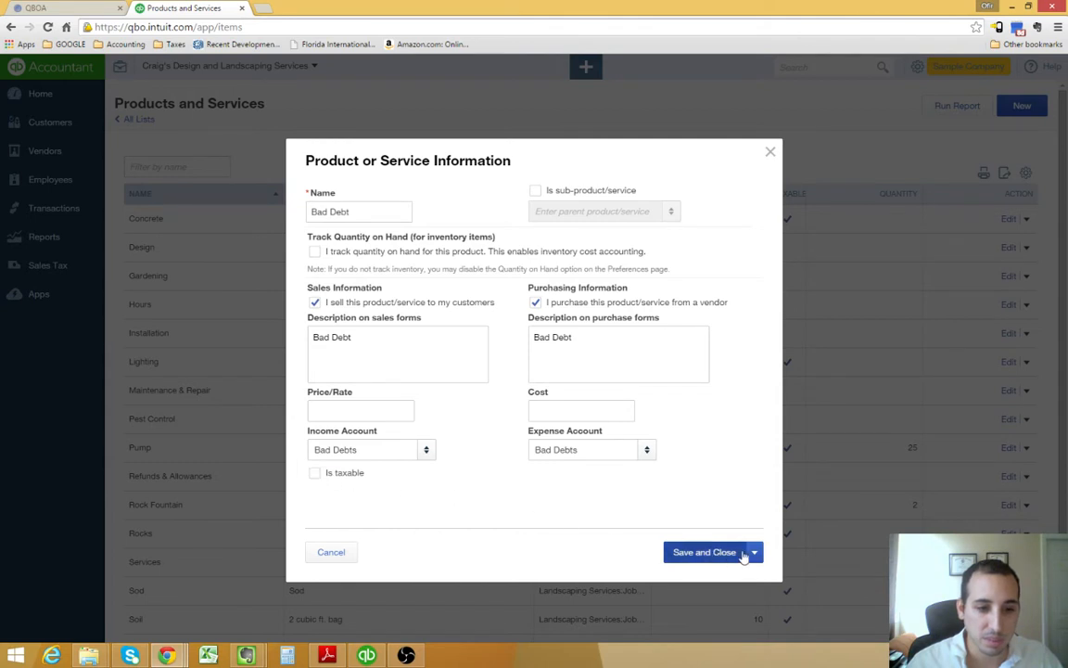
click(705, 553)
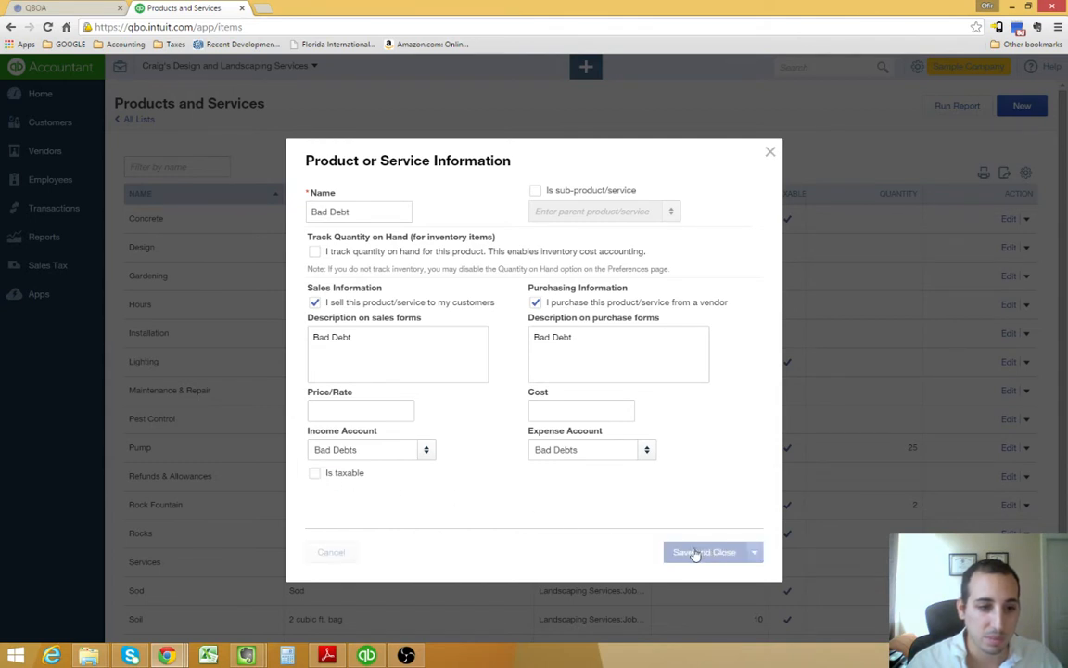
click(705, 553)
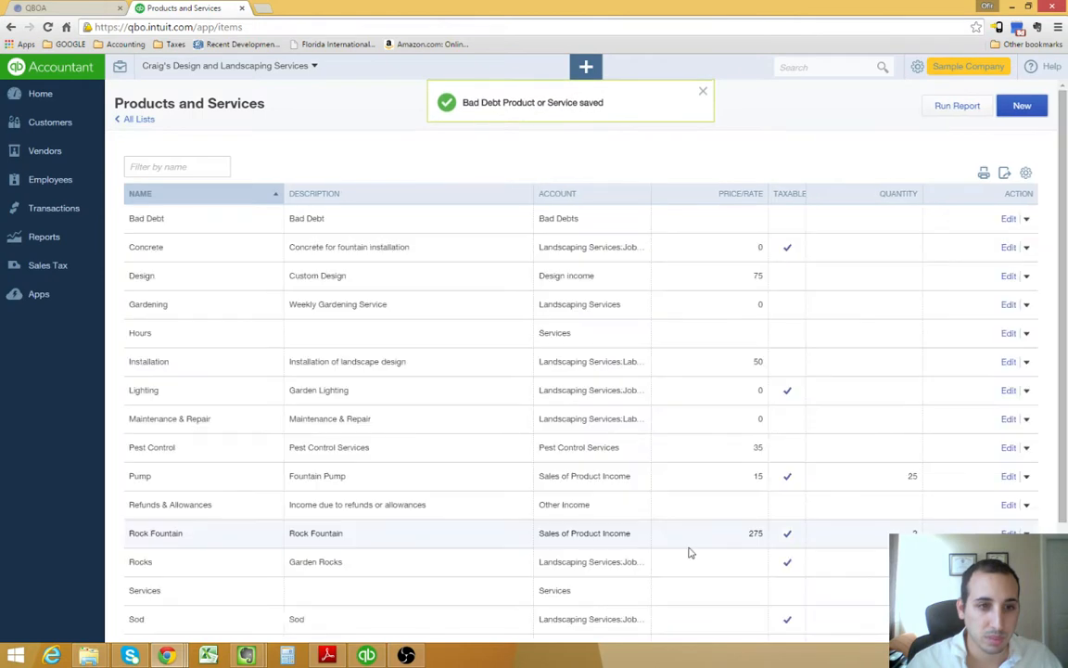
mouse_move(669, 542)
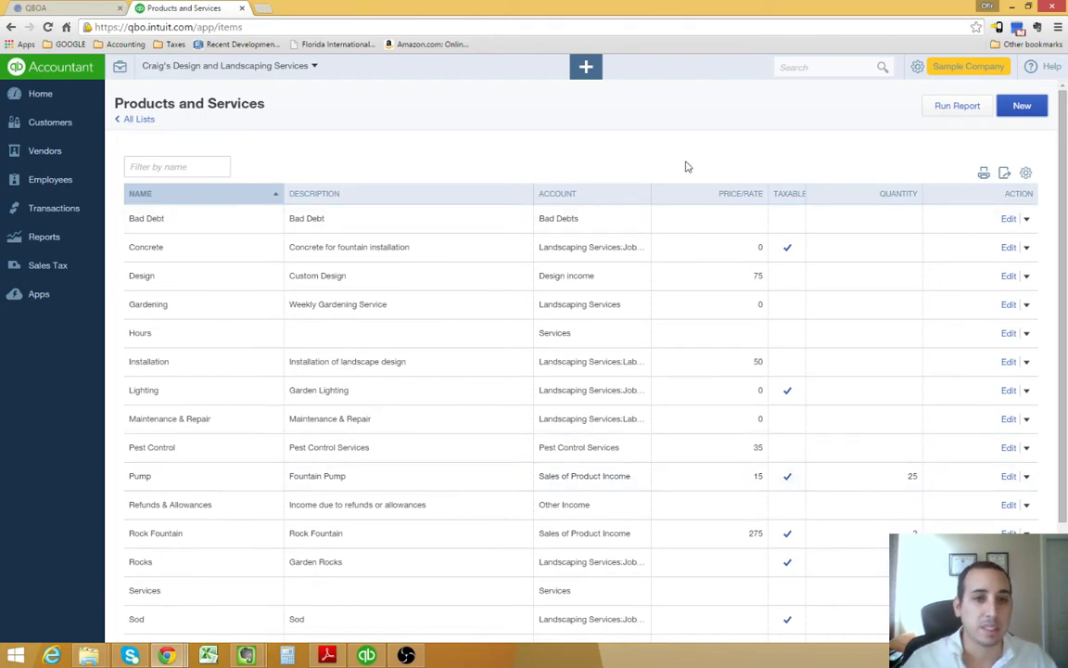
mouse_move(608, 130)
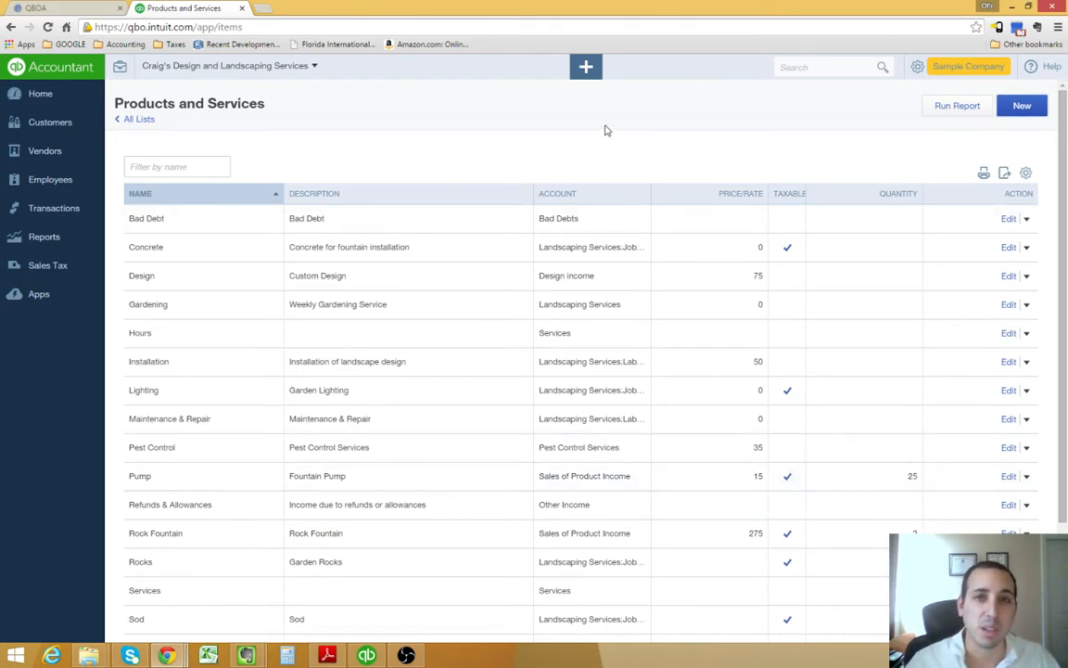
mouse_move(183, 127)
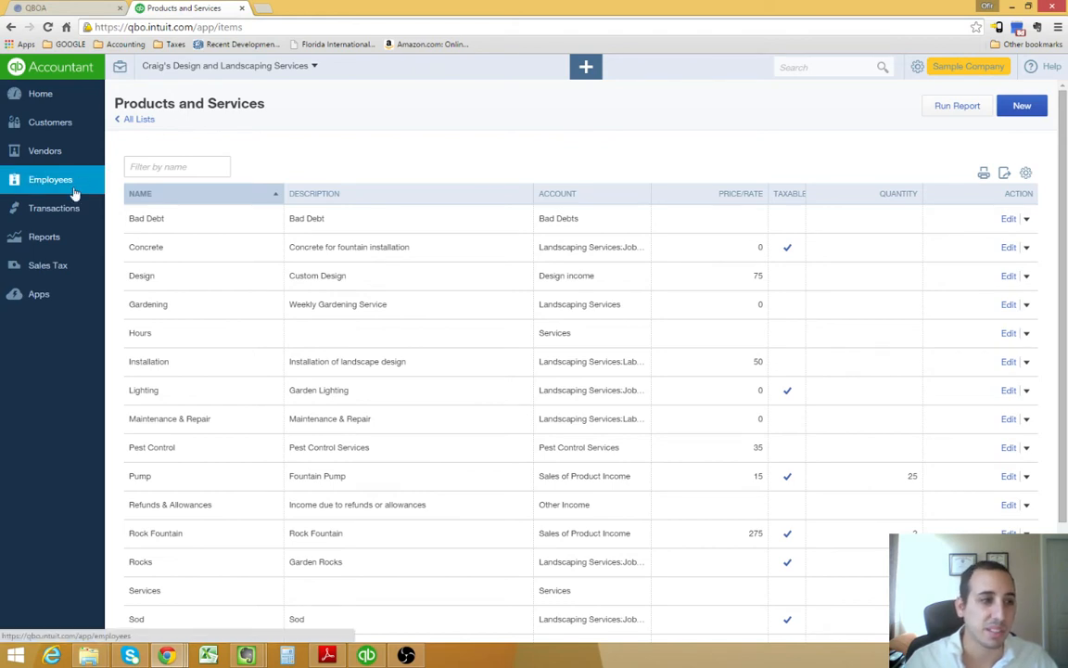
Step: Go to Customers and open Amy's Bird Sanctuary's transaction list with its overdue $239 invoice
click(50, 123)
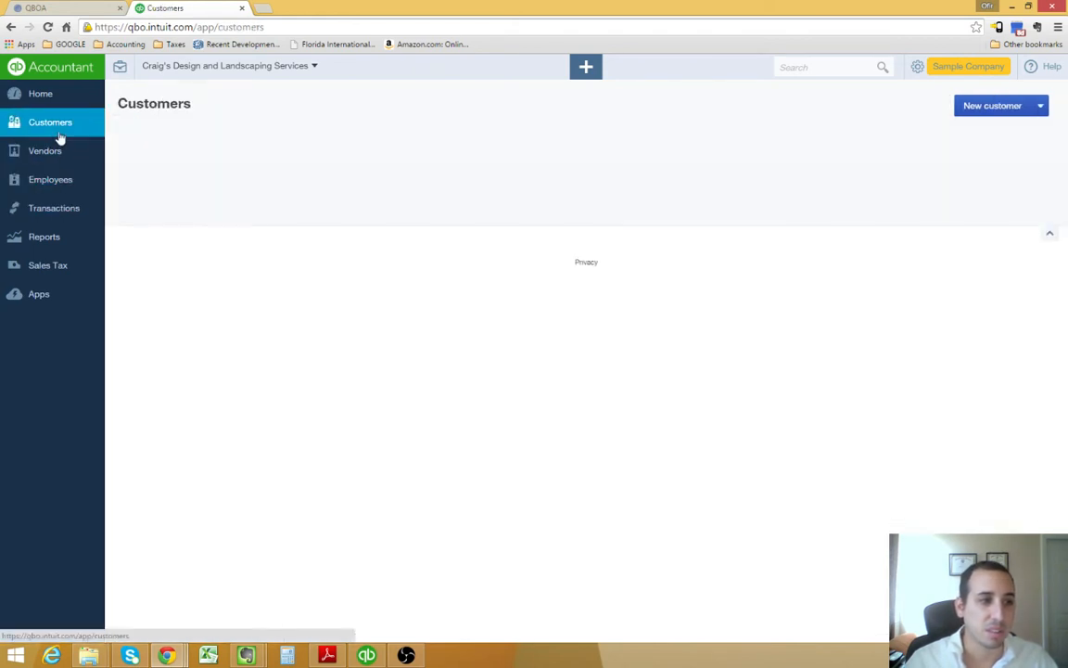
click(50, 123)
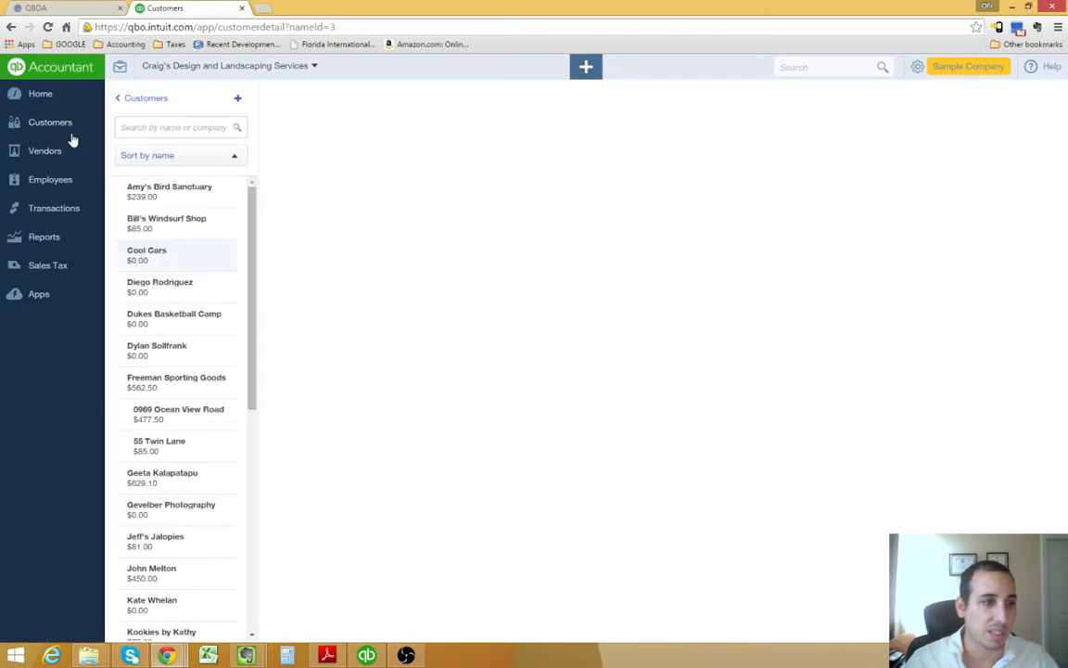
click(50, 122)
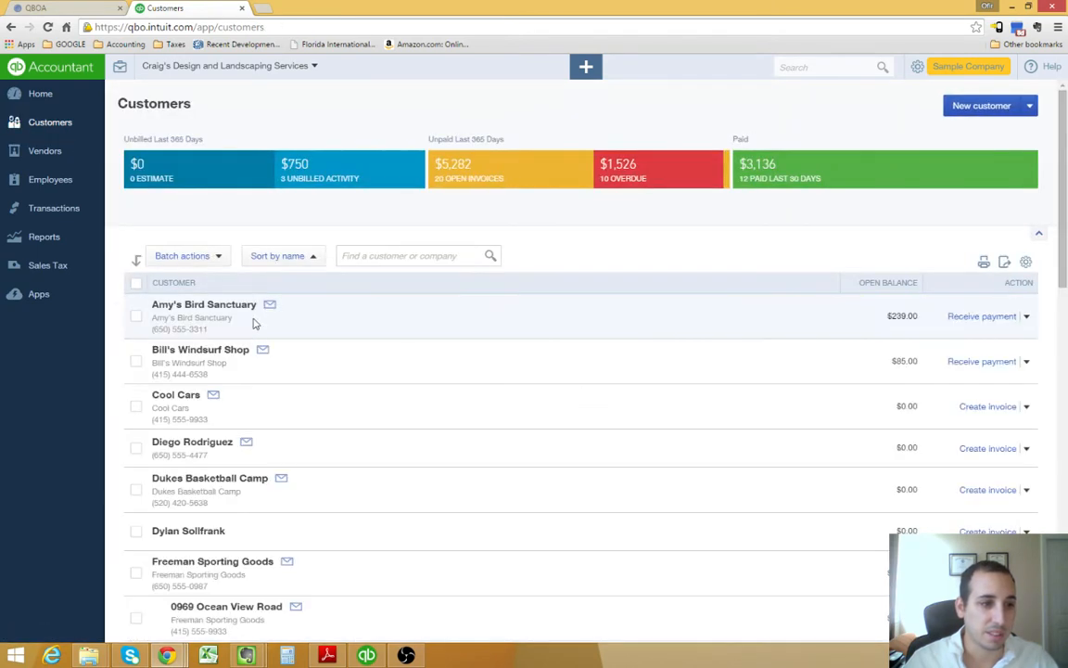
click(204, 304)
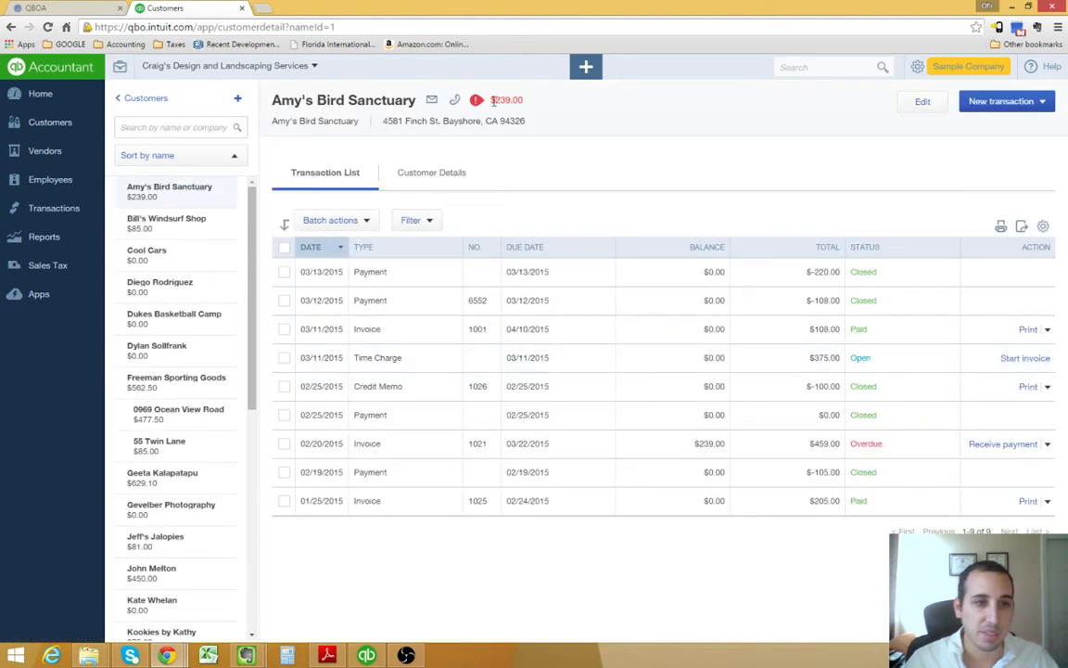
mouse_move(755, 419)
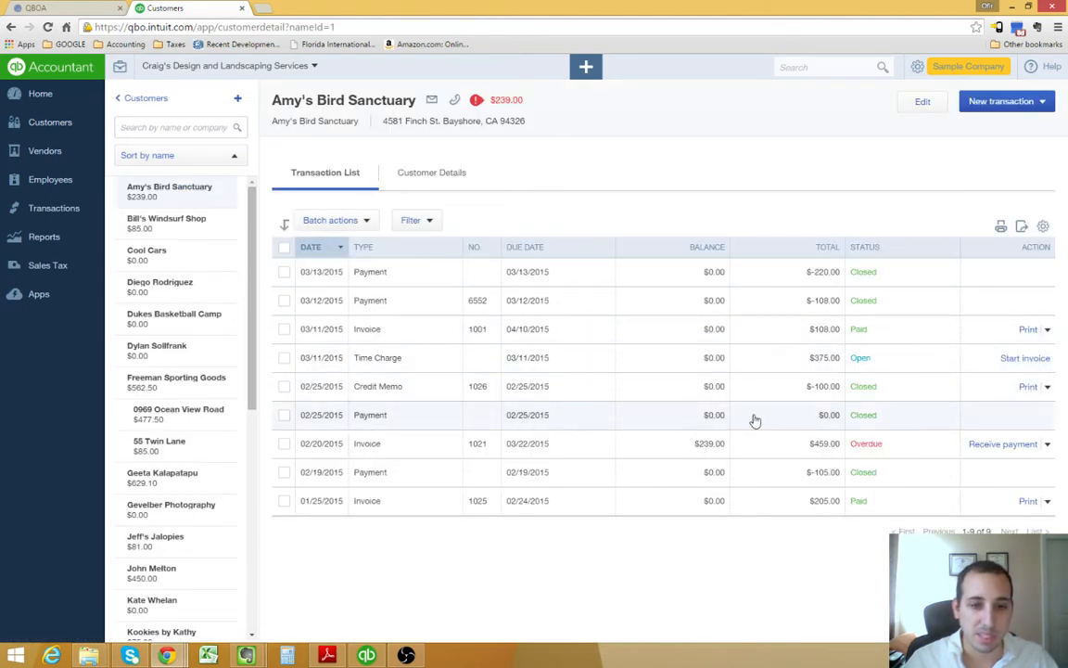
mouse_move(589, 456)
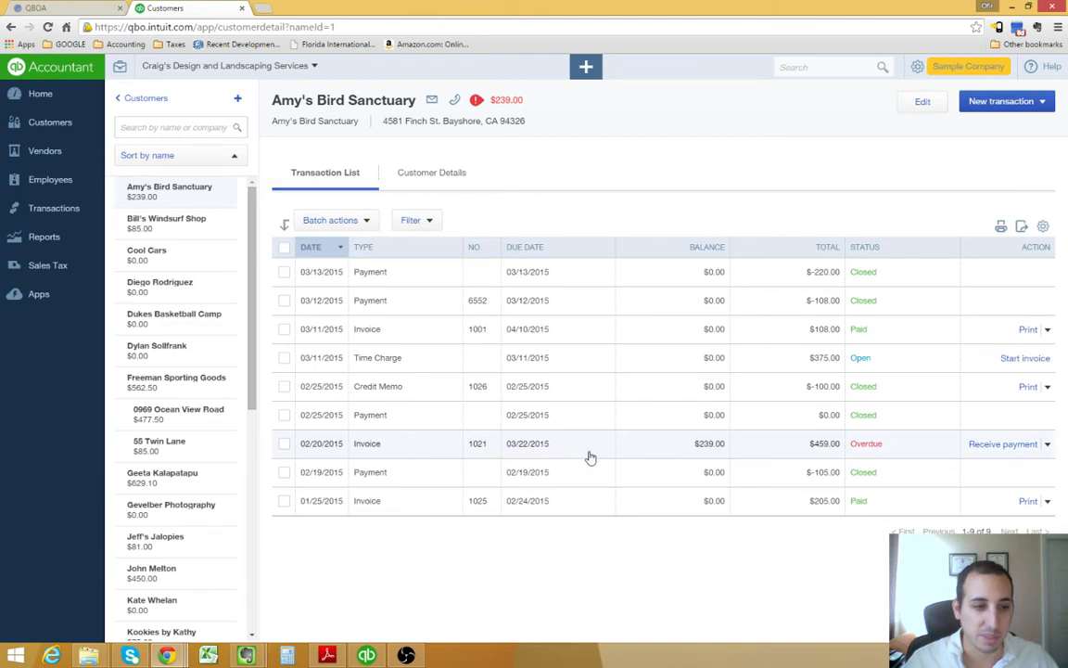
mouse_move(712, 144)
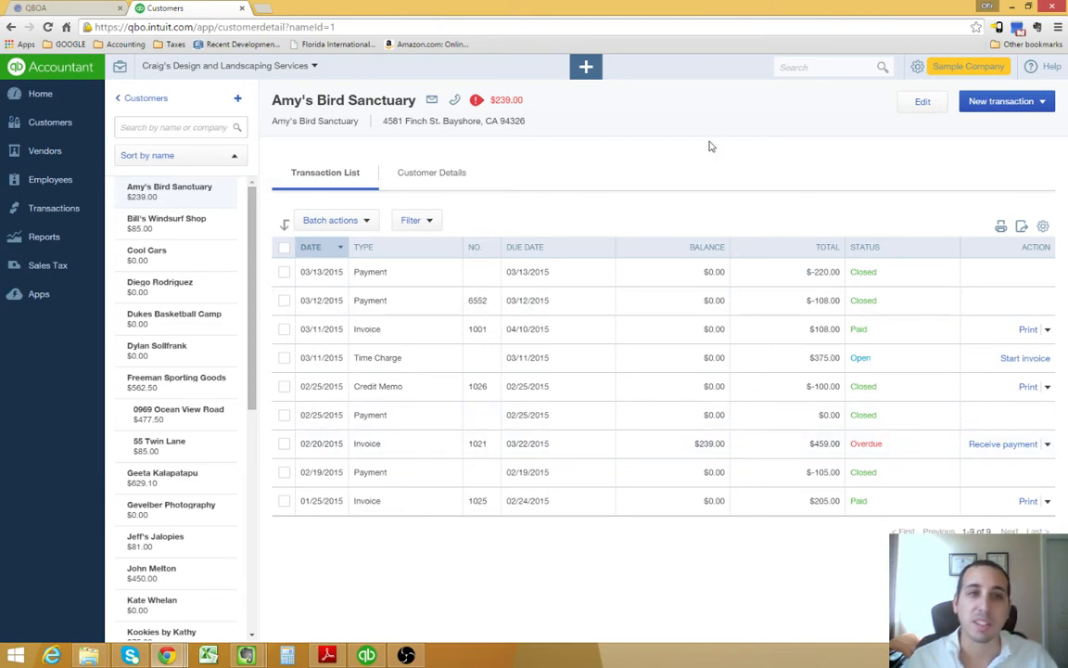
mouse_move(619, 156)
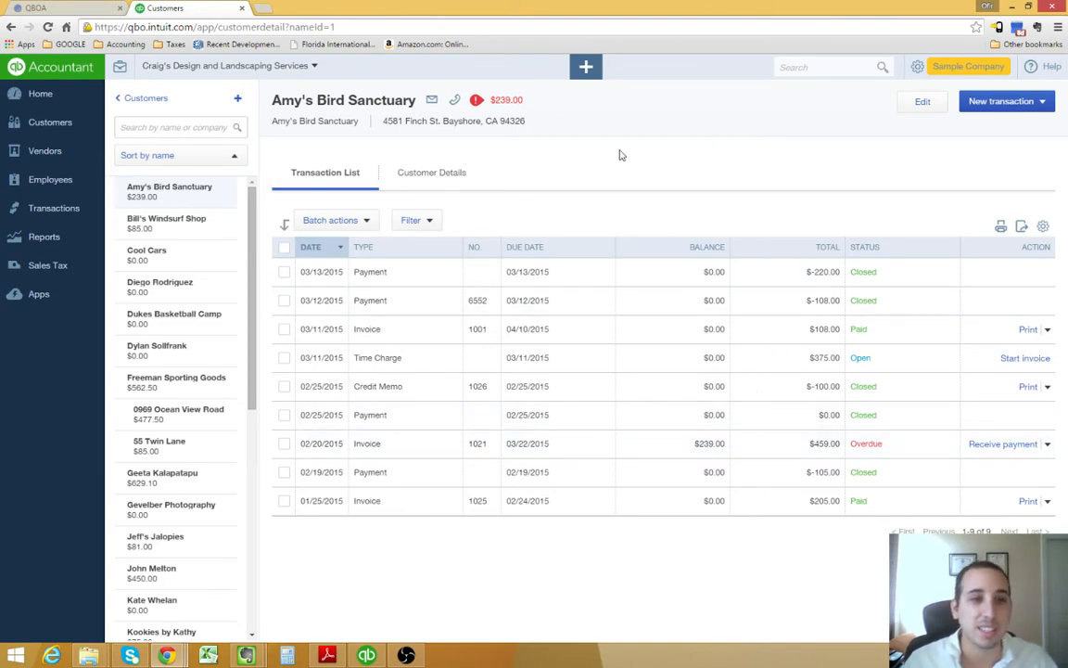
Step: Bring up the Create menu of transaction types over the customer record
click(586, 67)
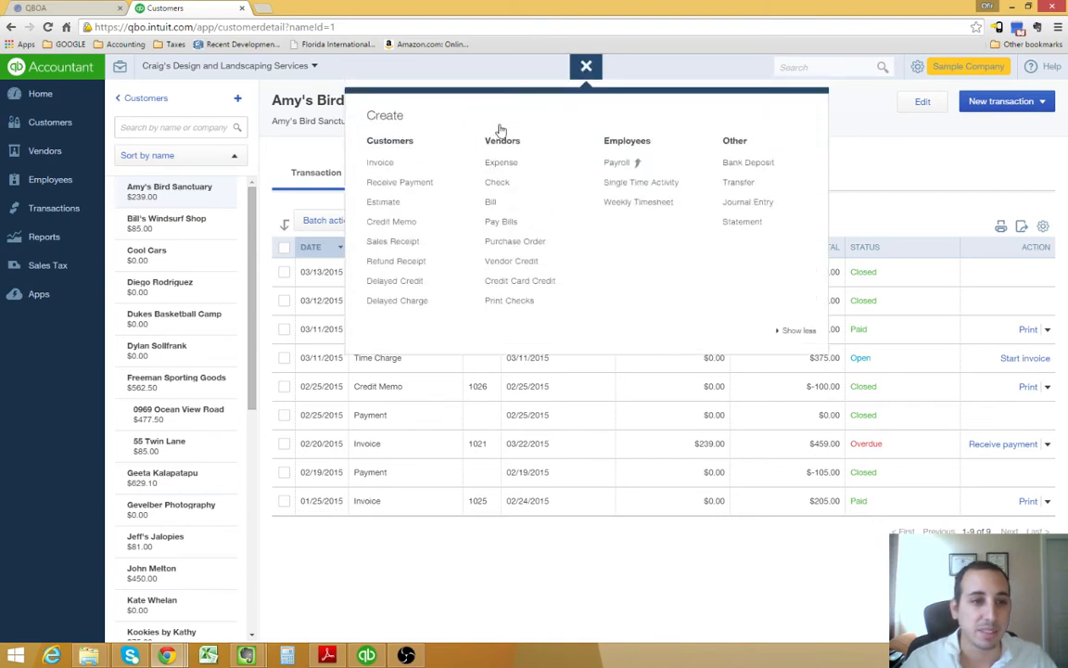
mouse_move(400, 181)
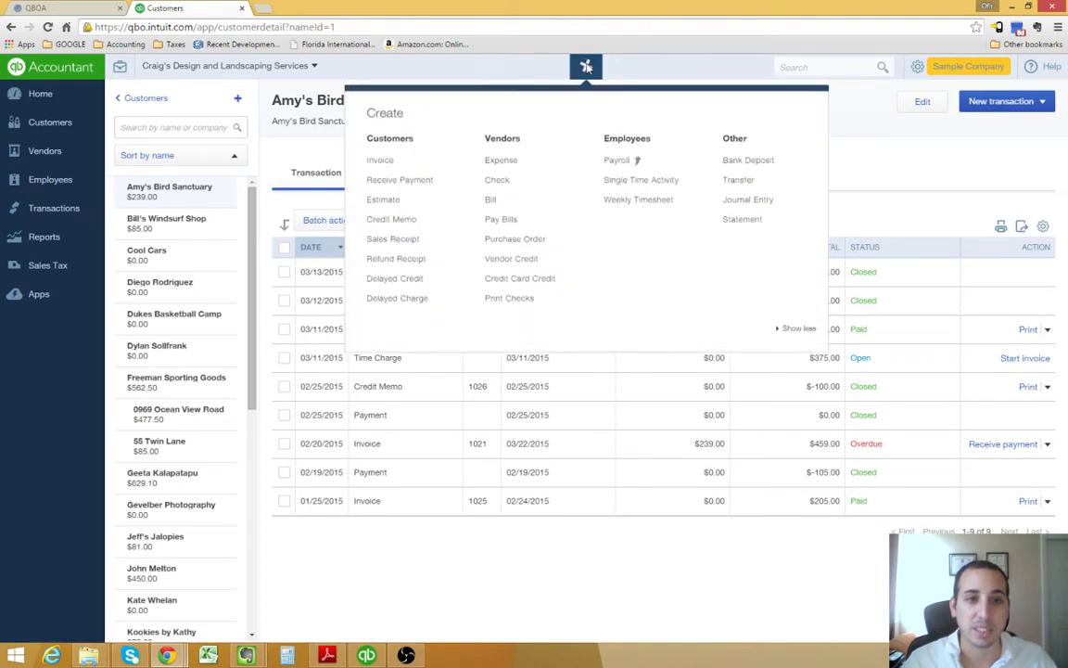
mouse_move(391, 221)
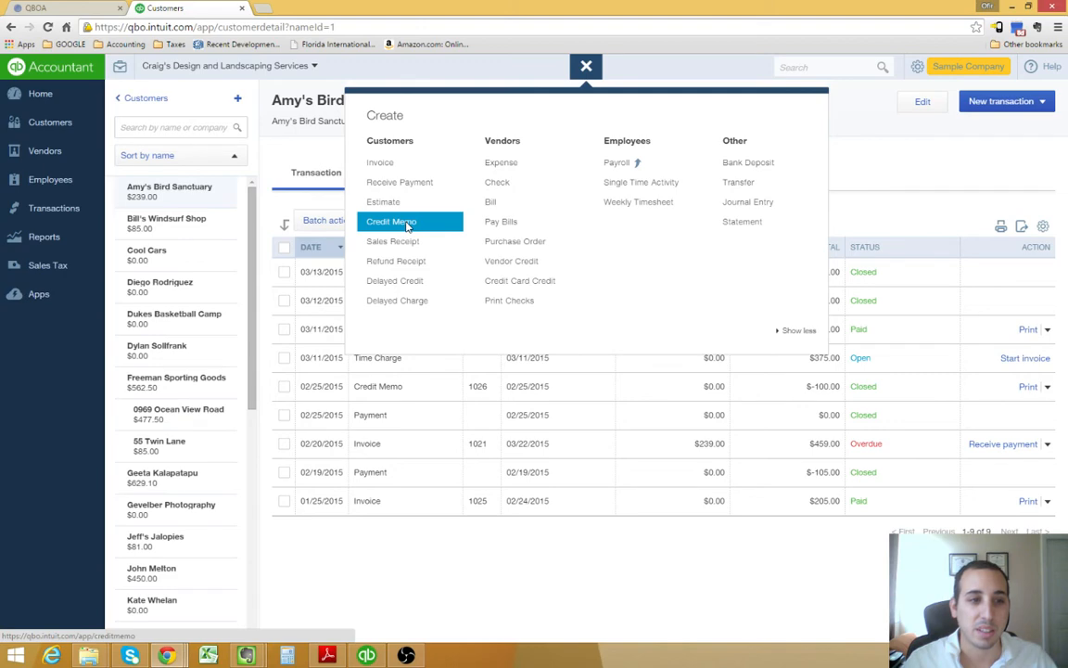
Step: Record a credit memo for Amy's Bird Sanctuary with the Bad Debt item at rate 239 and save it
click(391, 221)
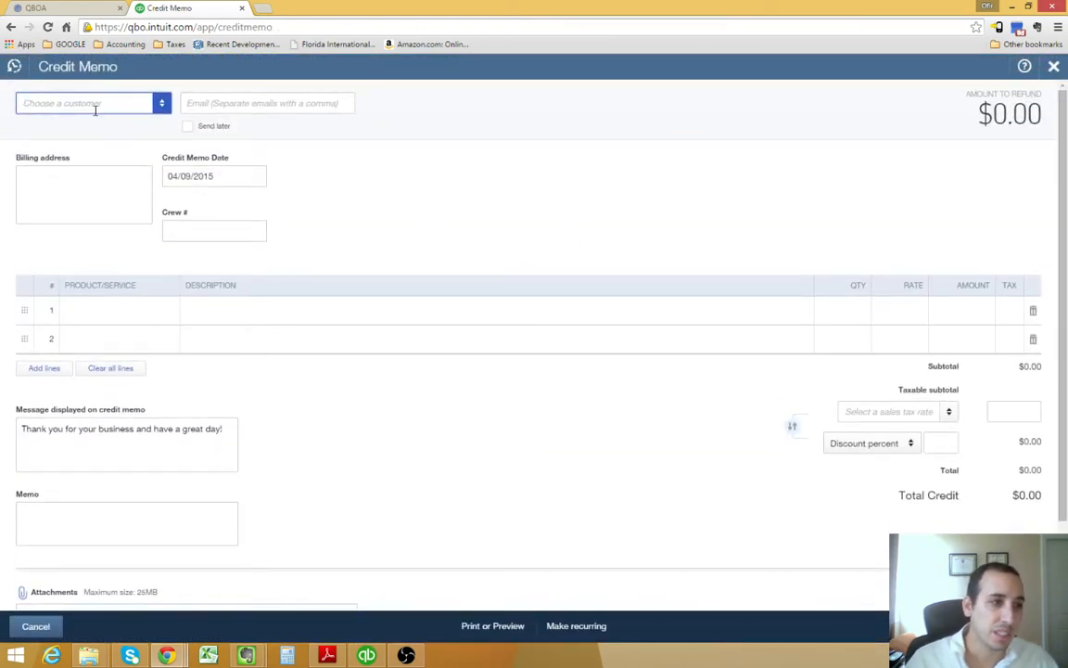
text(Amy)
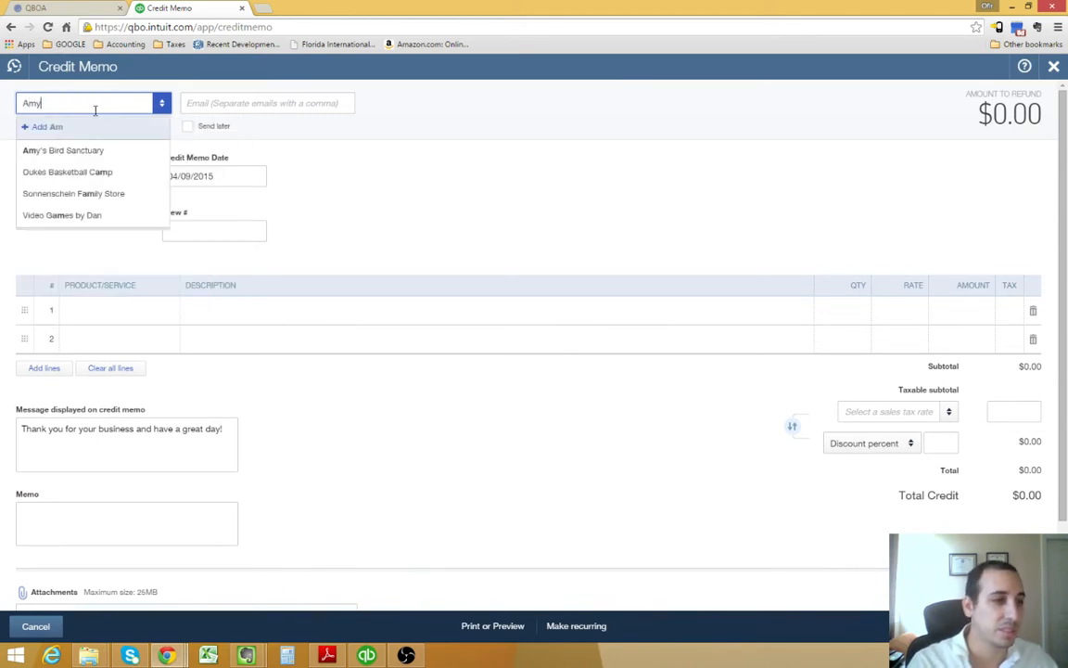
click(64, 149)
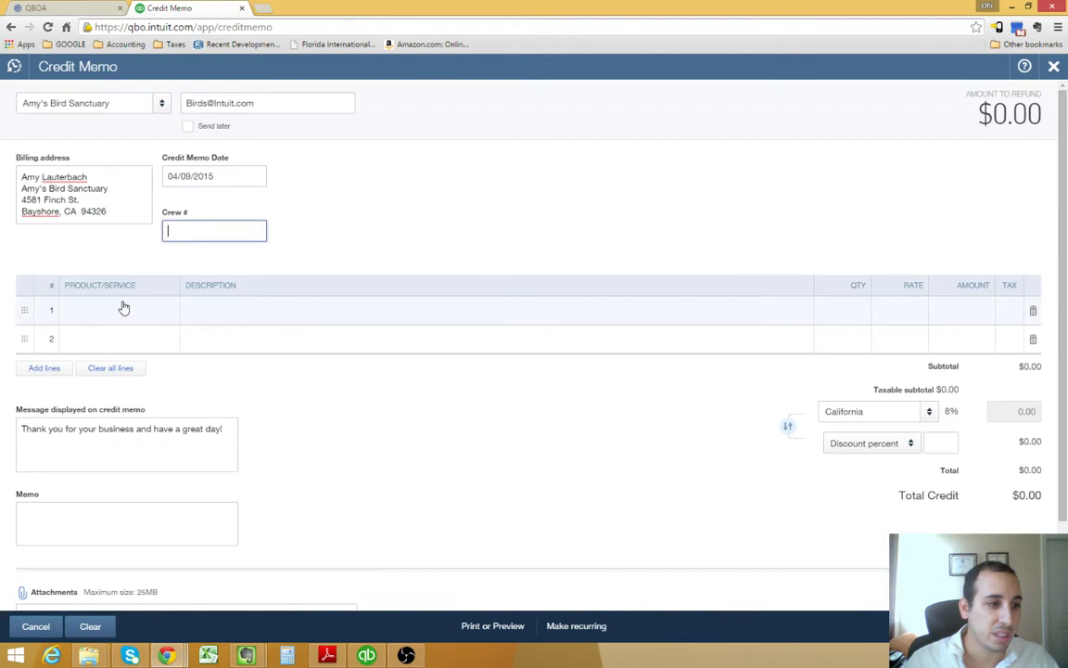
click(111, 312)
text(Bad)
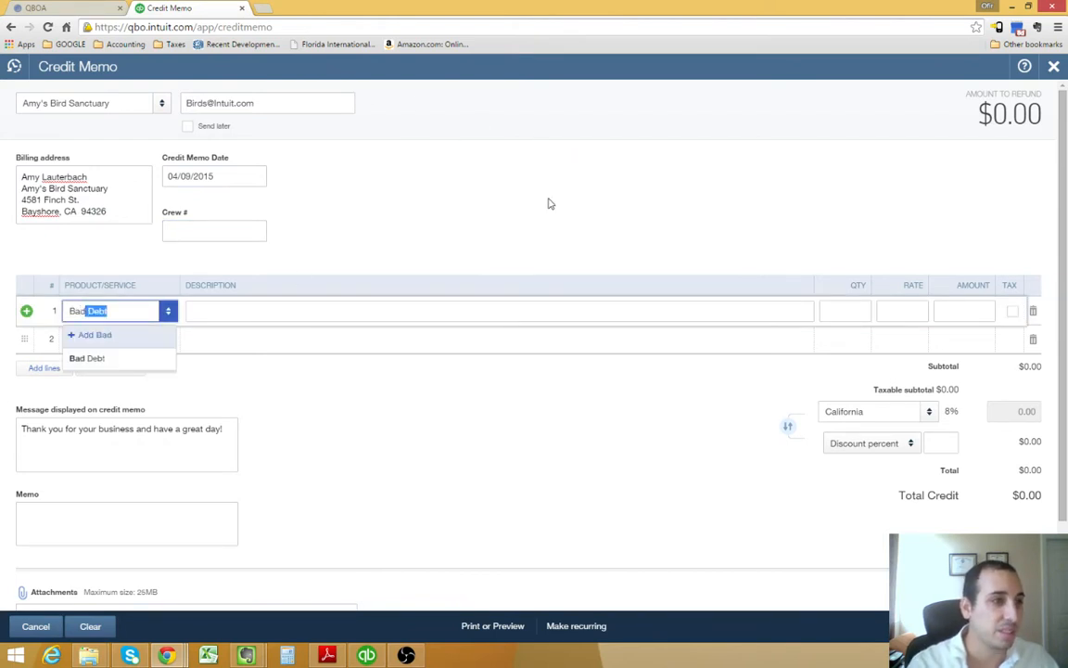
click(88, 358)
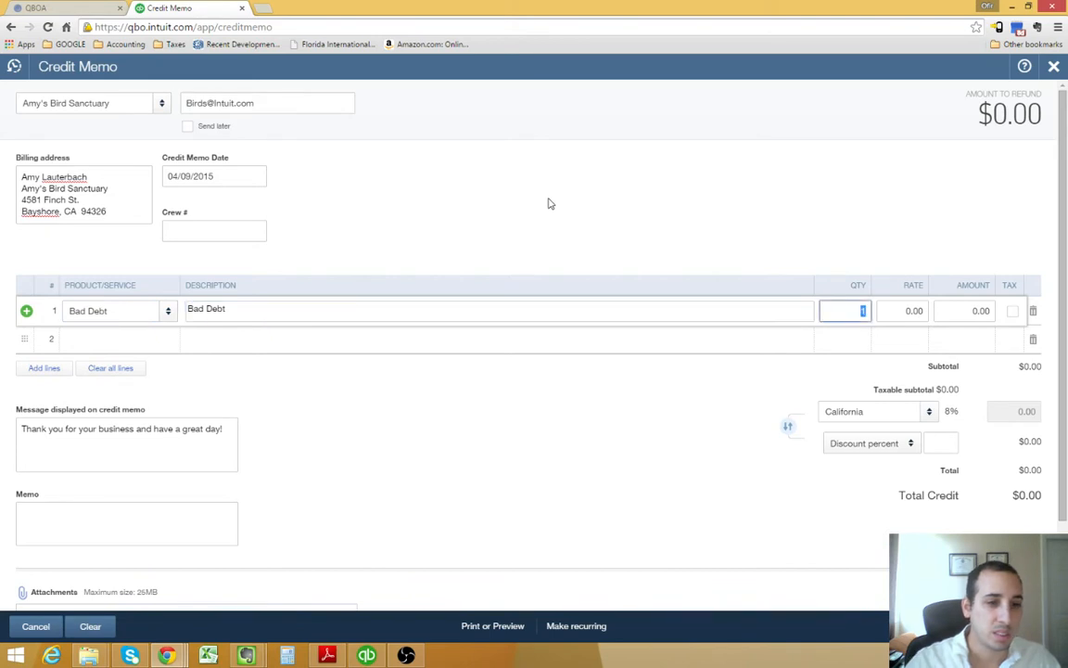
mouse_move(913, 241)
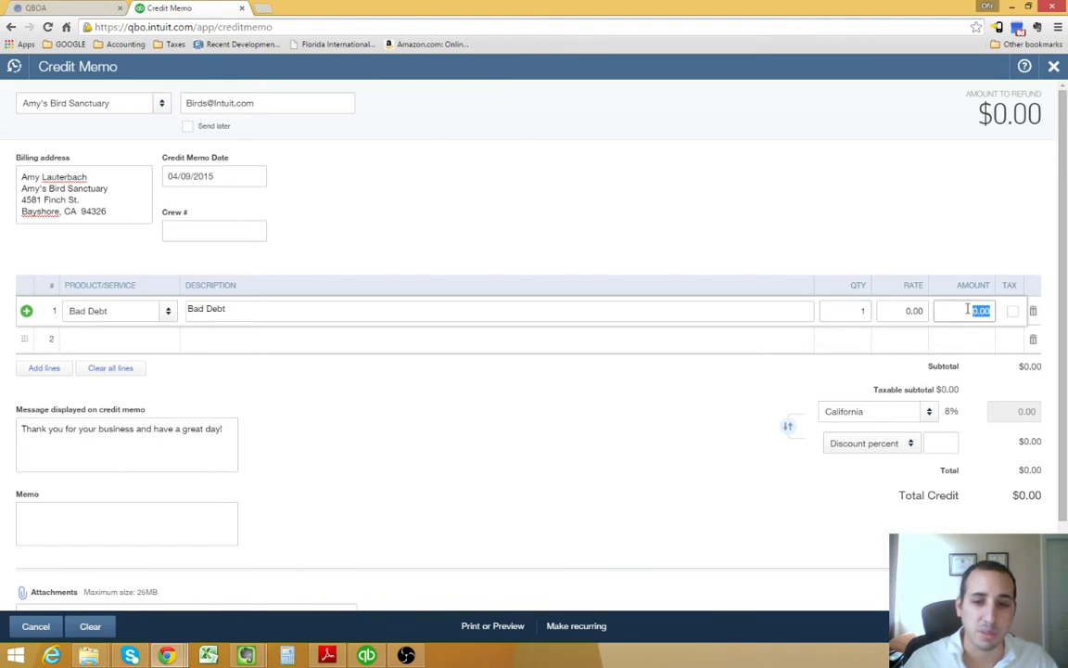
text(239)
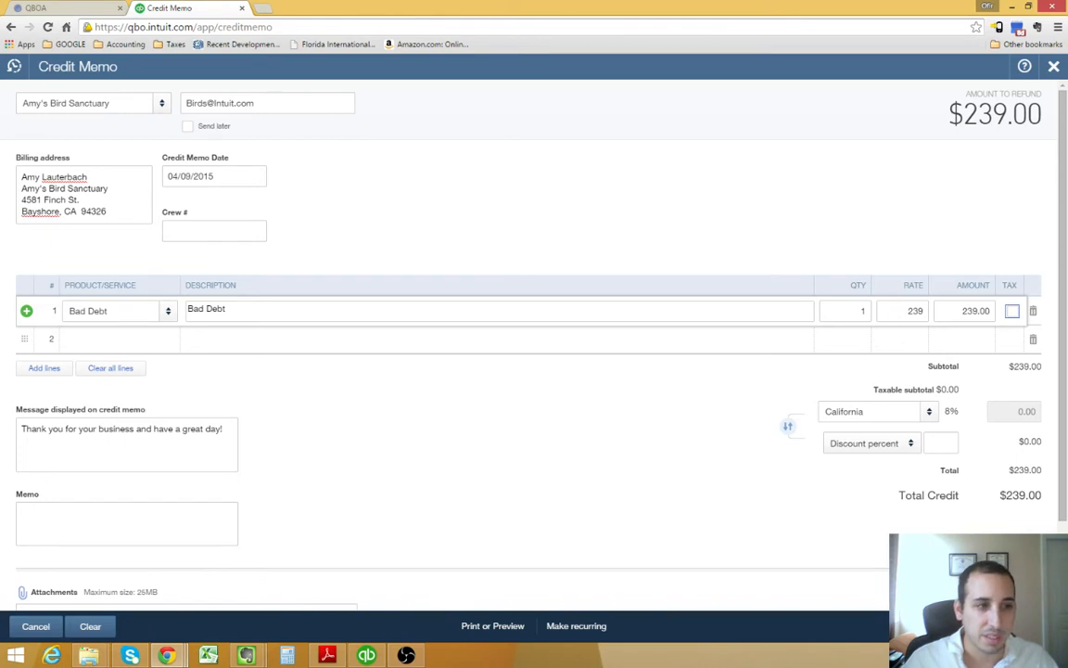
click(214, 176)
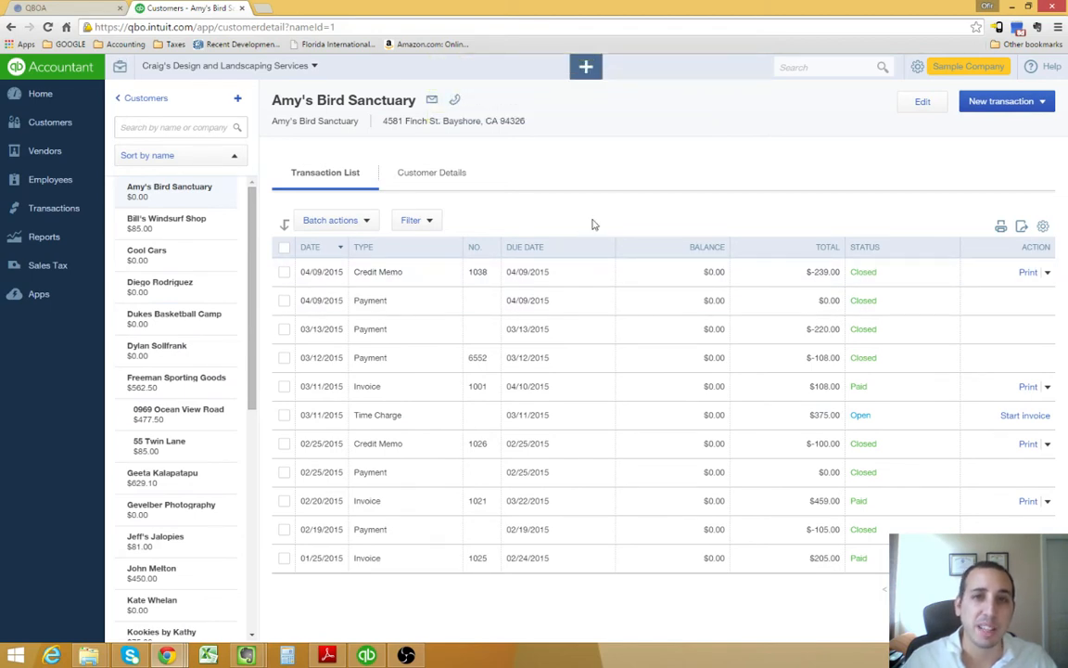
mouse_move(583, 226)
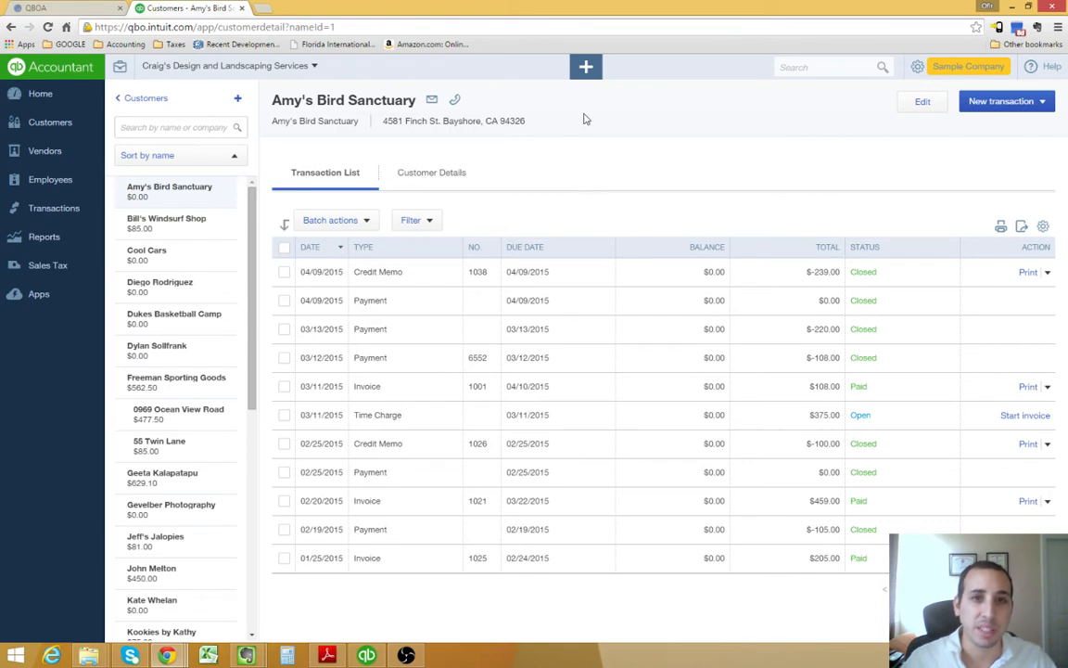
Step: Bring up the Create menu again now that the customer's balance is $0.00
click(586, 67)
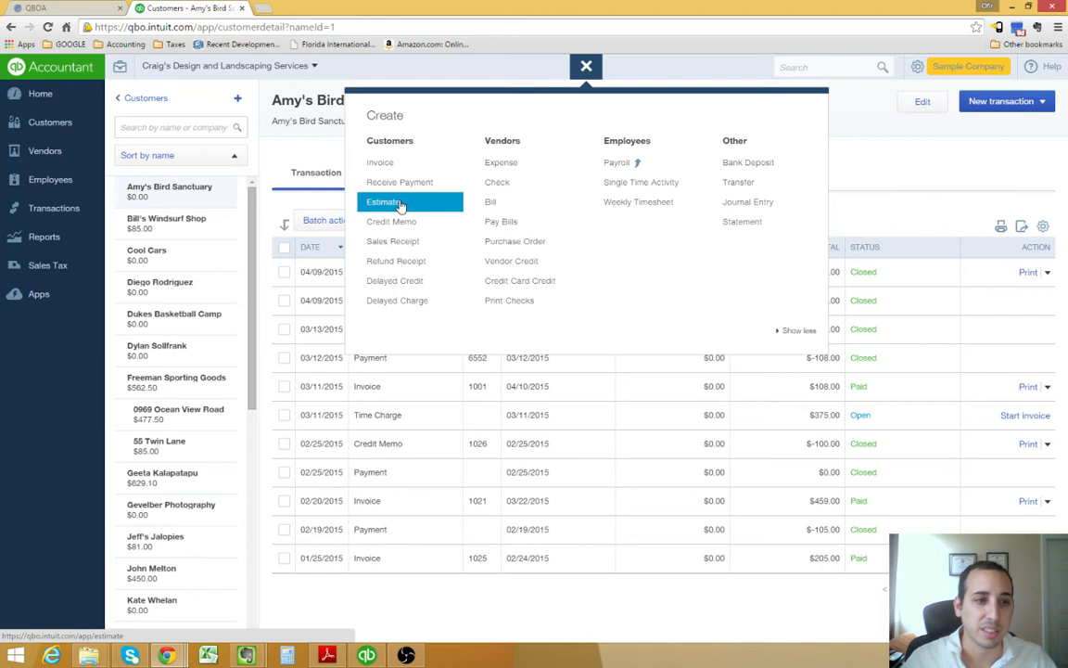
mouse_move(396, 156)
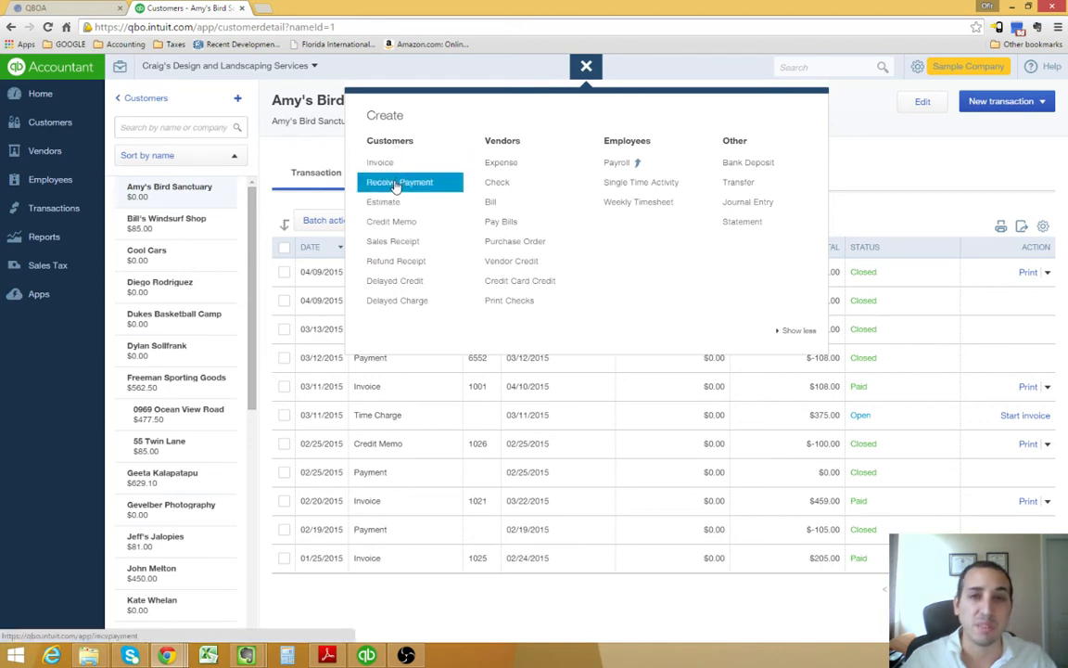
Step: Start a Receive Payment for Amy's Bird Sanctuary showing $0.00 to apply, touching date and reference number
click(398, 181)
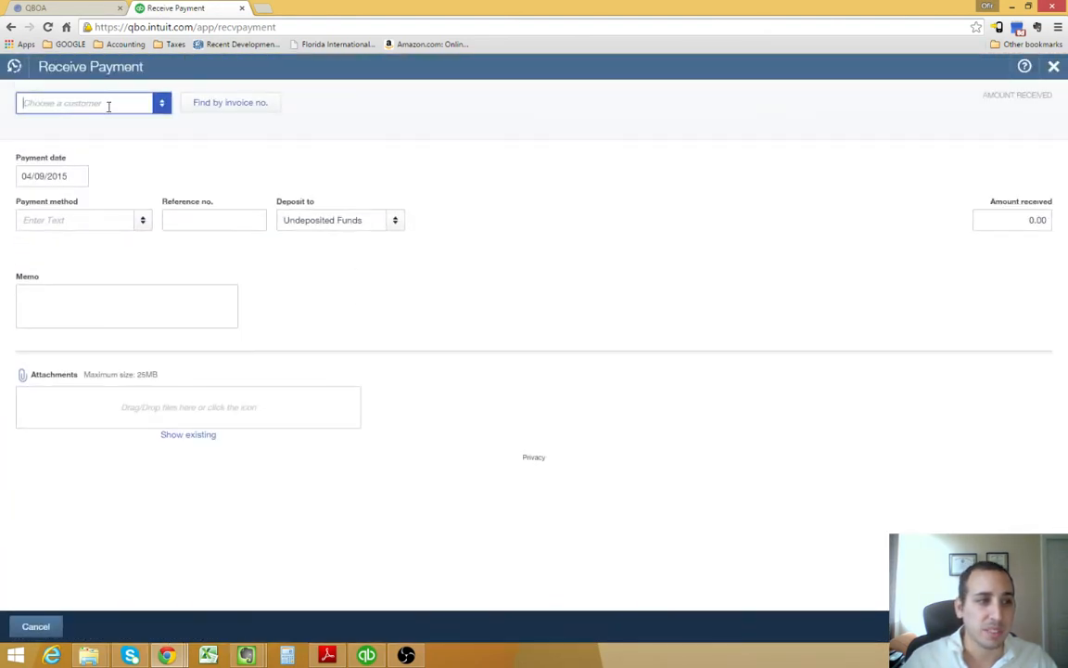
text(Am)
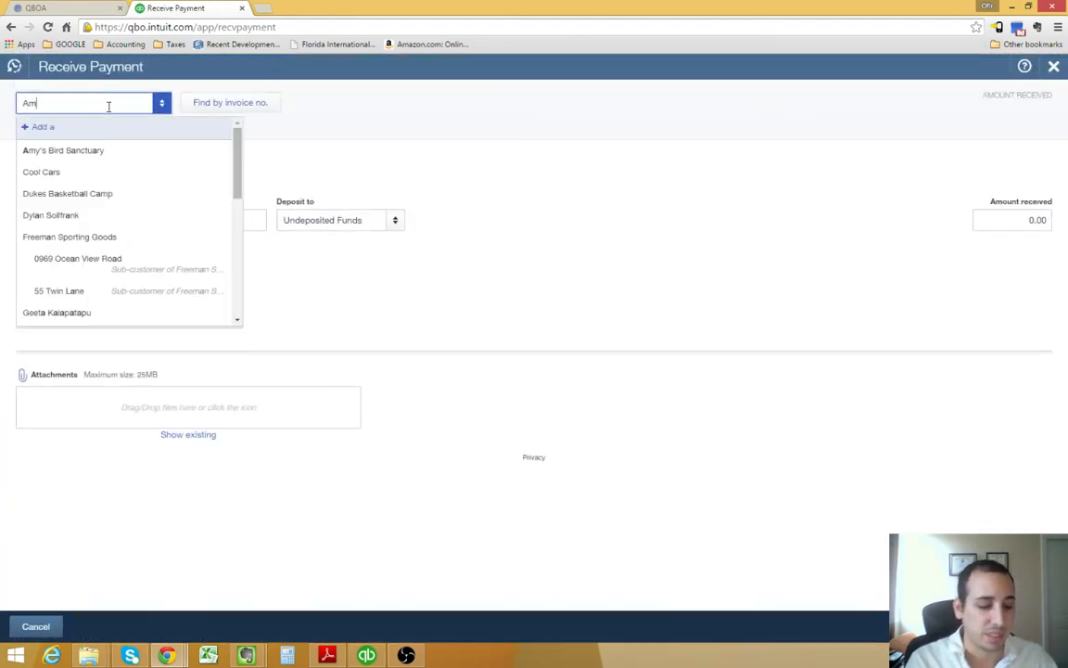
click(63, 148)
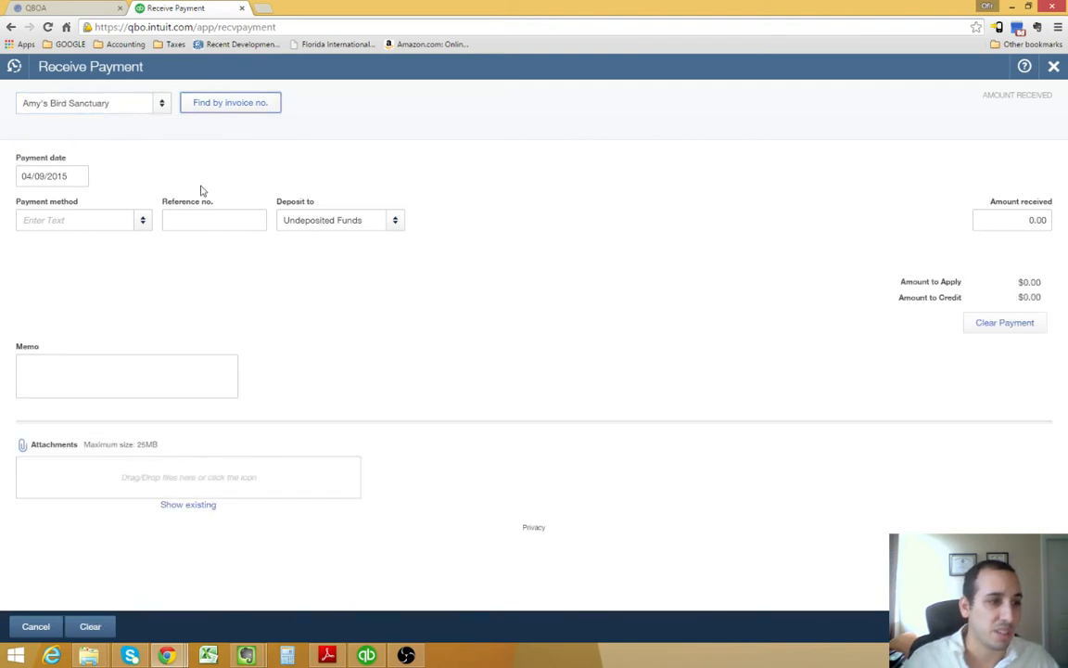
click(52, 177)
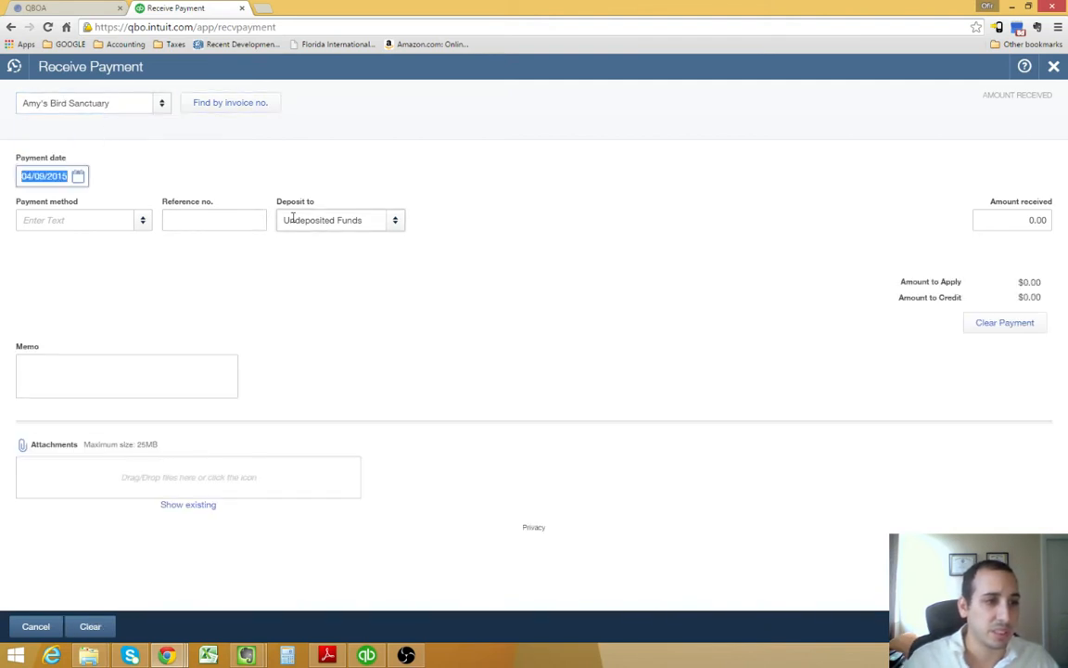
click(213, 219)
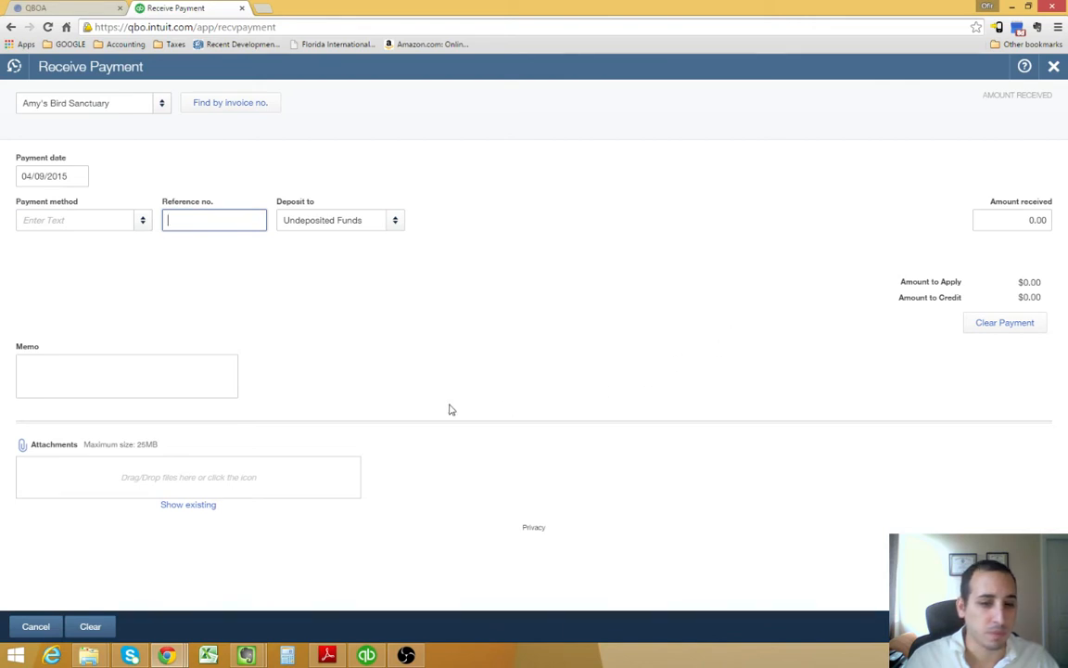
mouse_move(973, 95)
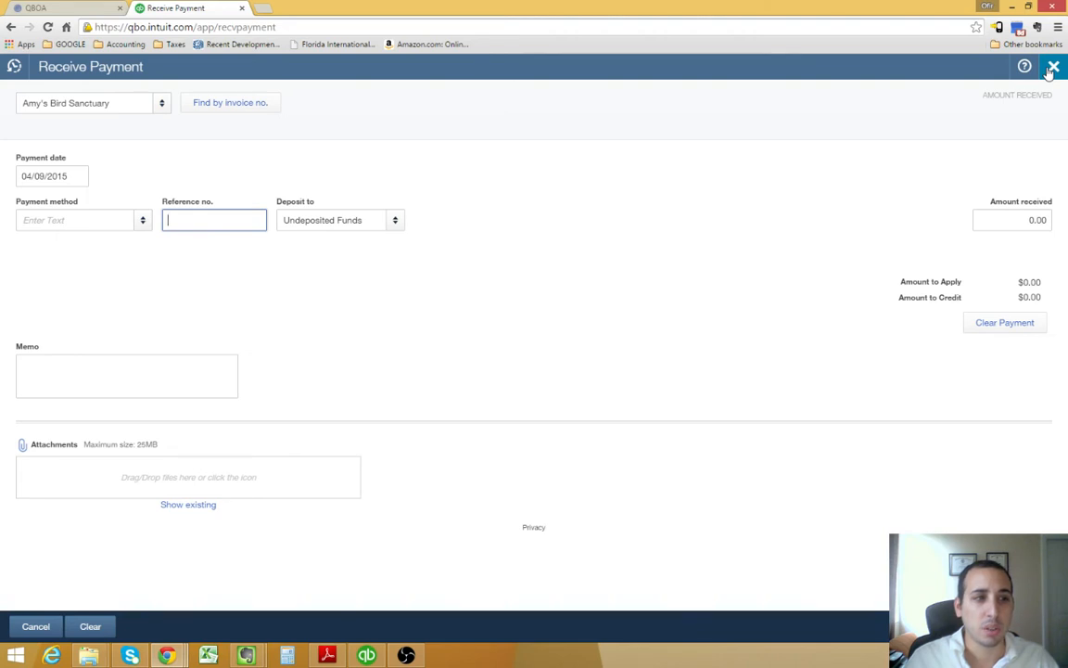
Step: Close the payment form, stay once, then ask again to leave without saving
click(1053, 66)
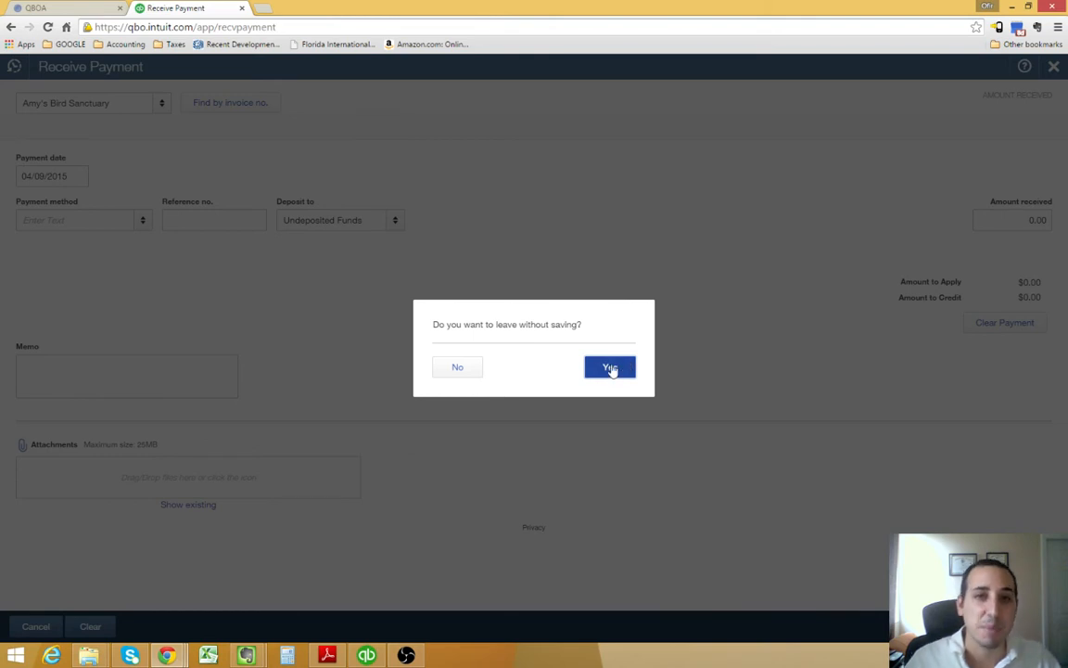
mouse_move(457, 367)
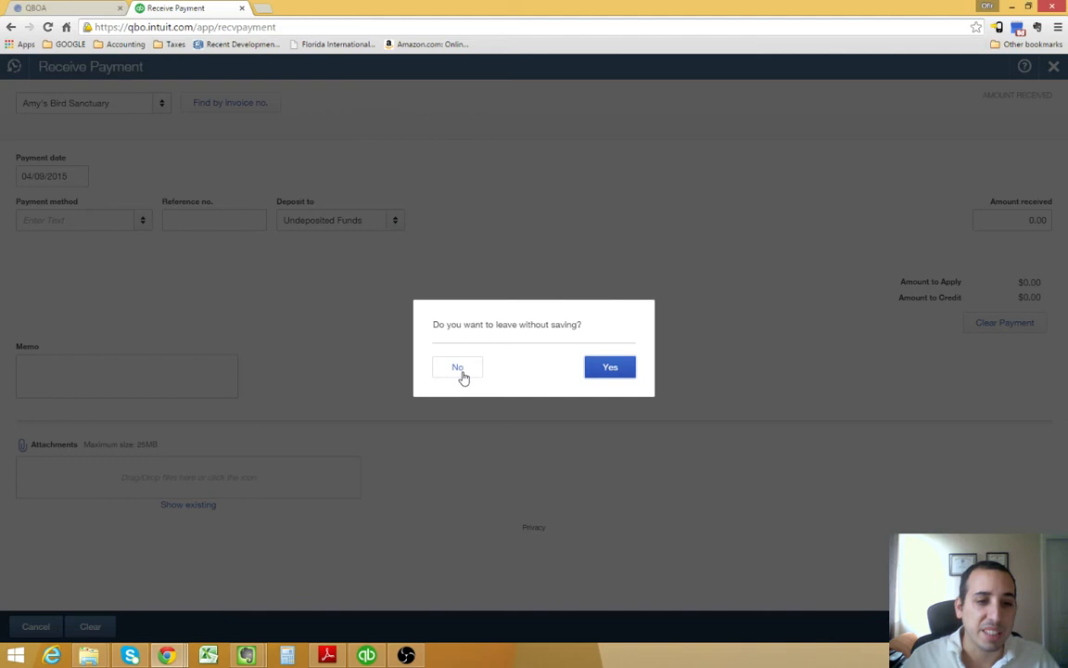
click(456, 368)
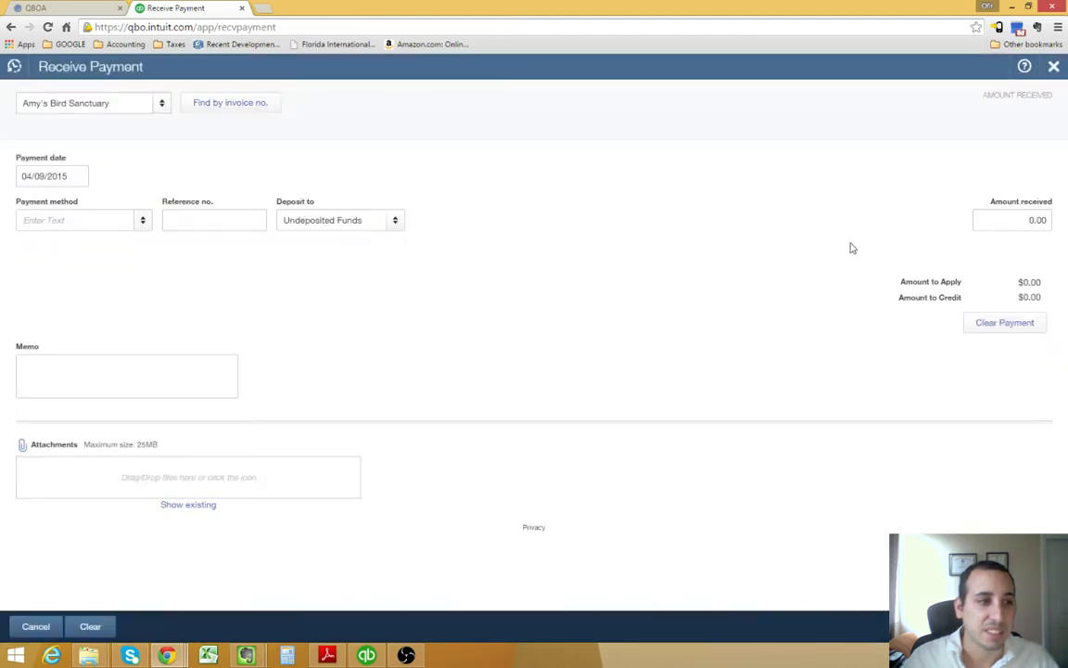
click(35, 627)
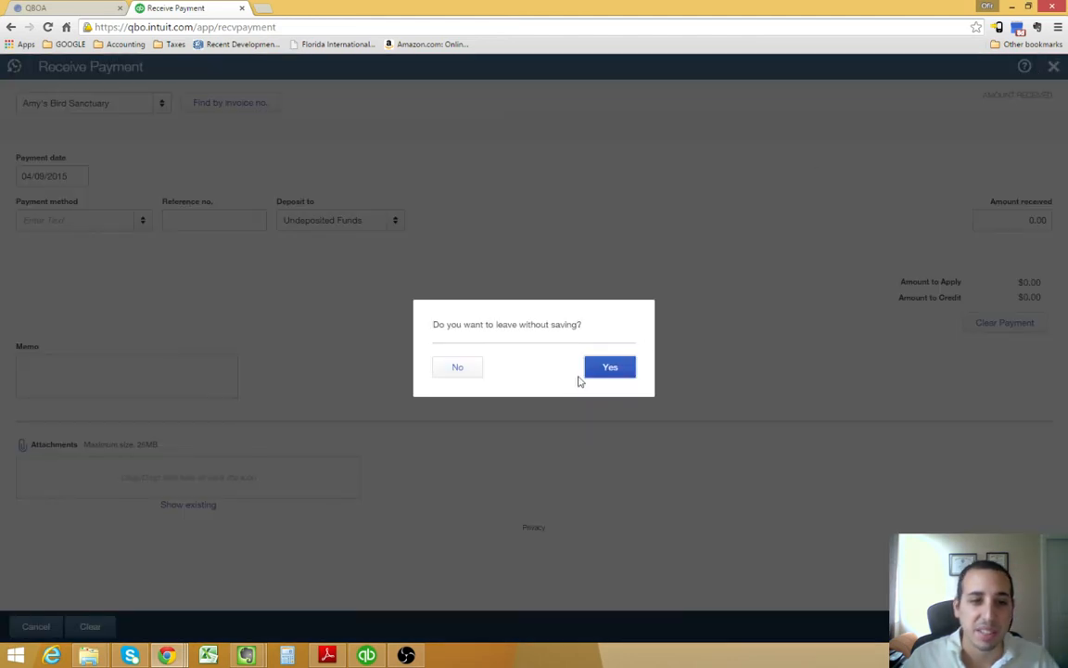
Step: Confirm leaving the payment unsaved, then briefly check the gear menu on Amy's customer page
click(610, 367)
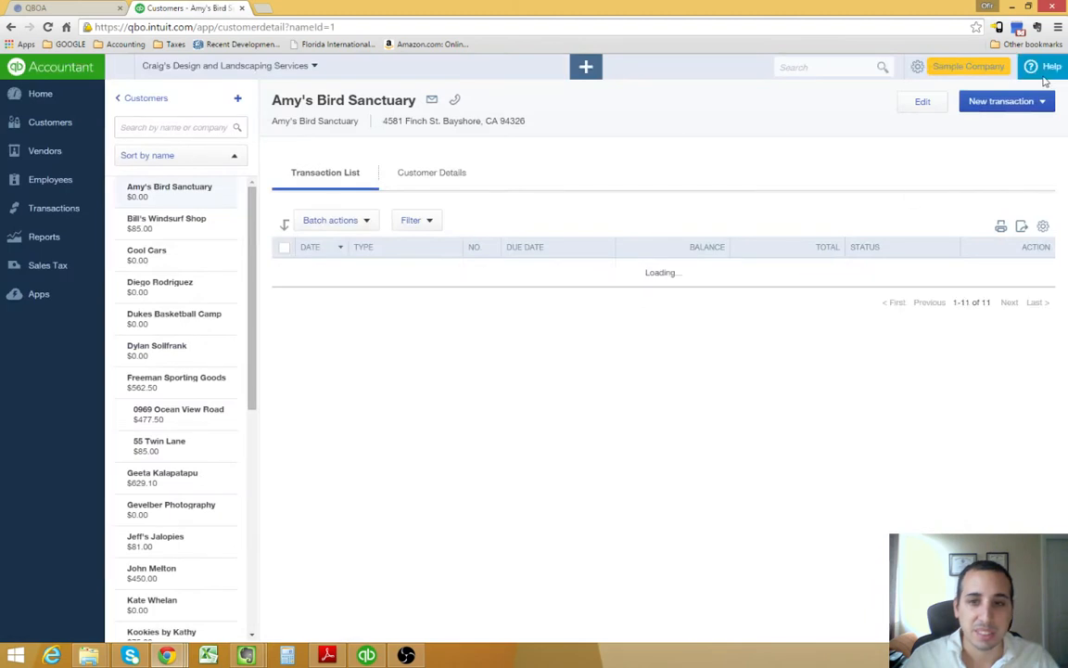
click(916, 67)
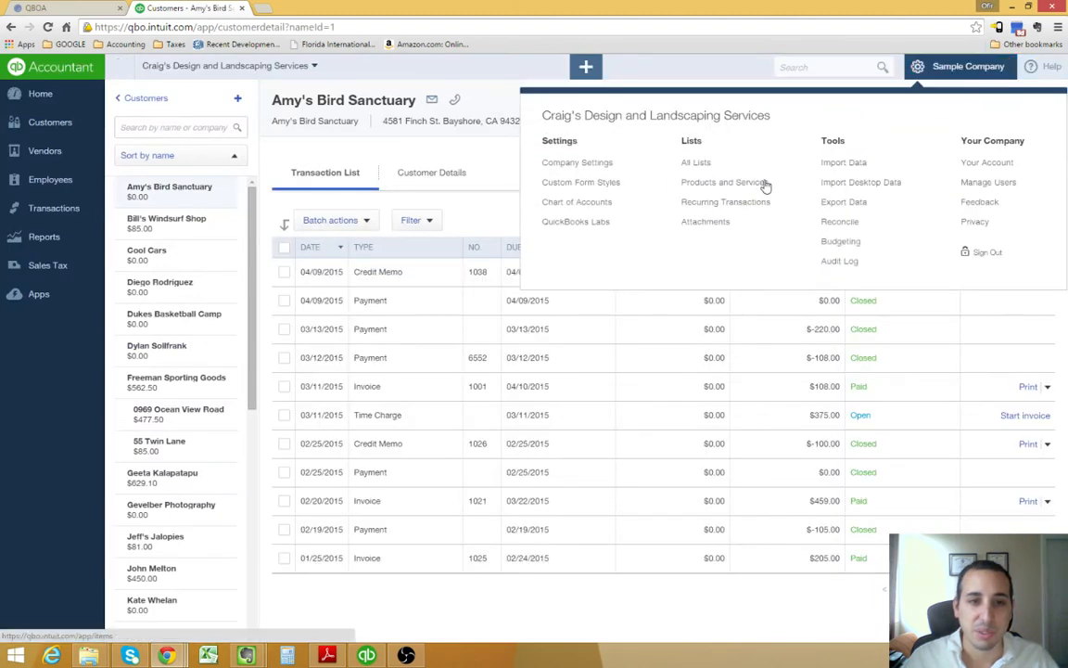
click(916, 66)
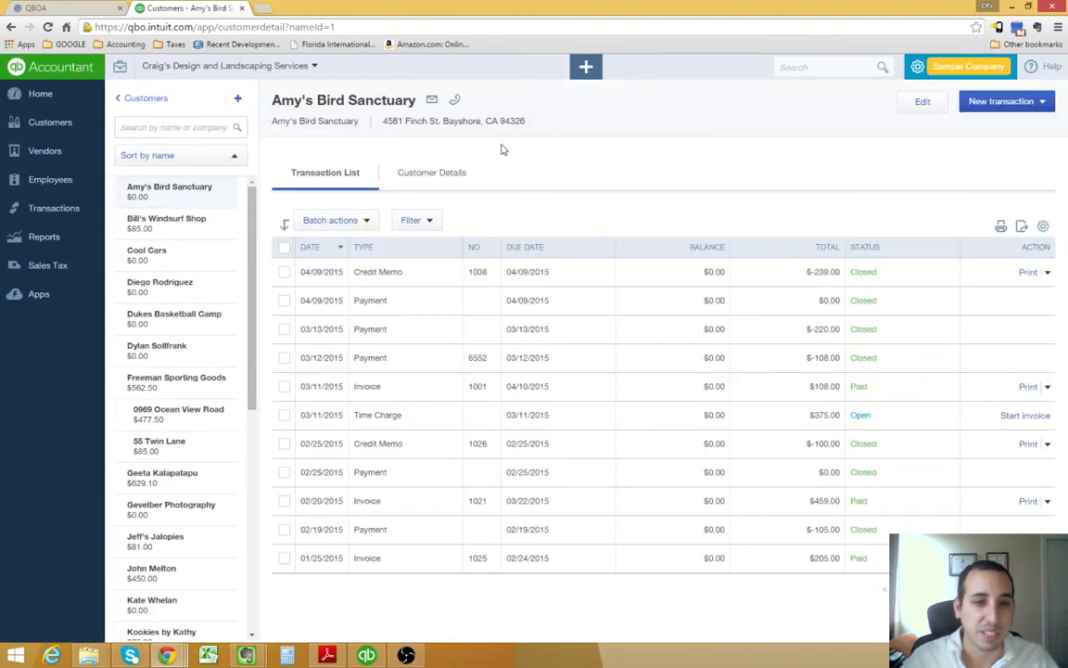
mouse_move(721, 223)
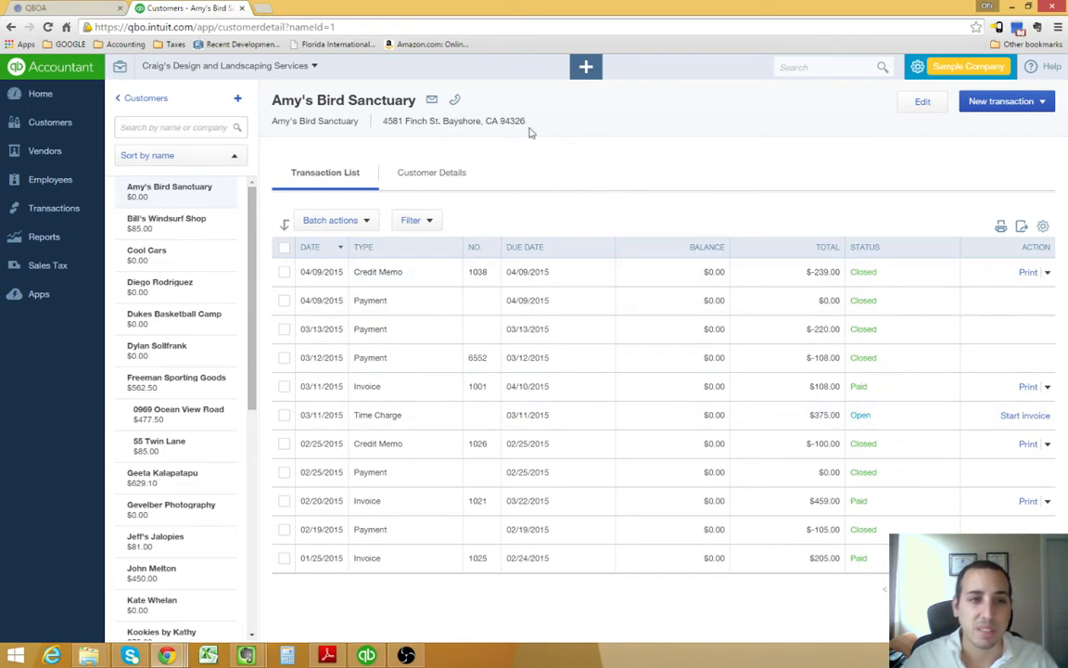
mouse_move(890, 444)
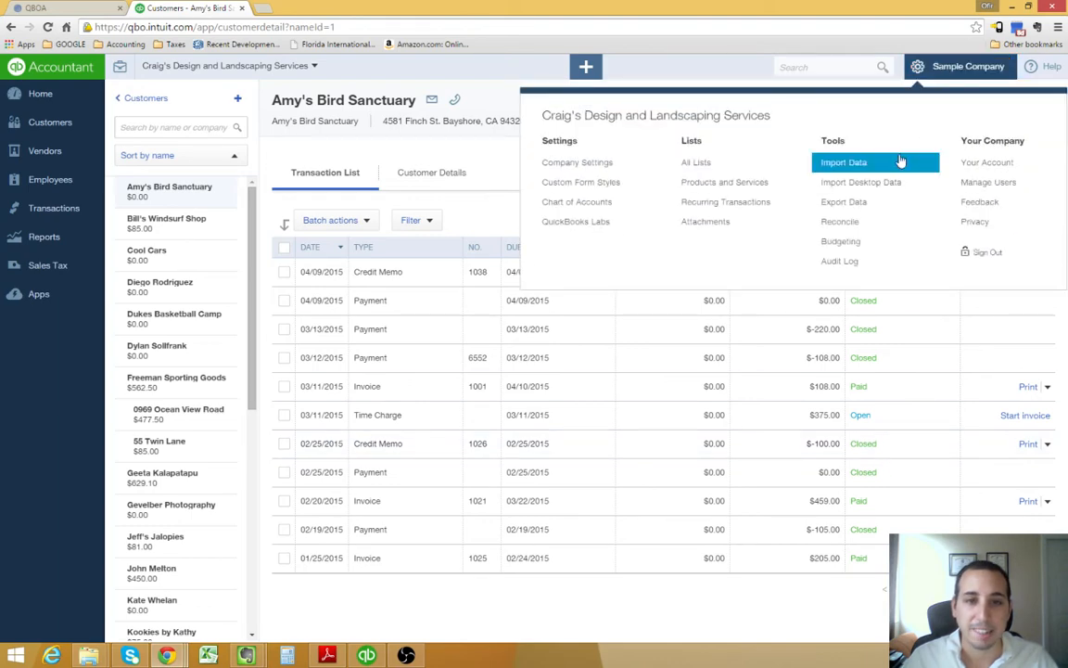
Step: Go to Account and Settings and reach the Advanced settings section
click(577, 162)
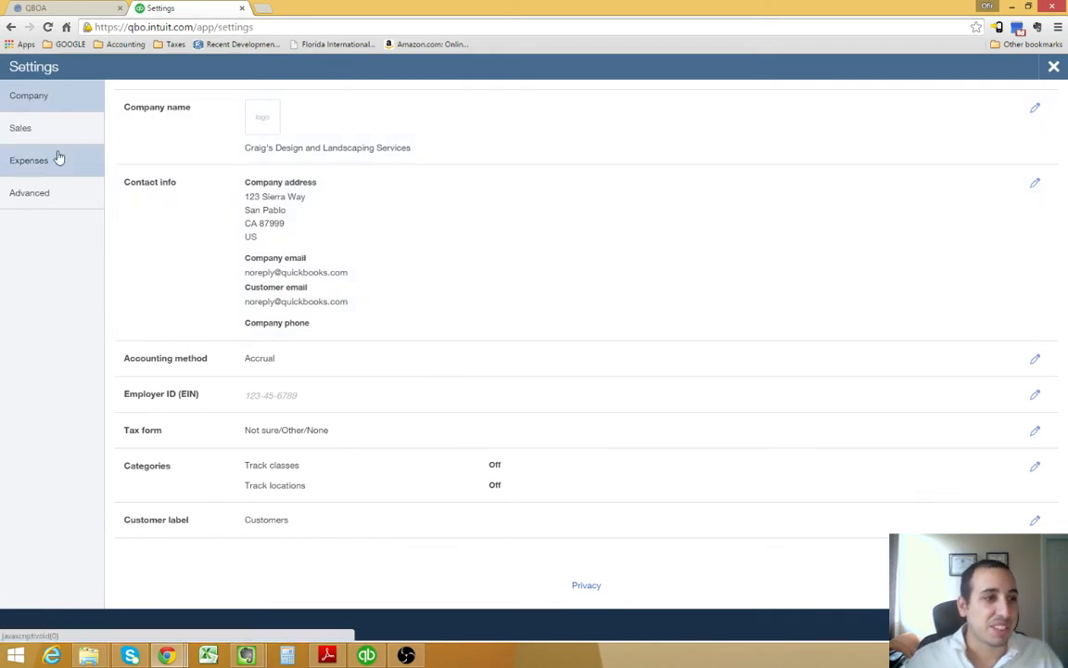
click(30, 159)
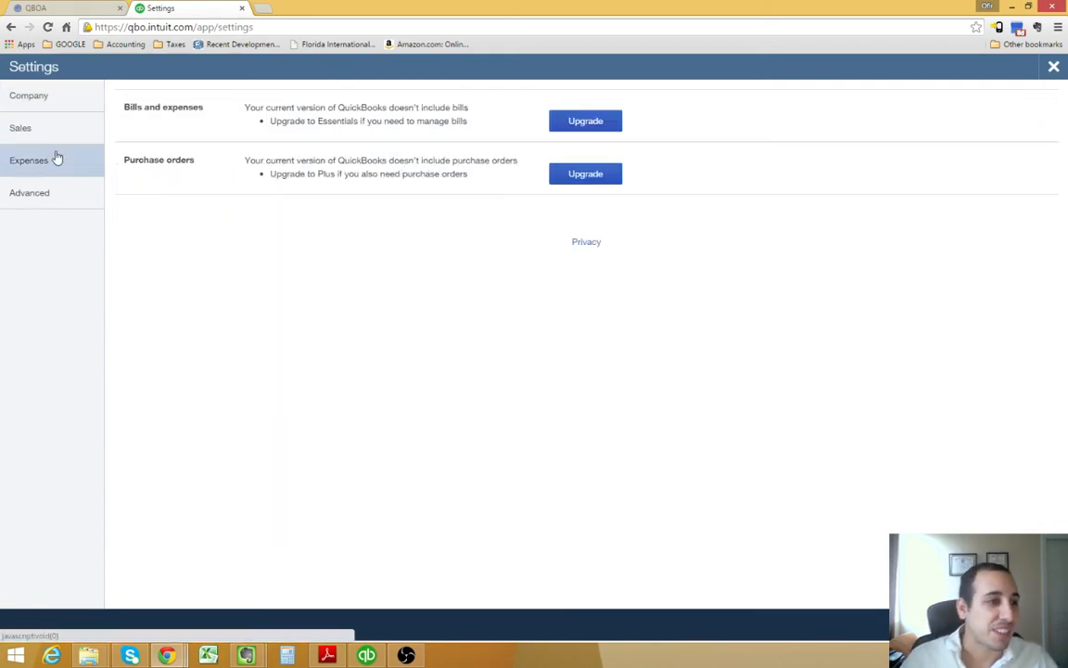
click(28, 160)
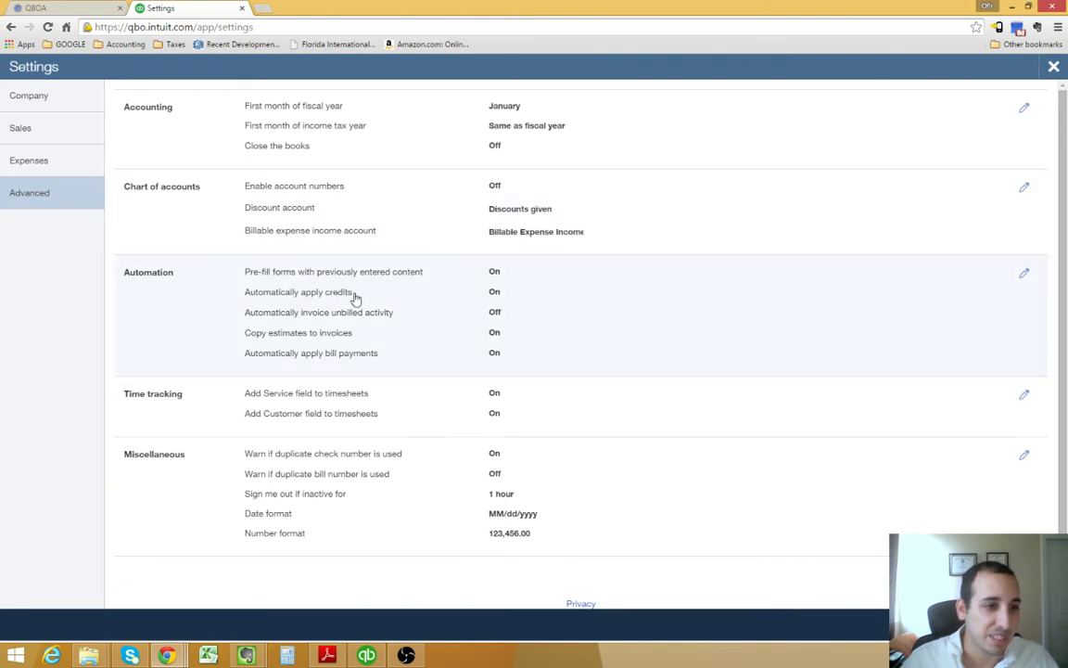
mouse_move(990, 104)
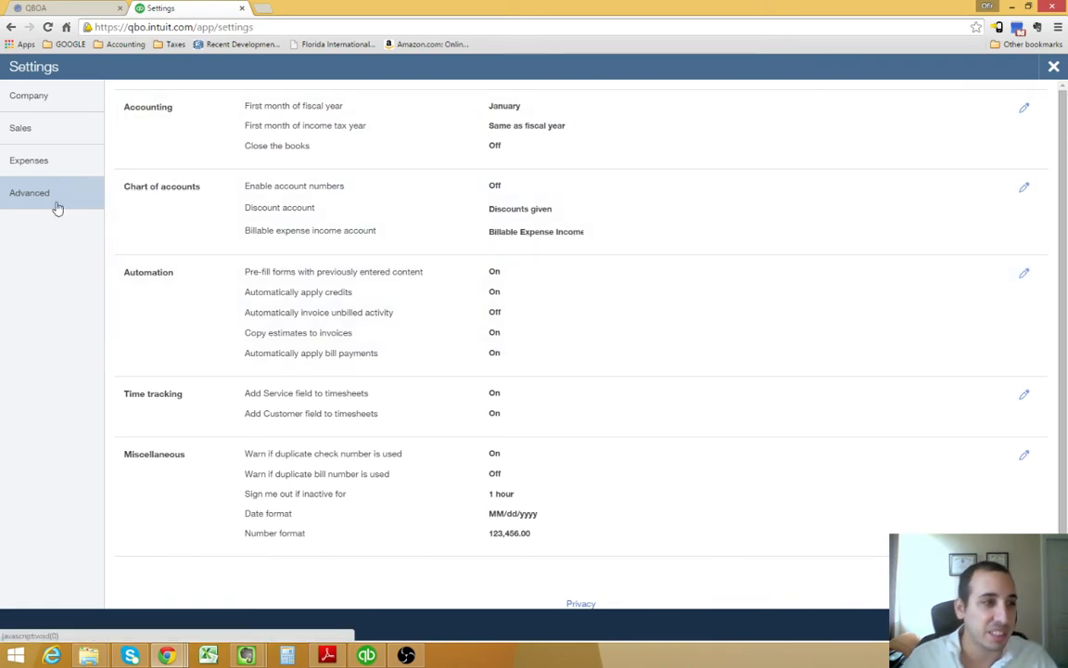
mouse_move(26, 202)
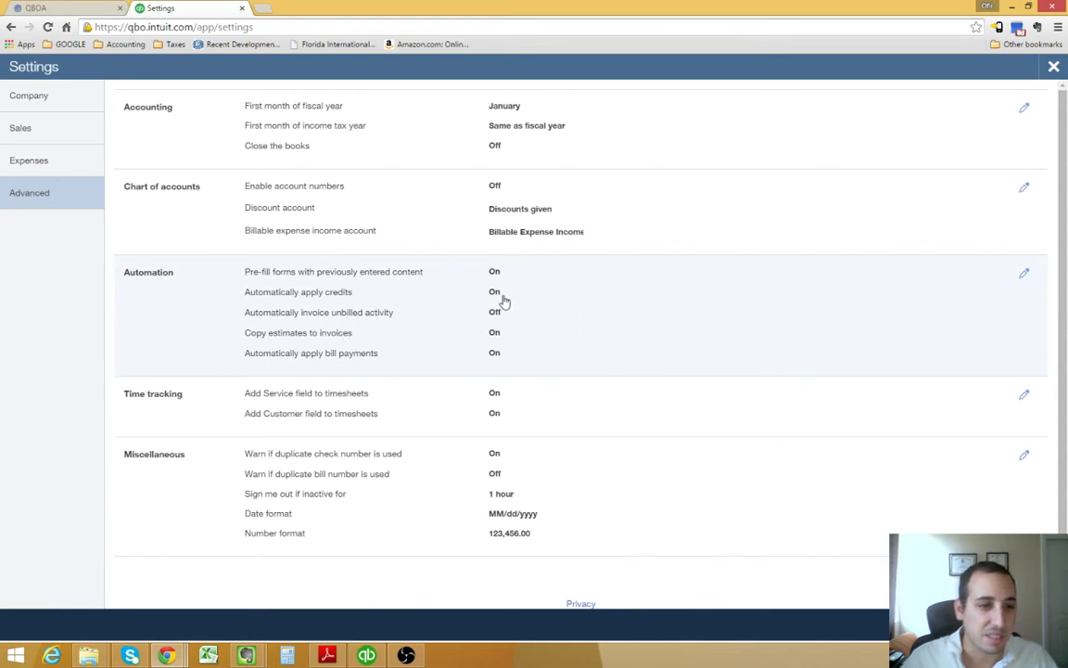
Step: Turn off 'Automatically apply credits' under Automation and save the change
click(1024, 273)
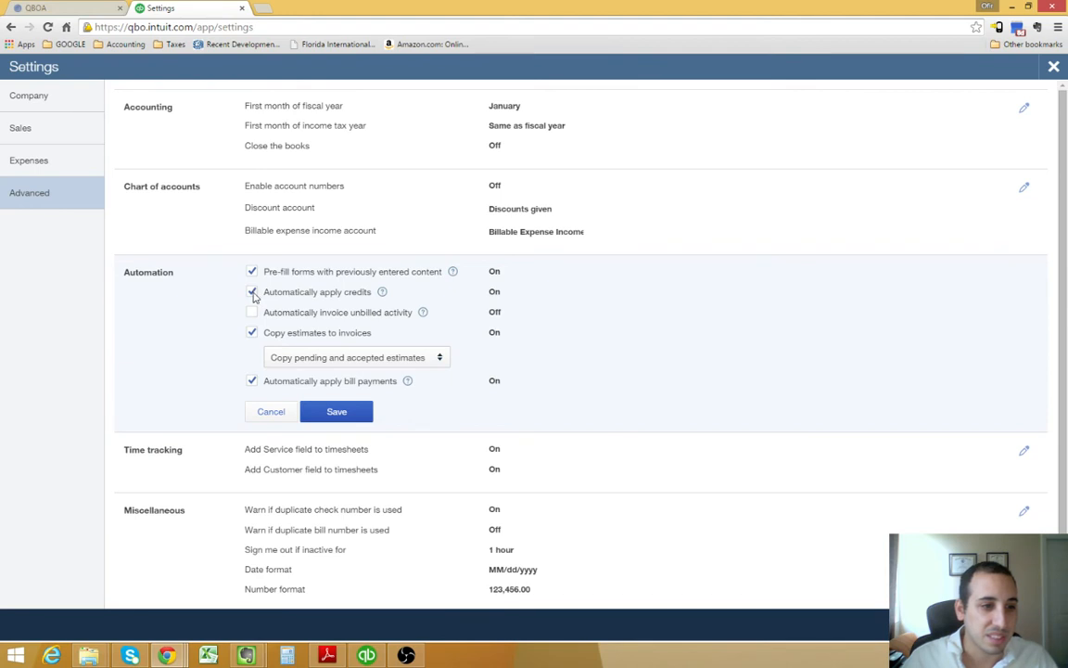
click(252, 291)
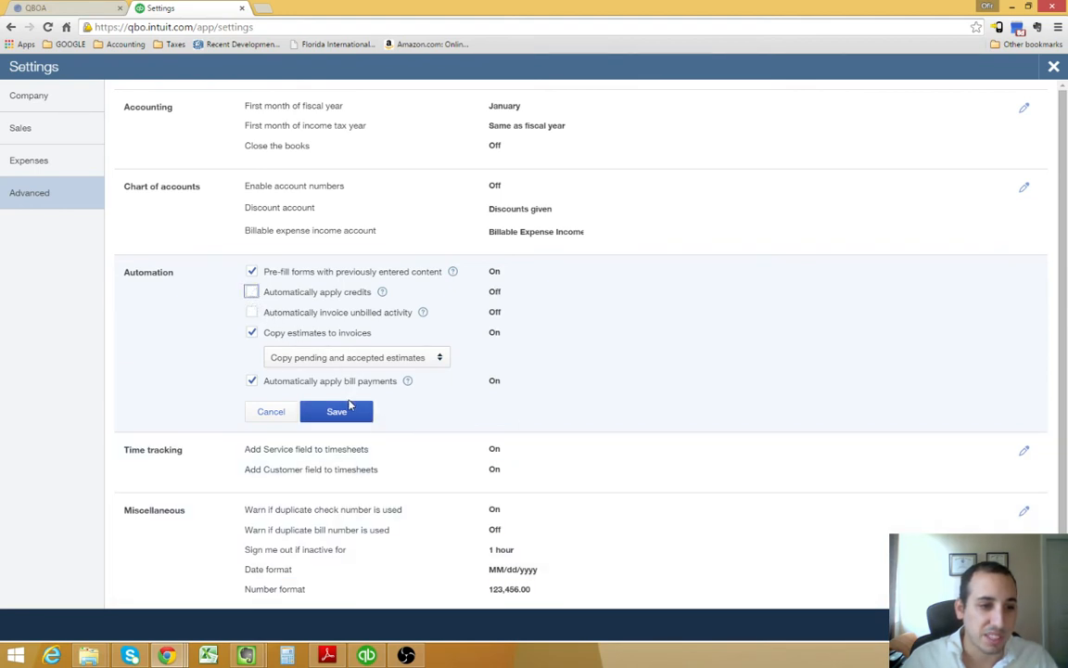
click(336, 412)
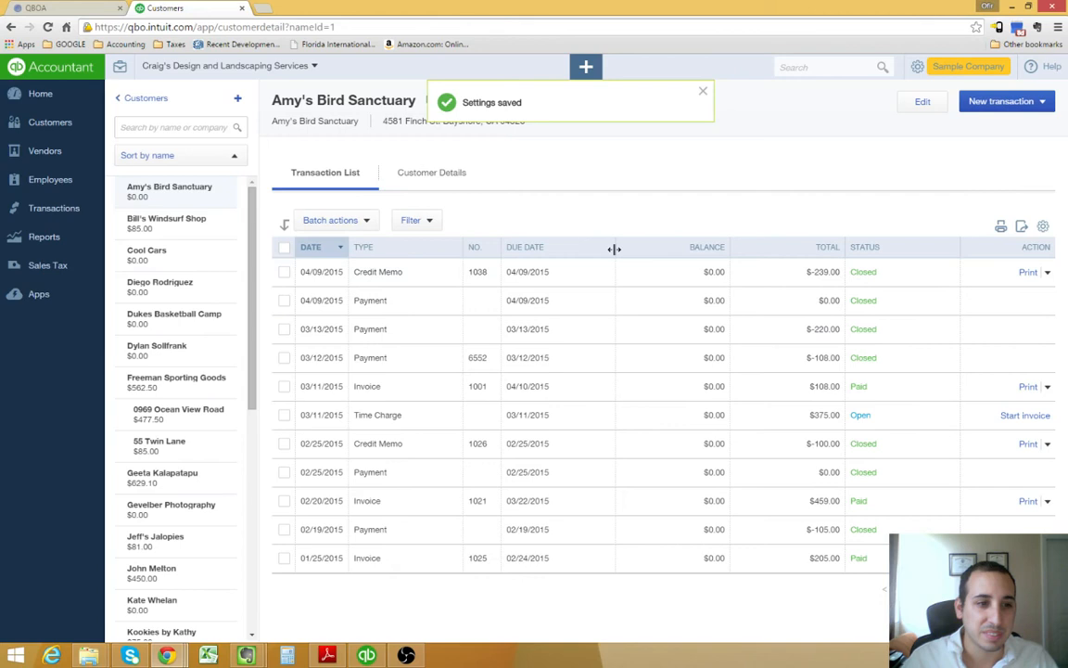
Step: Dismiss the settings-saved message and bring up the create menu from Freeman Sporting Goods' page
click(703, 91)
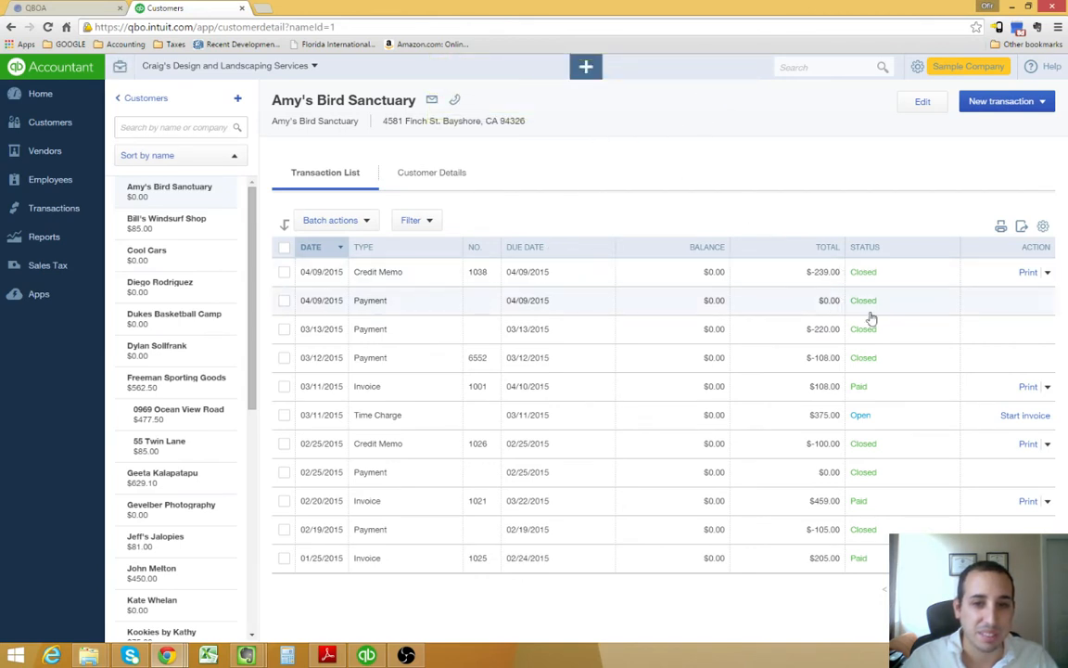
mouse_move(427, 404)
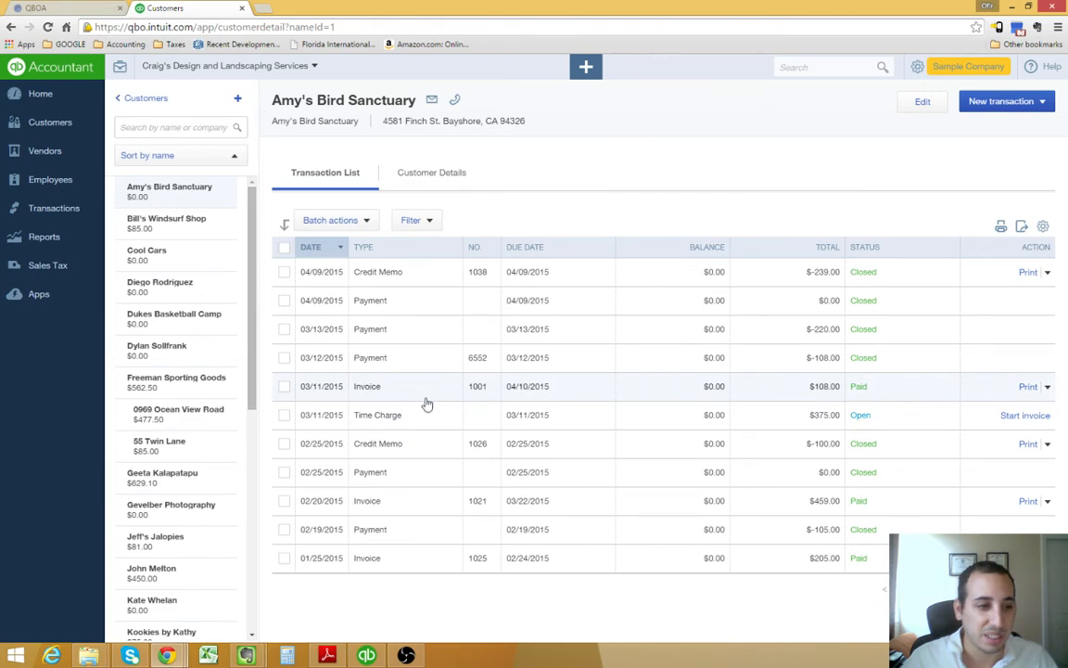
mouse_move(419, 400)
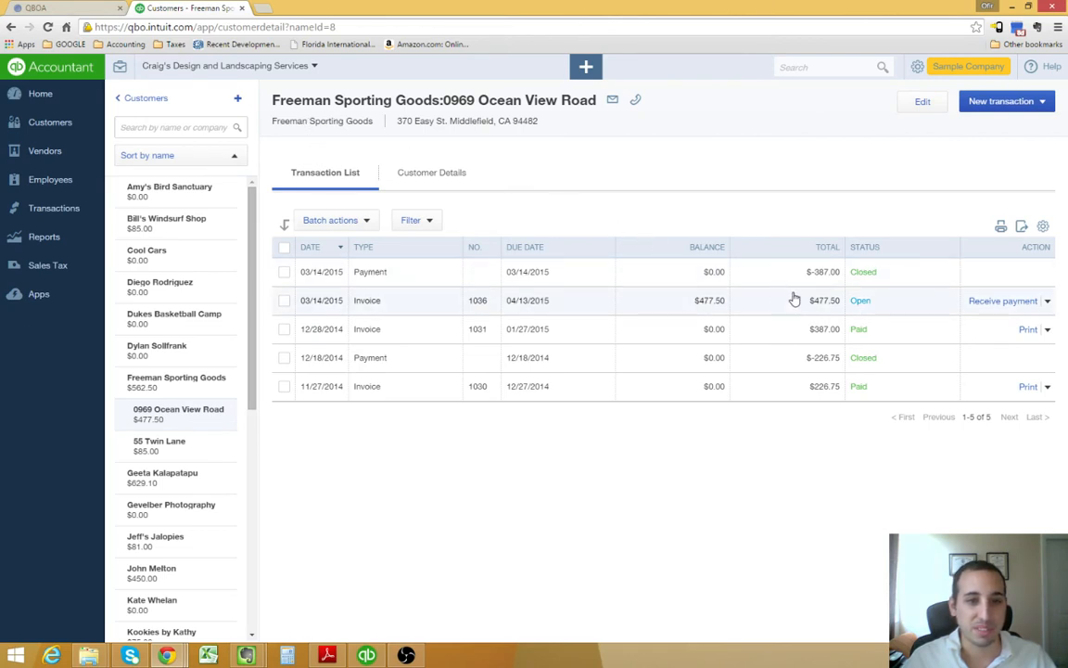
mouse_move(838, 323)
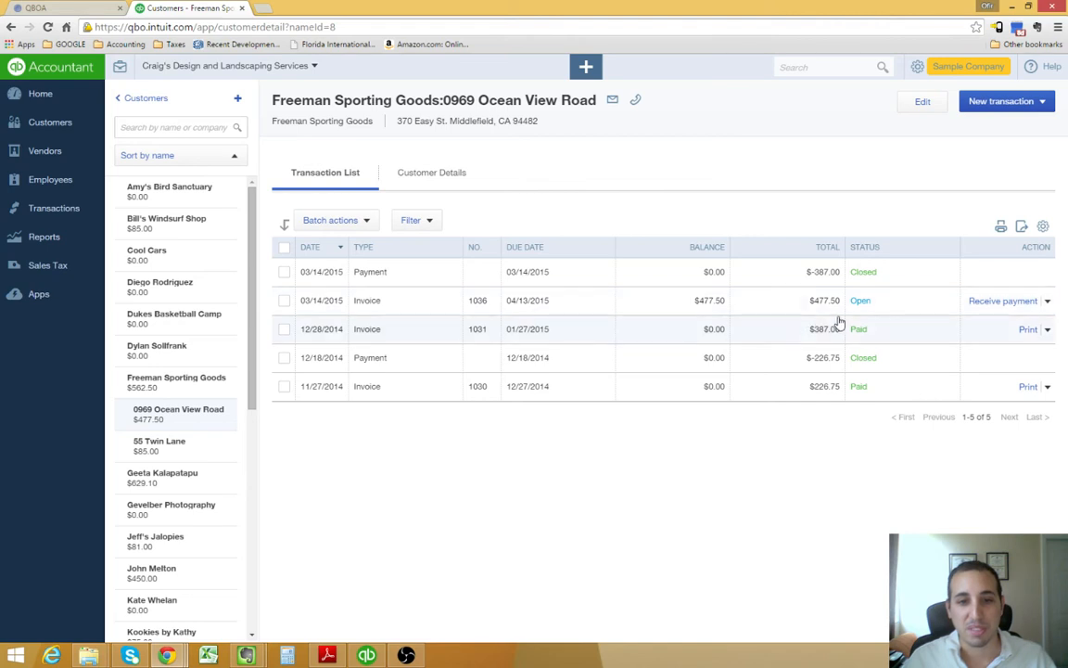
mouse_move(593, 89)
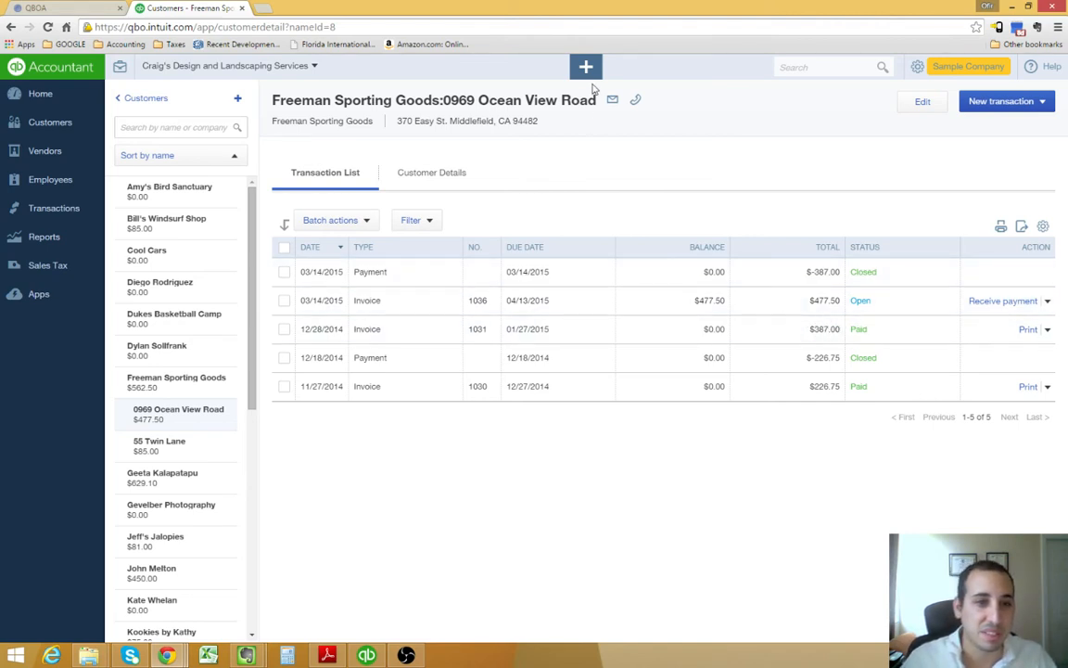
click(586, 67)
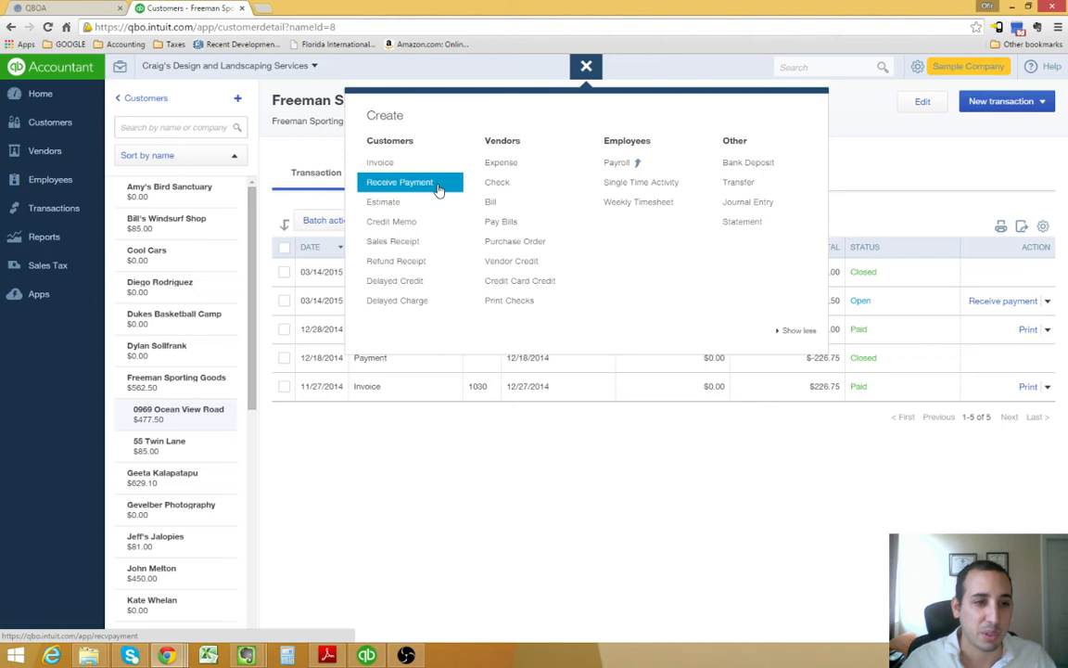
mouse_move(392, 221)
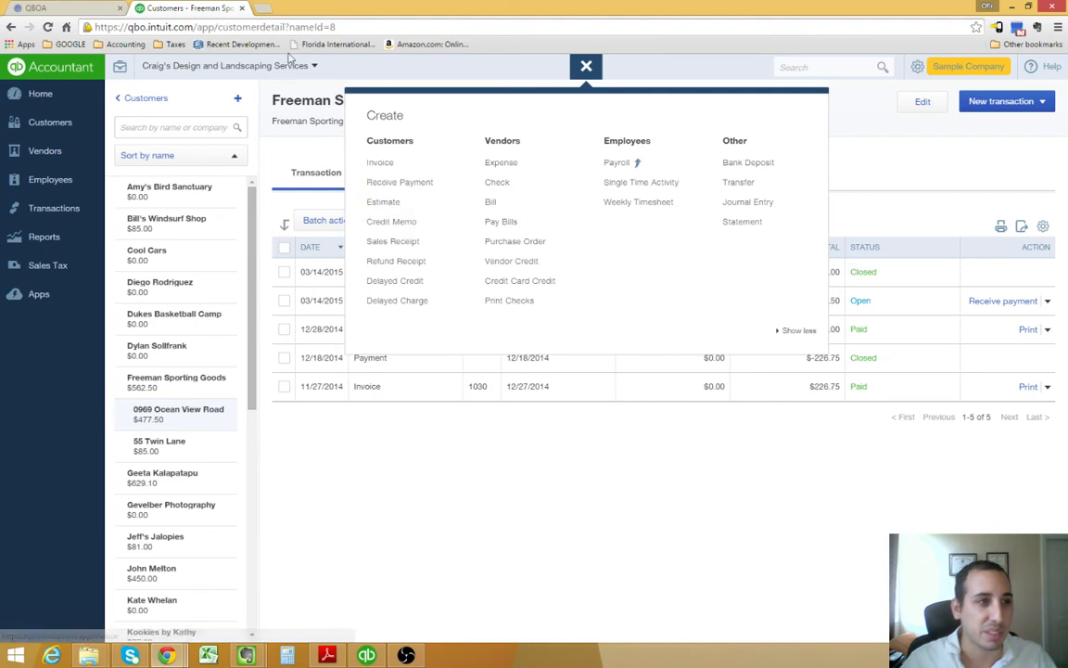
mouse_move(391, 220)
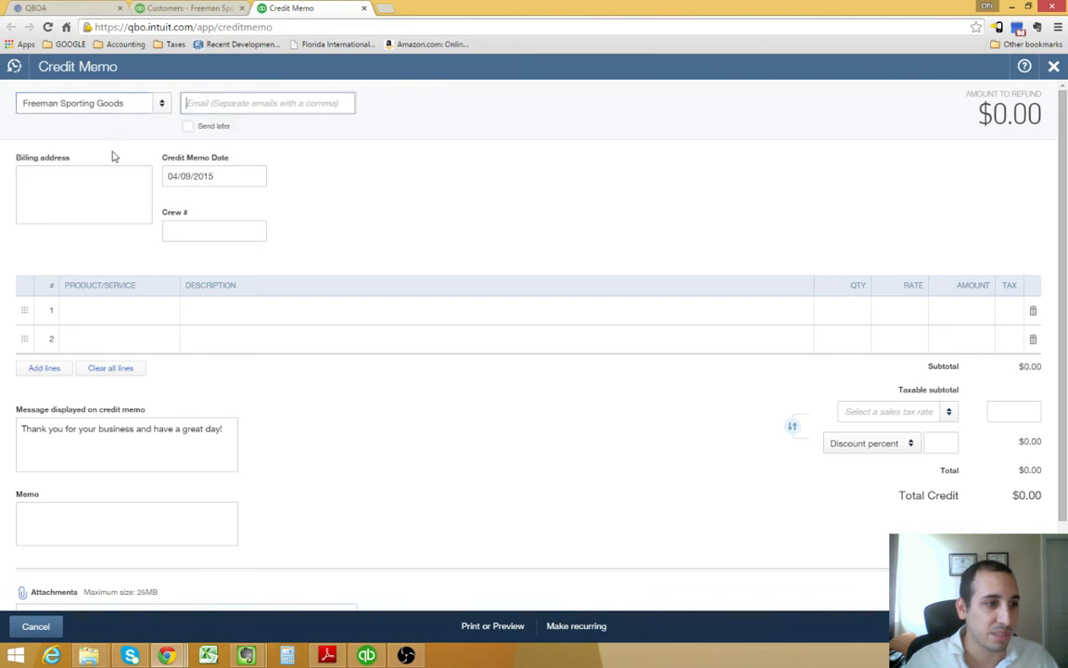
Step: Choose sub-customer 0969 Ocean View Road for the new credit memo
click(189, 7)
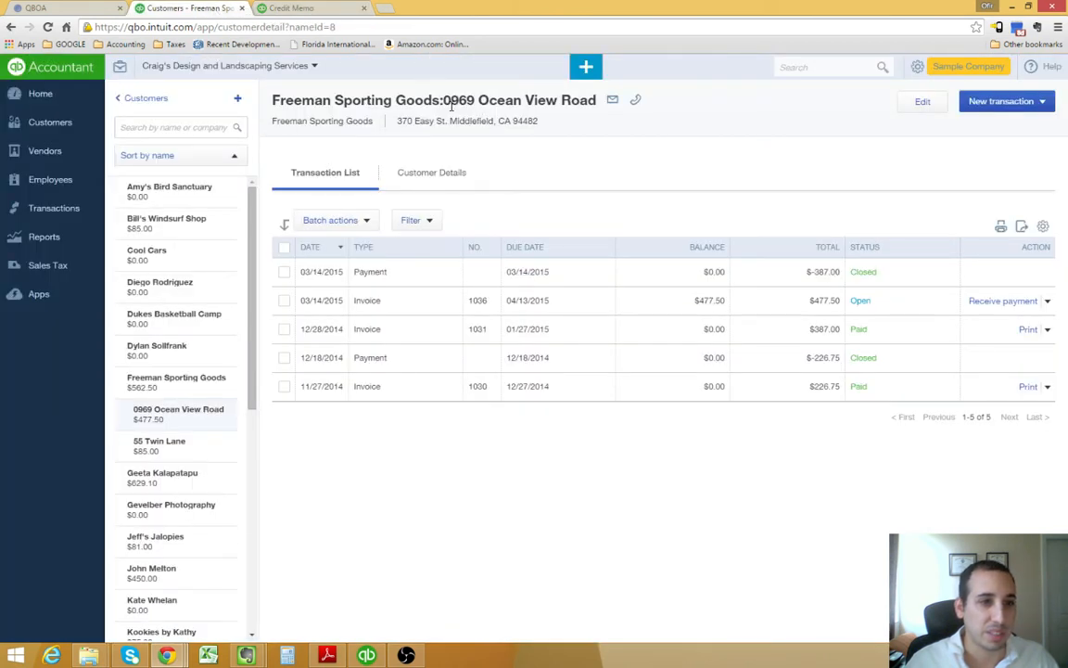
double_click(458, 100)
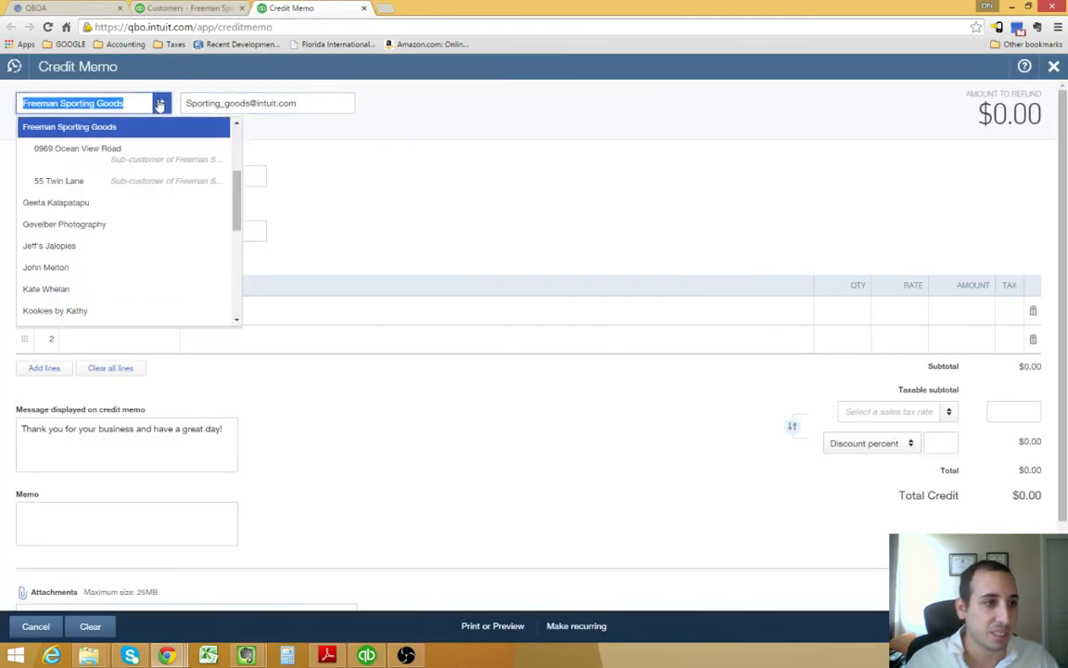
click(78, 148)
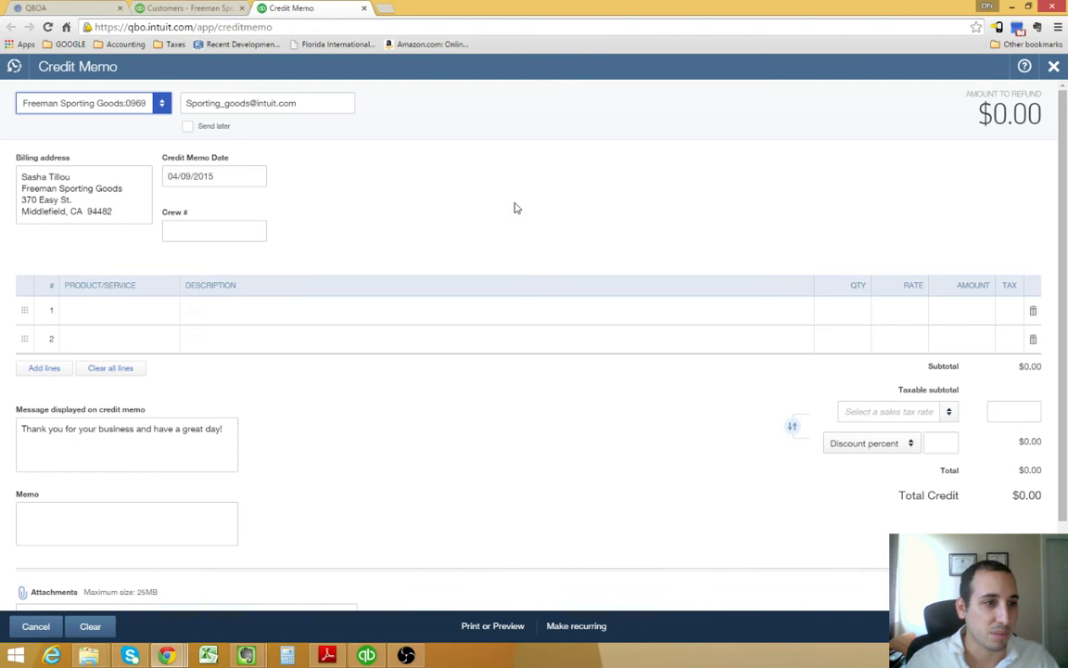
Step: Add a Bad Debt line at 477.50, save the credit memo, and return to the customer's transactions
click(112, 310)
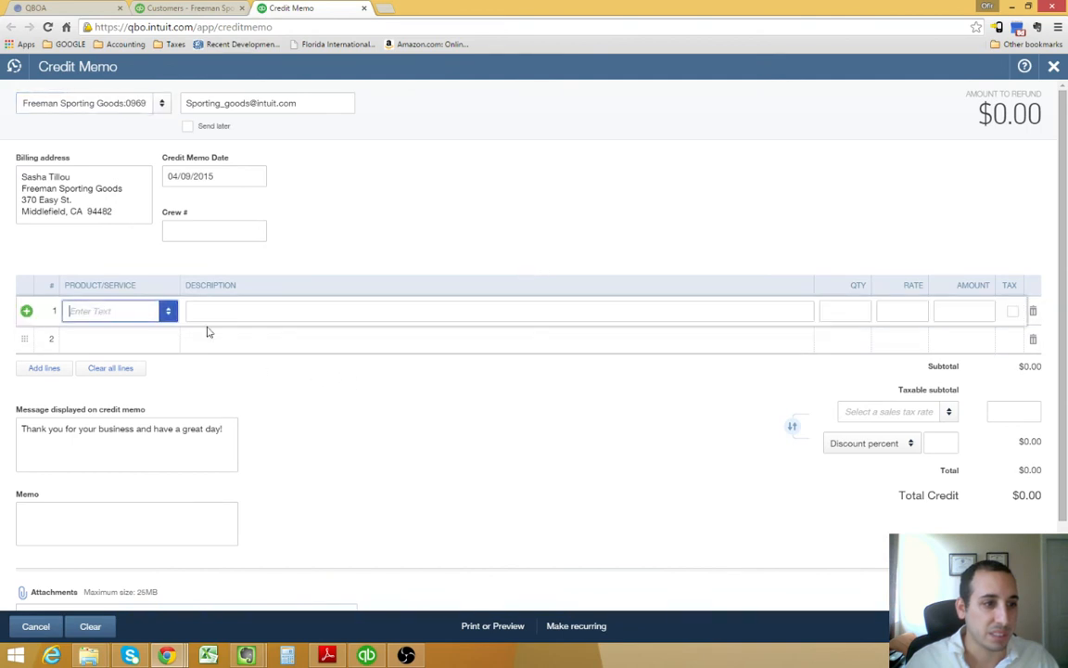
text(ba)
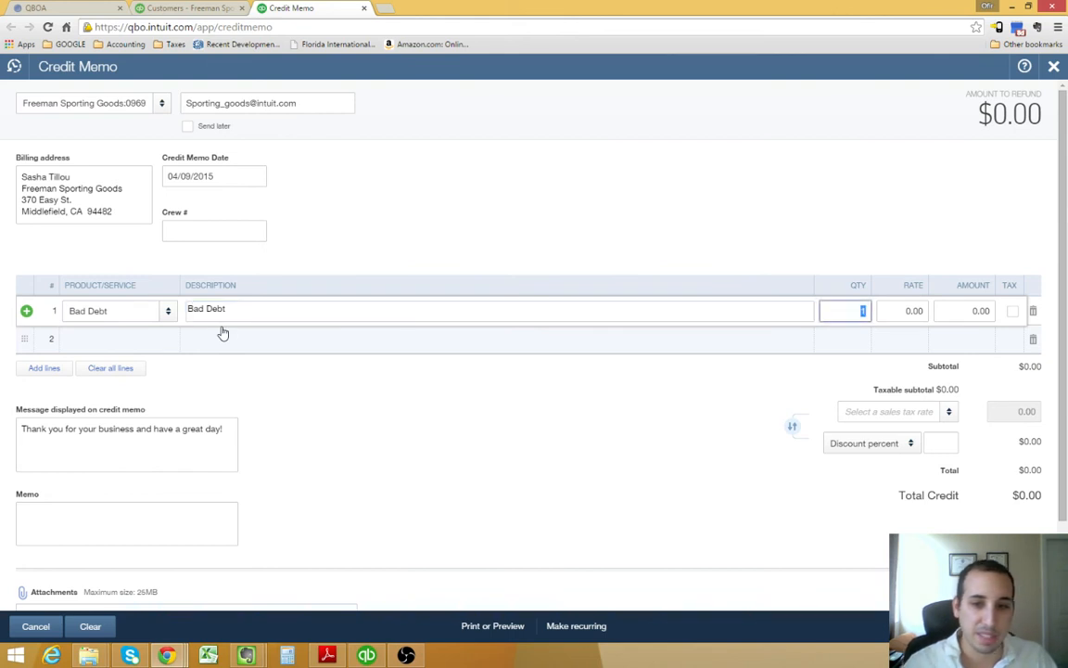
text(477.50)
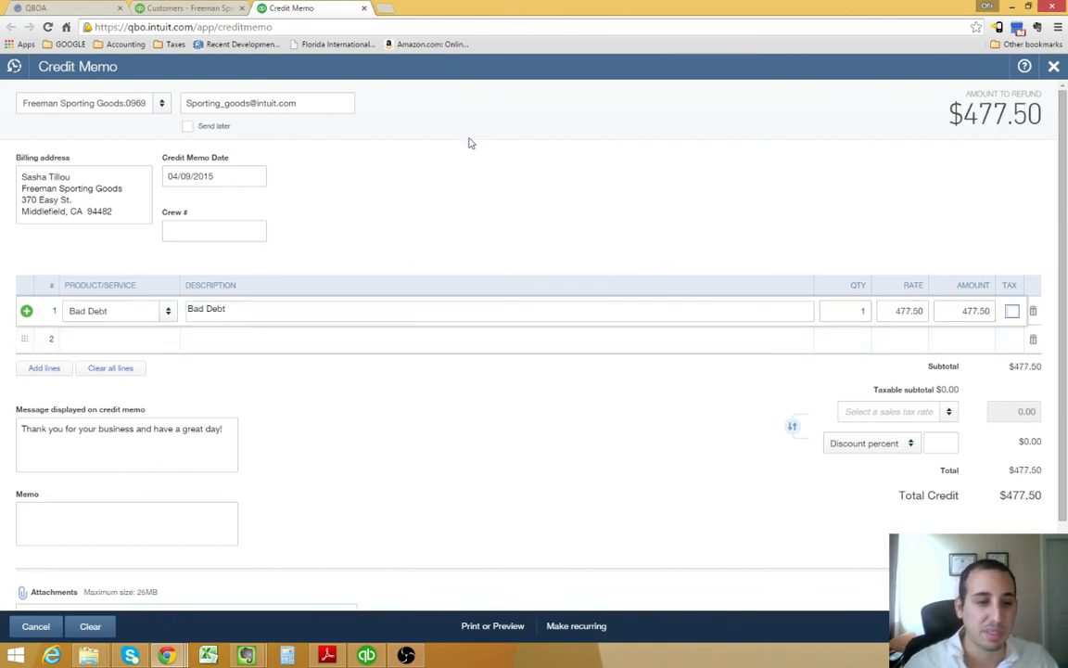
click(185, 7)
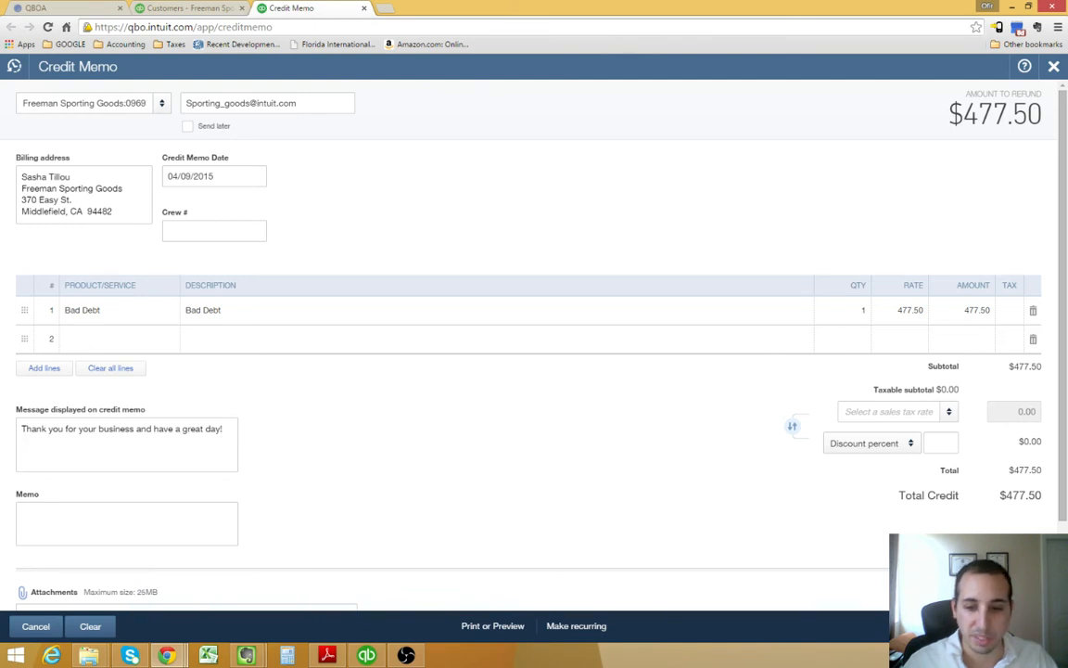
mouse_move(795, 560)
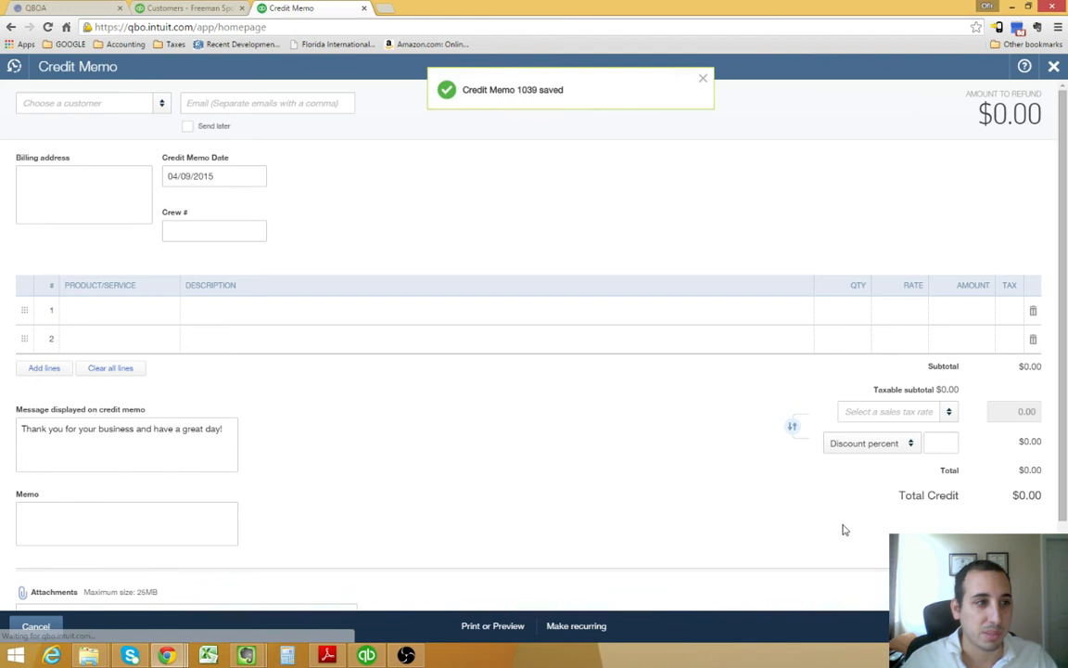
click(37, 627)
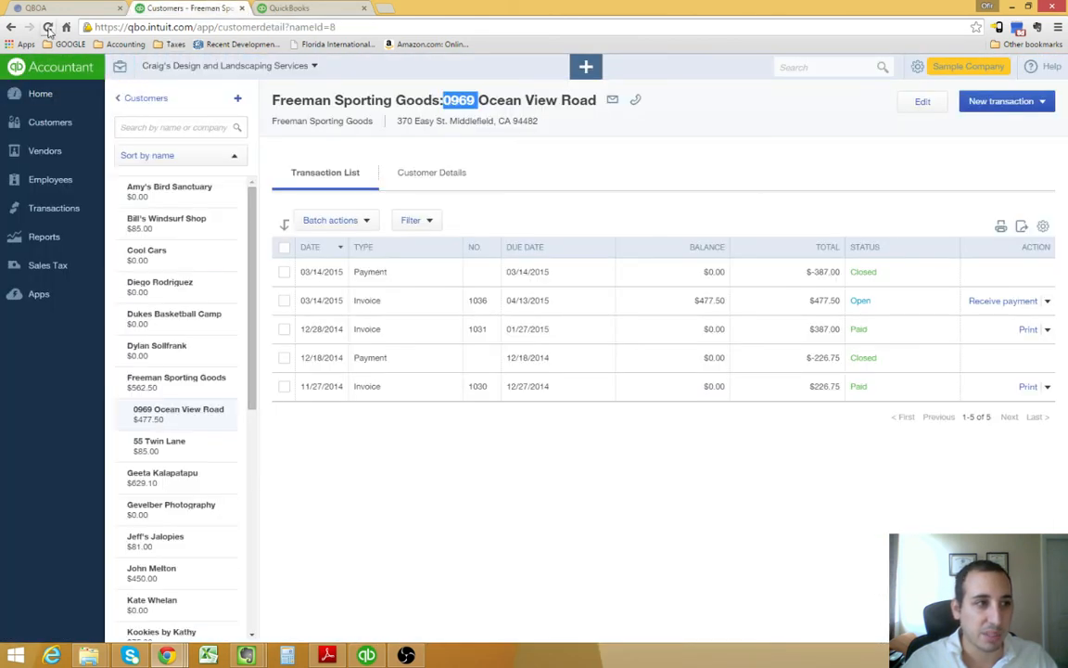
click(49, 28)
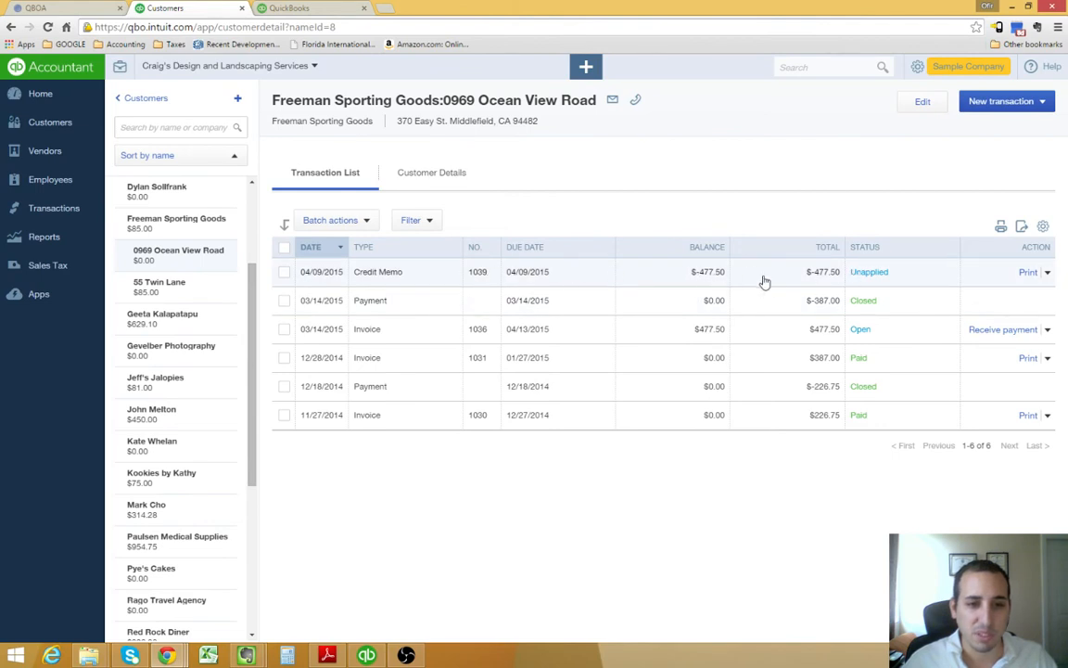
mouse_move(875, 288)
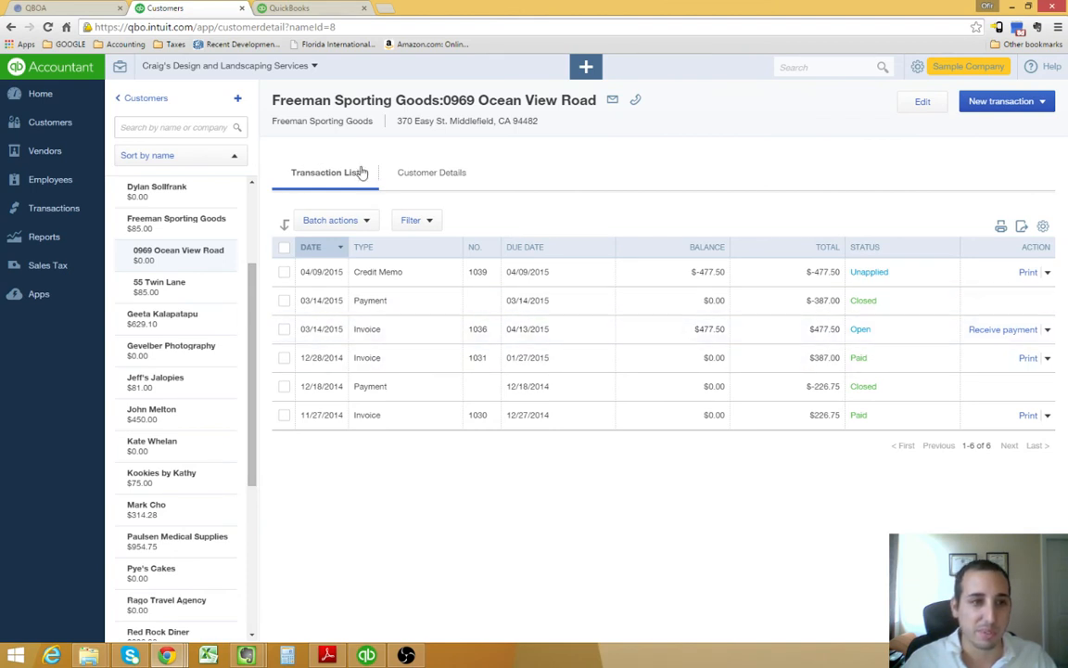
Step: Start a Receive Payment for sub-customer 0969 Ocean View Road
click(586, 67)
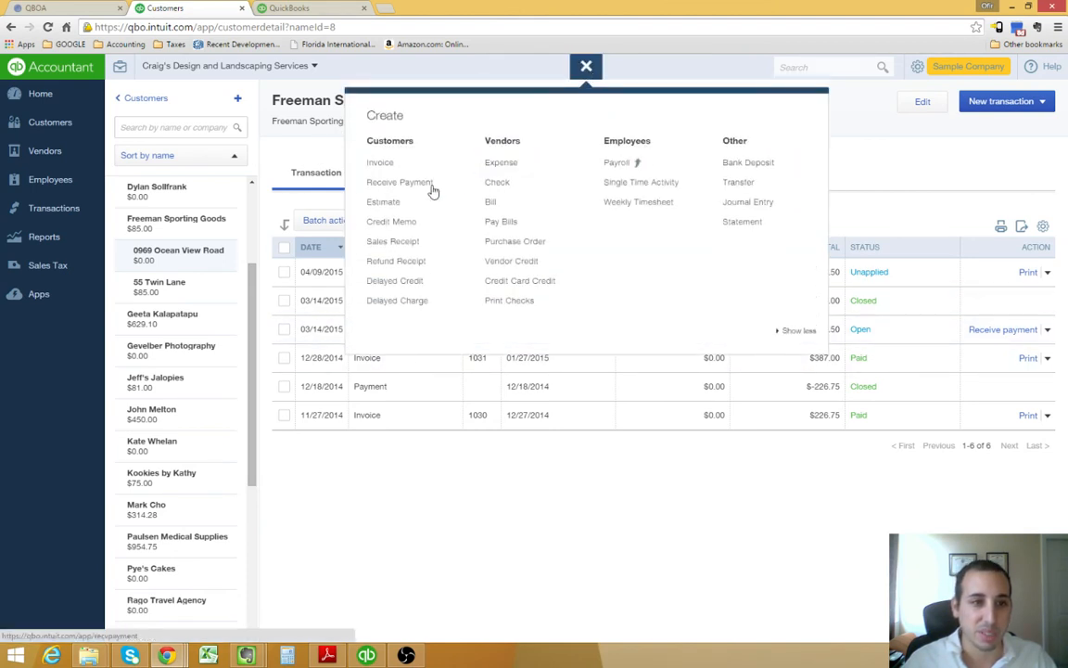
mouse_move(401, 182)
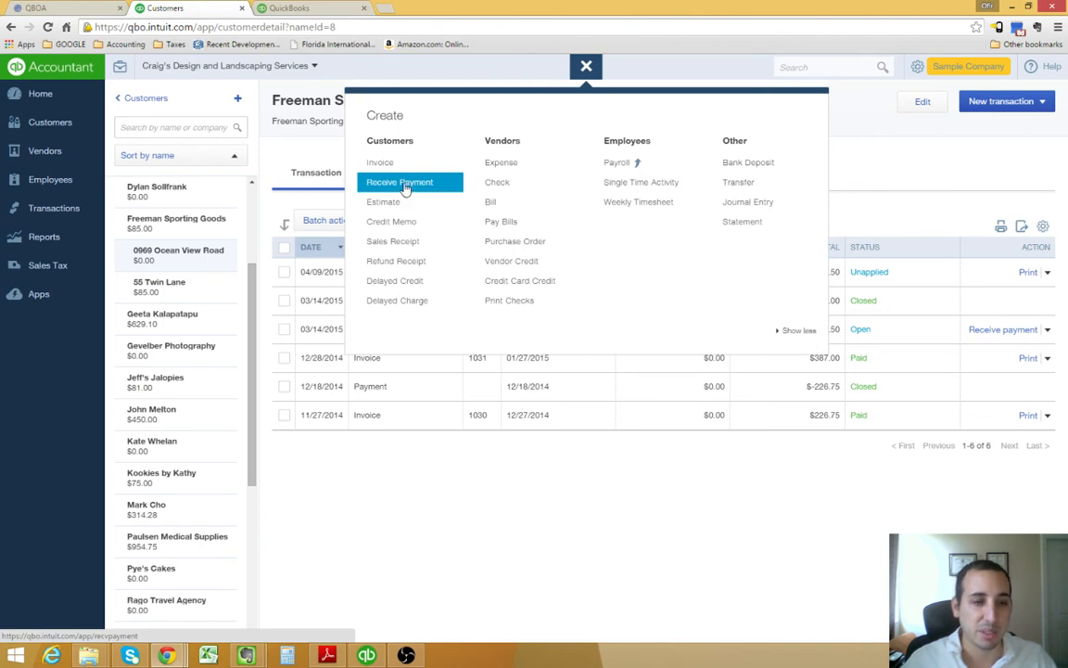
mouse_move(397, 191)
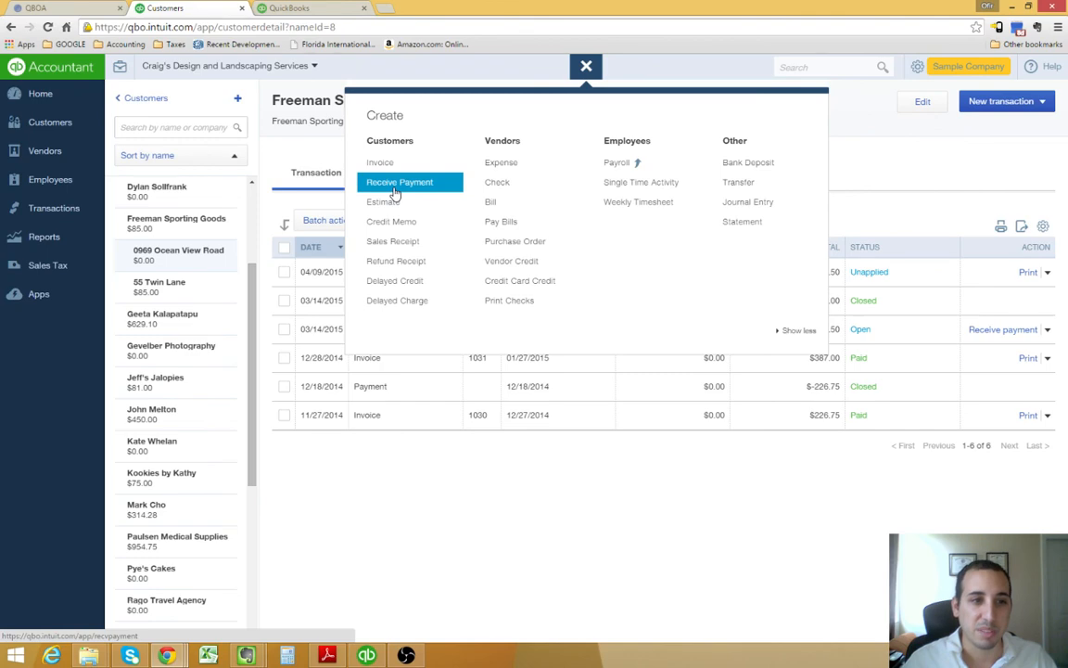
click(400, 181)
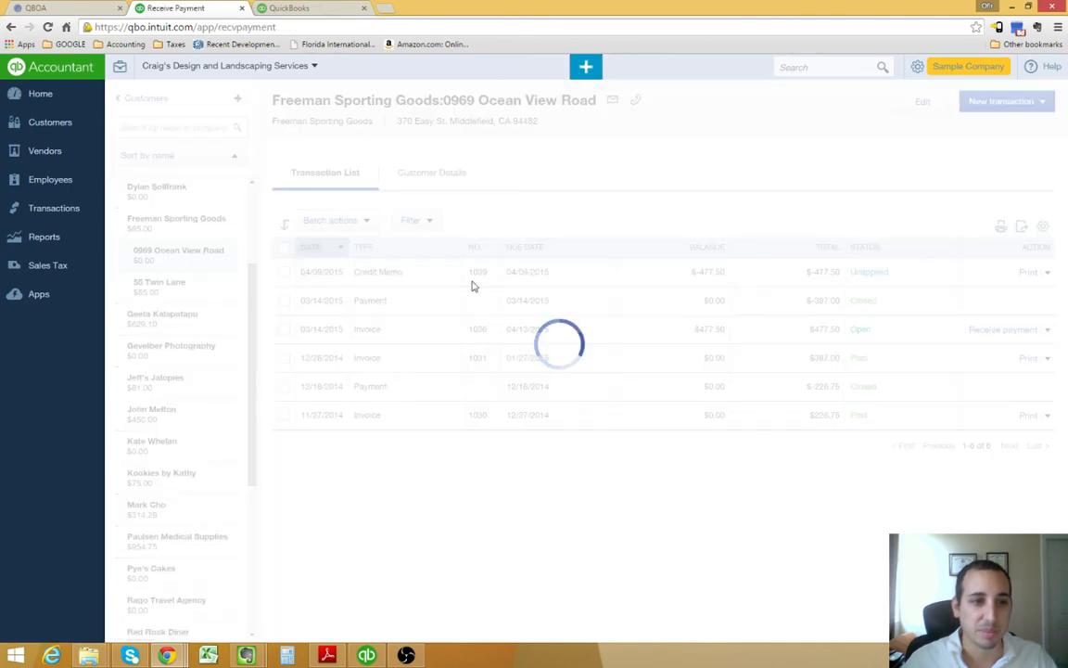
click(1002, 330)
text(Fre)
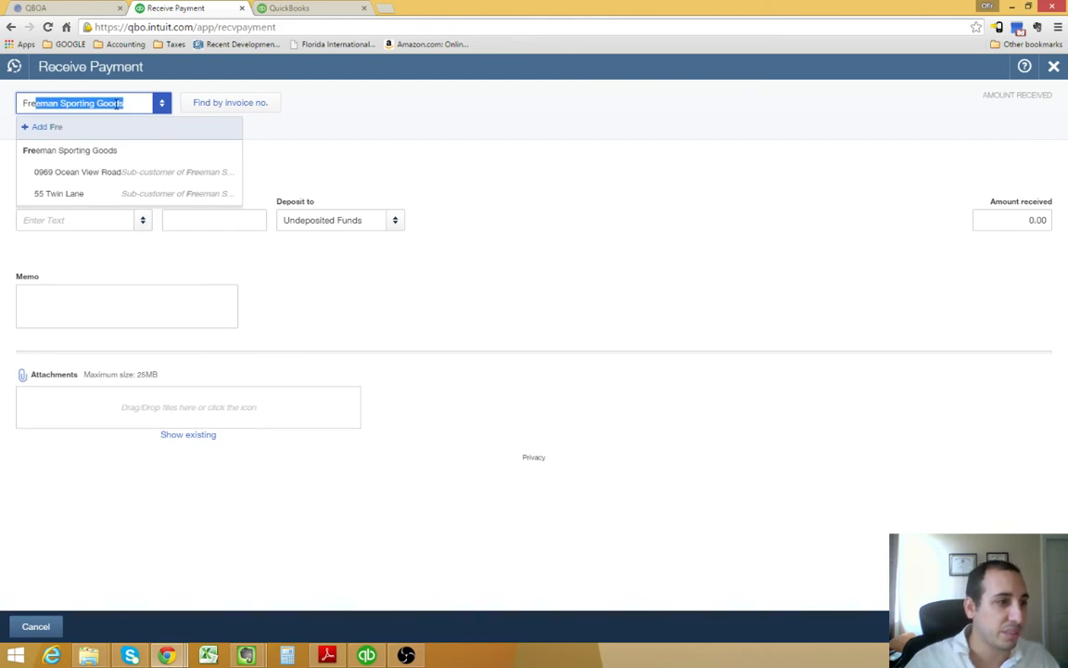
click(78, 171)
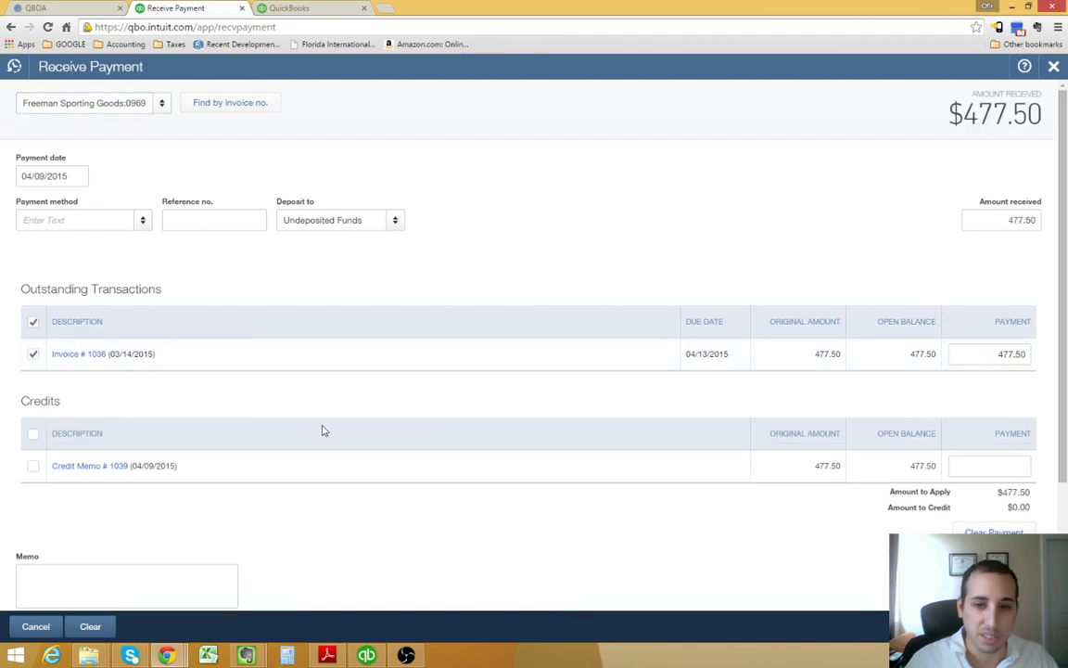
Step: Tick invoice 1036 and credit memo 1039 for a $0.00 payment and review the amount received
click(34, 465)
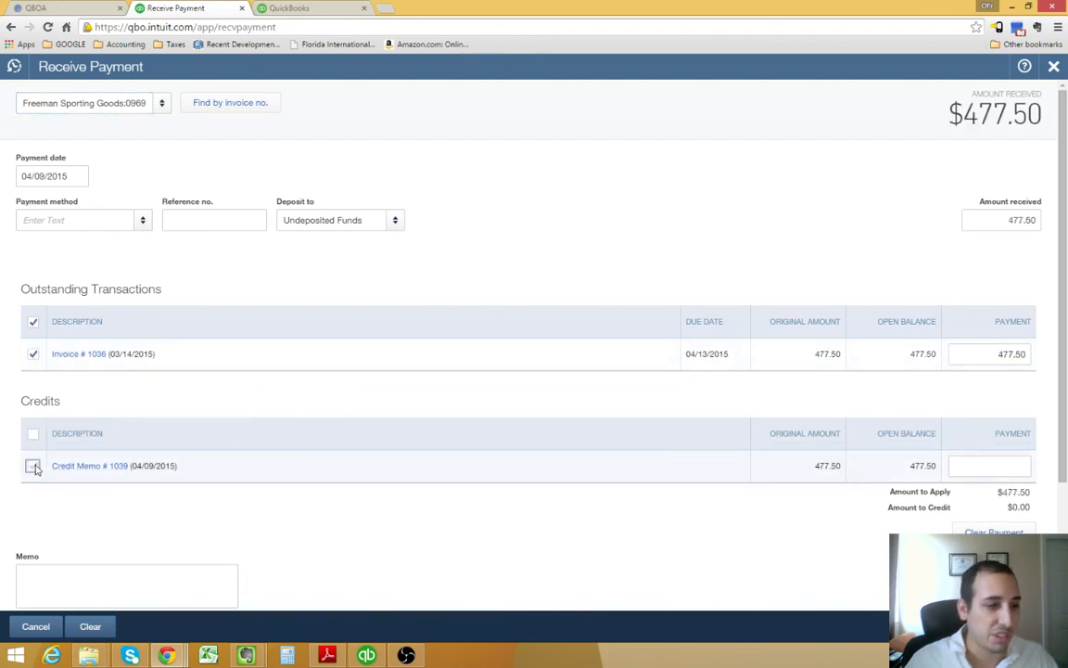
click(33, 465)
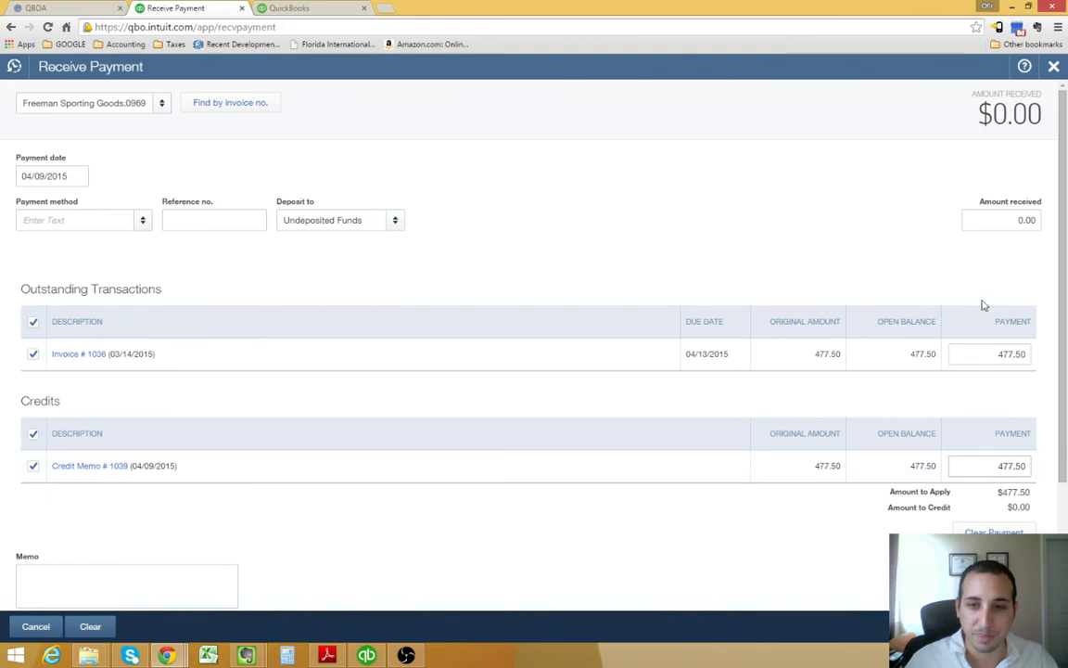
click(1002, 218)
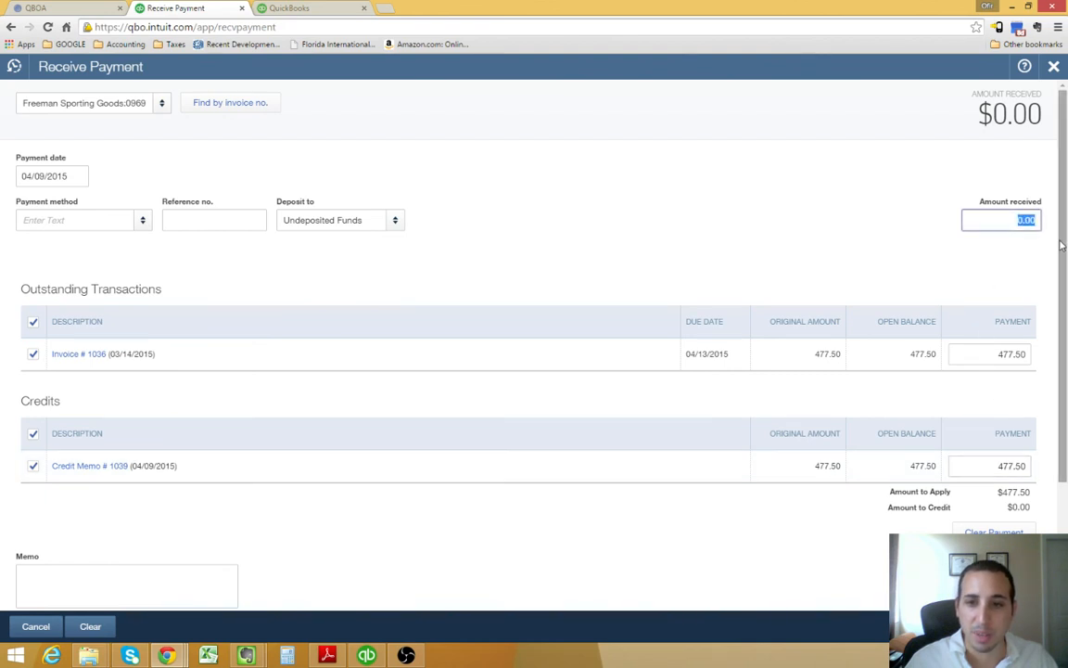
scroll(up, 3)
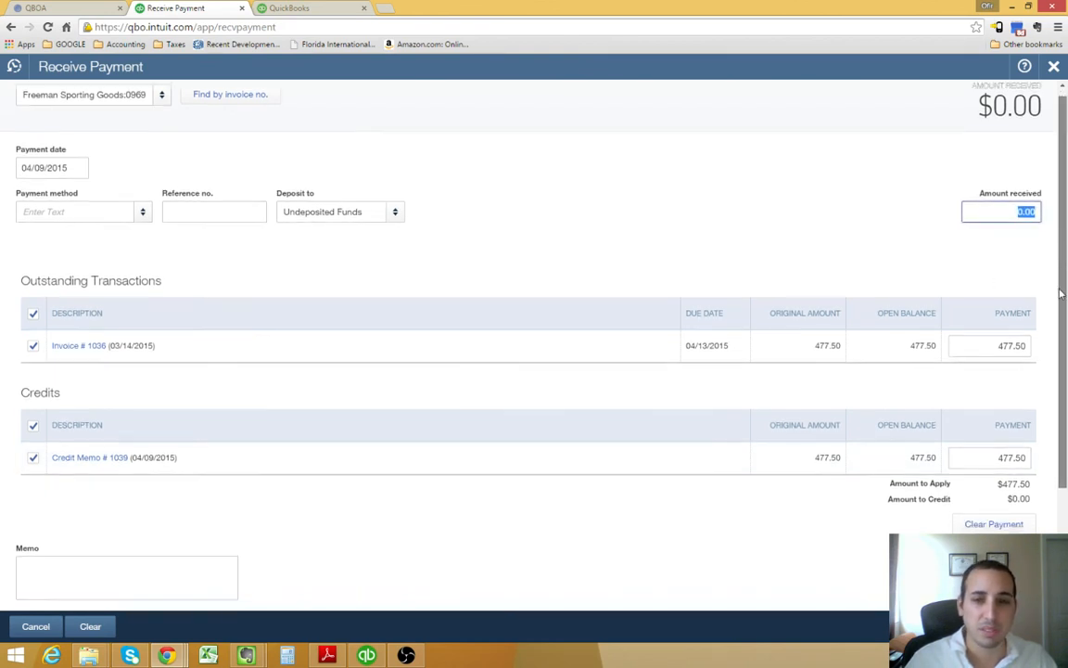
scroll(down, 3)
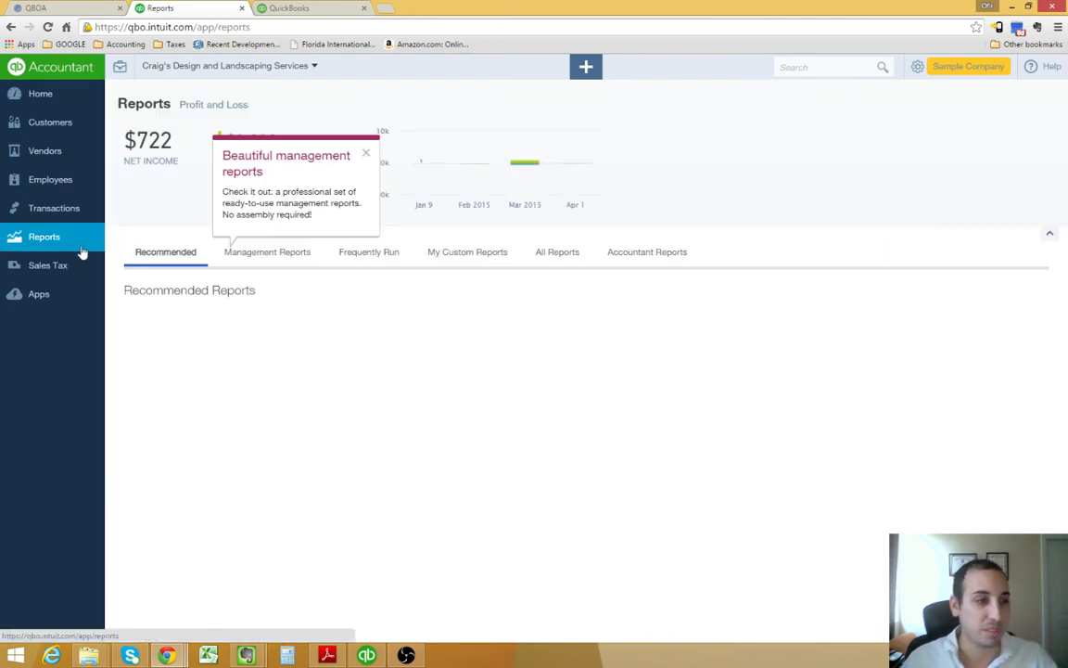
Step: Run the Profit and Loss for This Year-to-date (Jan 1–Apr 9, 2015) and scroll to the Bad Debts expense line
click(213, 103)
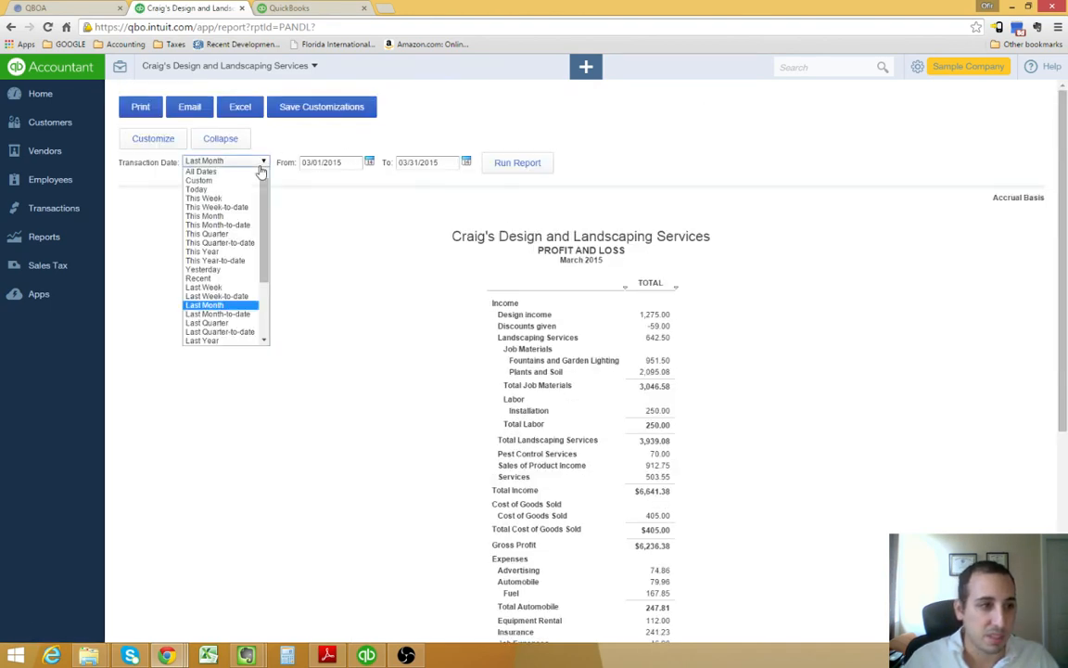
click(215, 260)
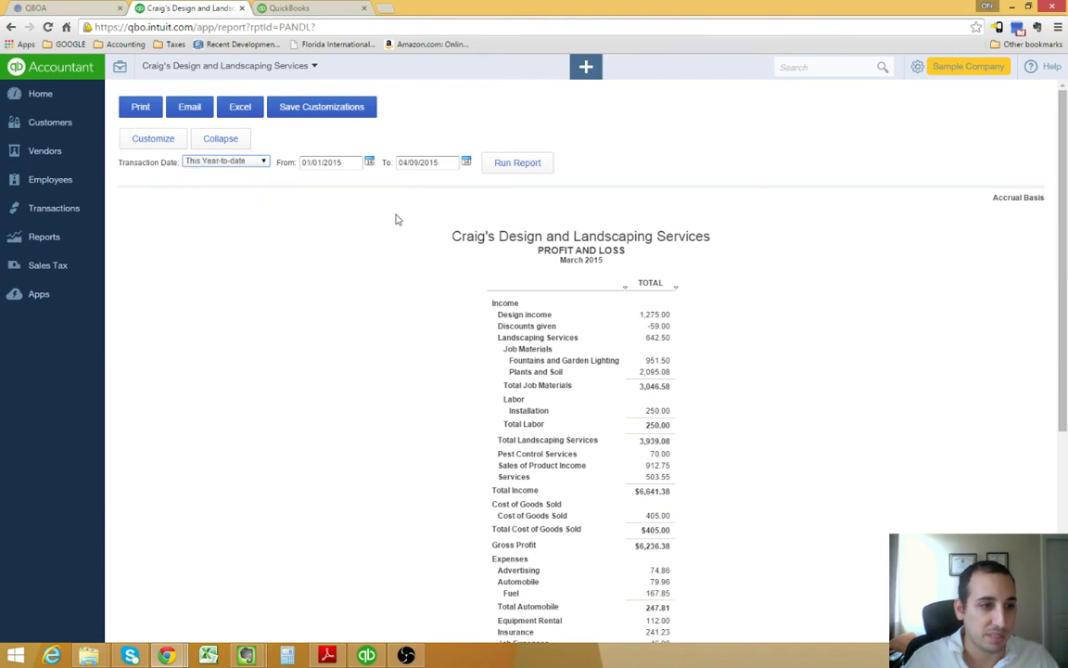
click(516, 163)
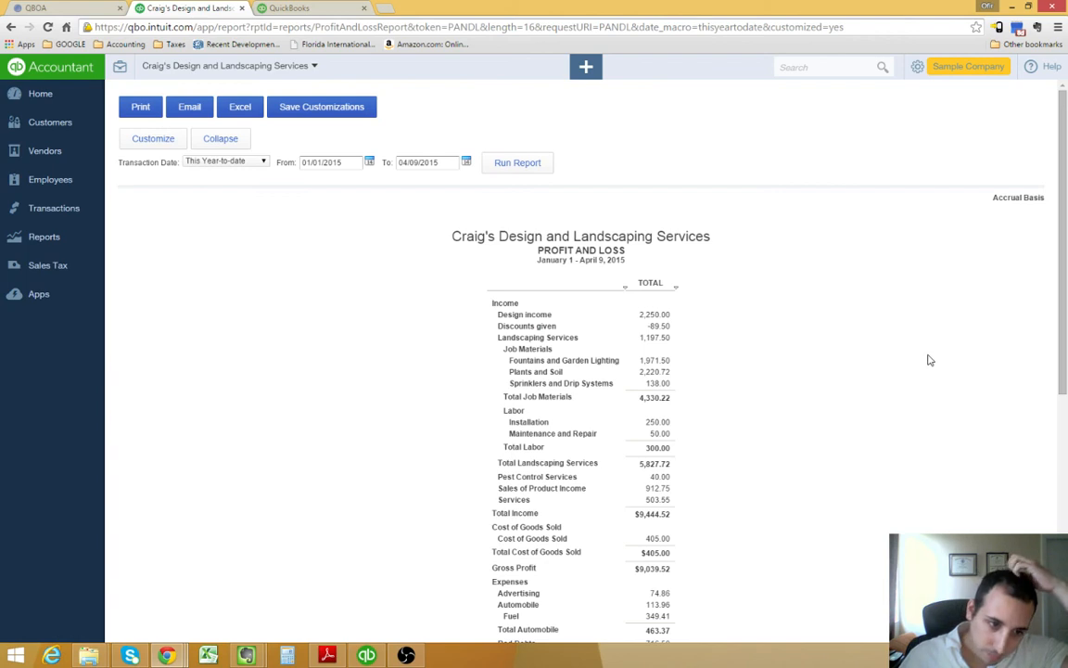
scroll(down, 3)
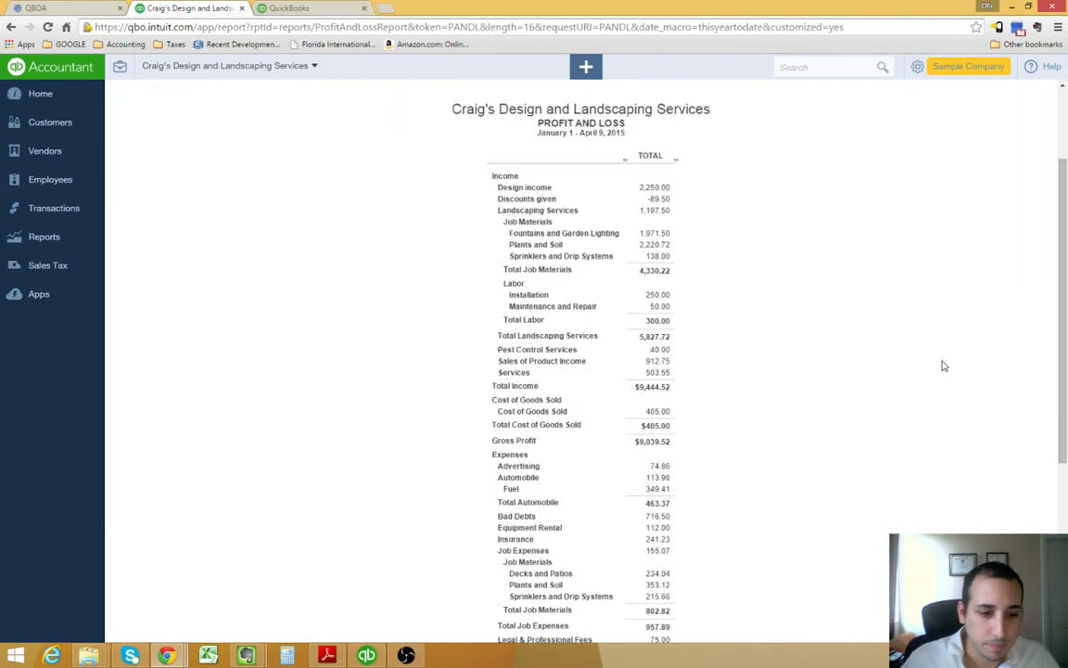
mouse_move(630, 497)
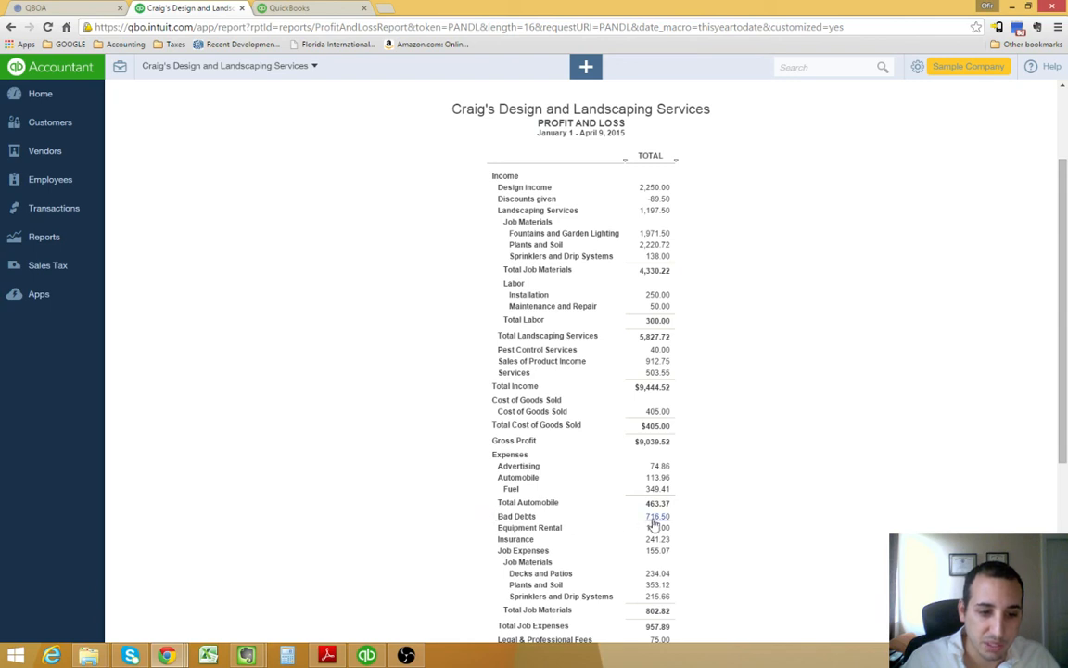
mouse_move(684, 515)
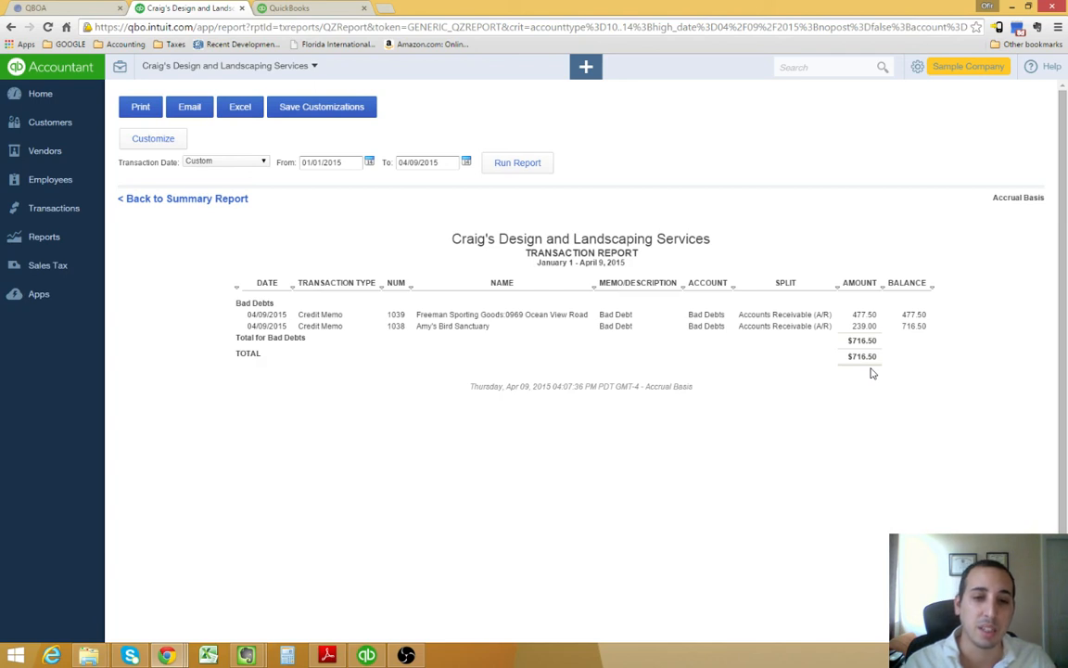
mouse_move(819, 348)
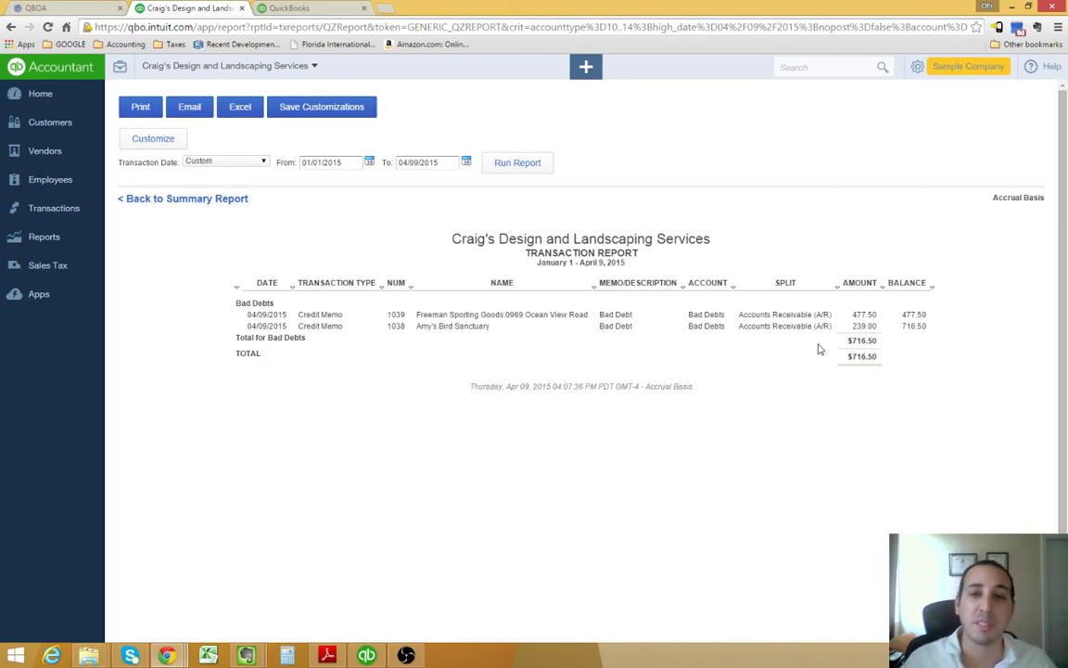